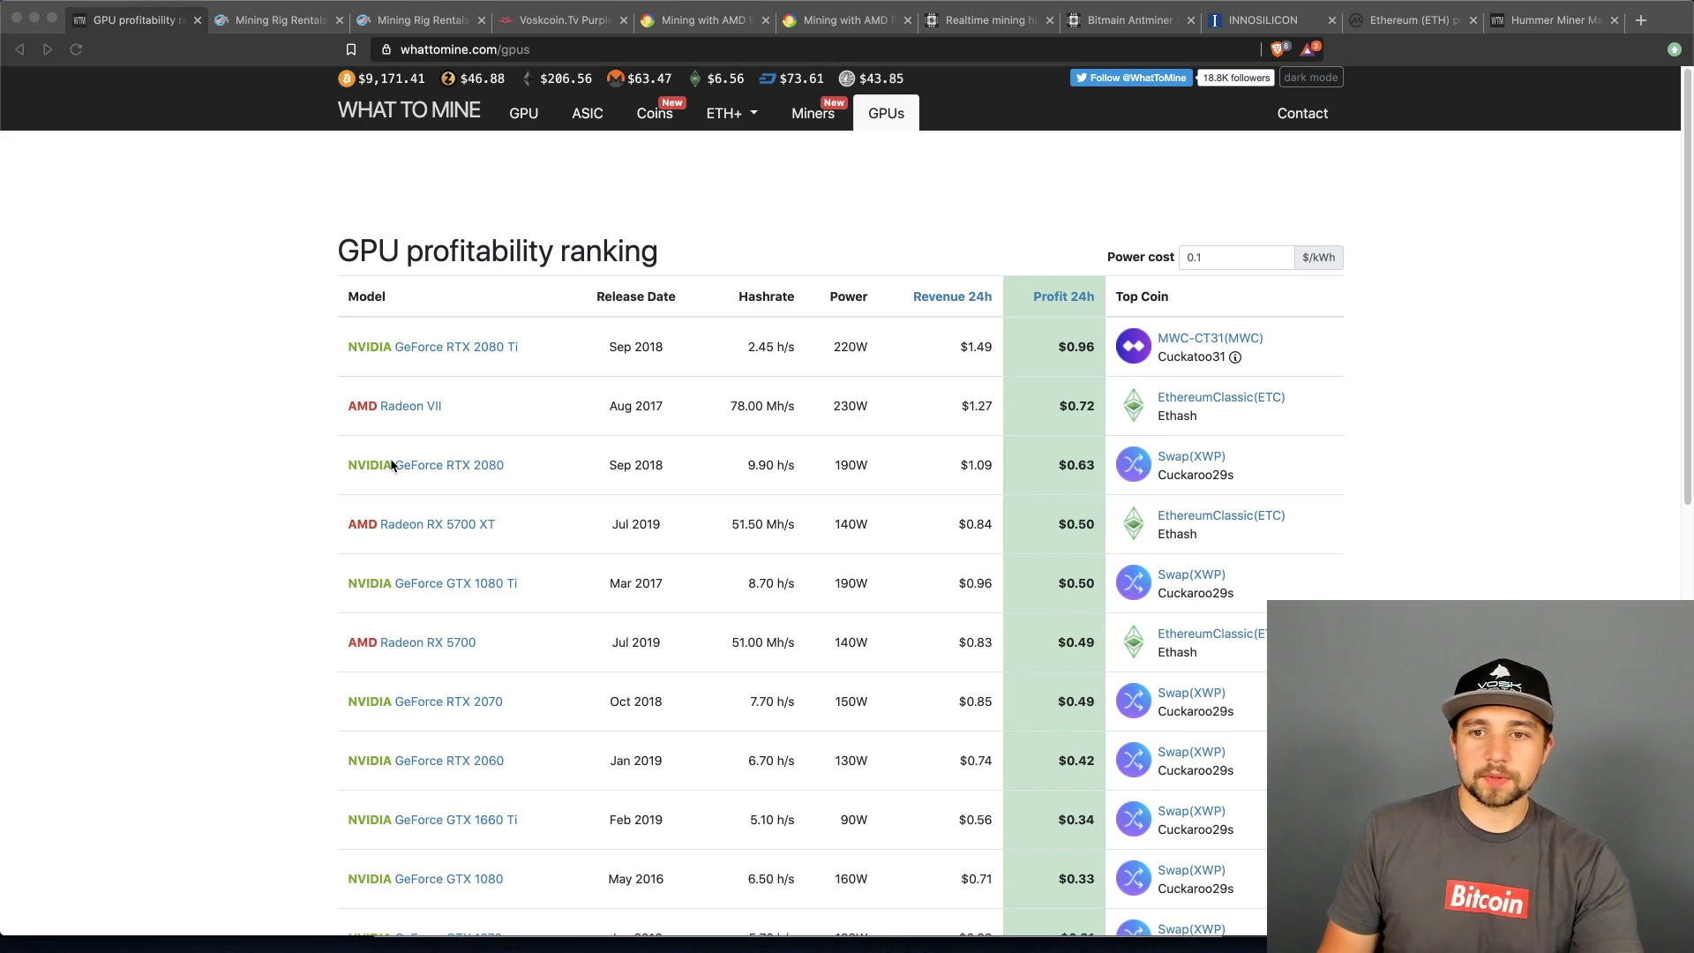
pyautogui.moveTo(394, 417)
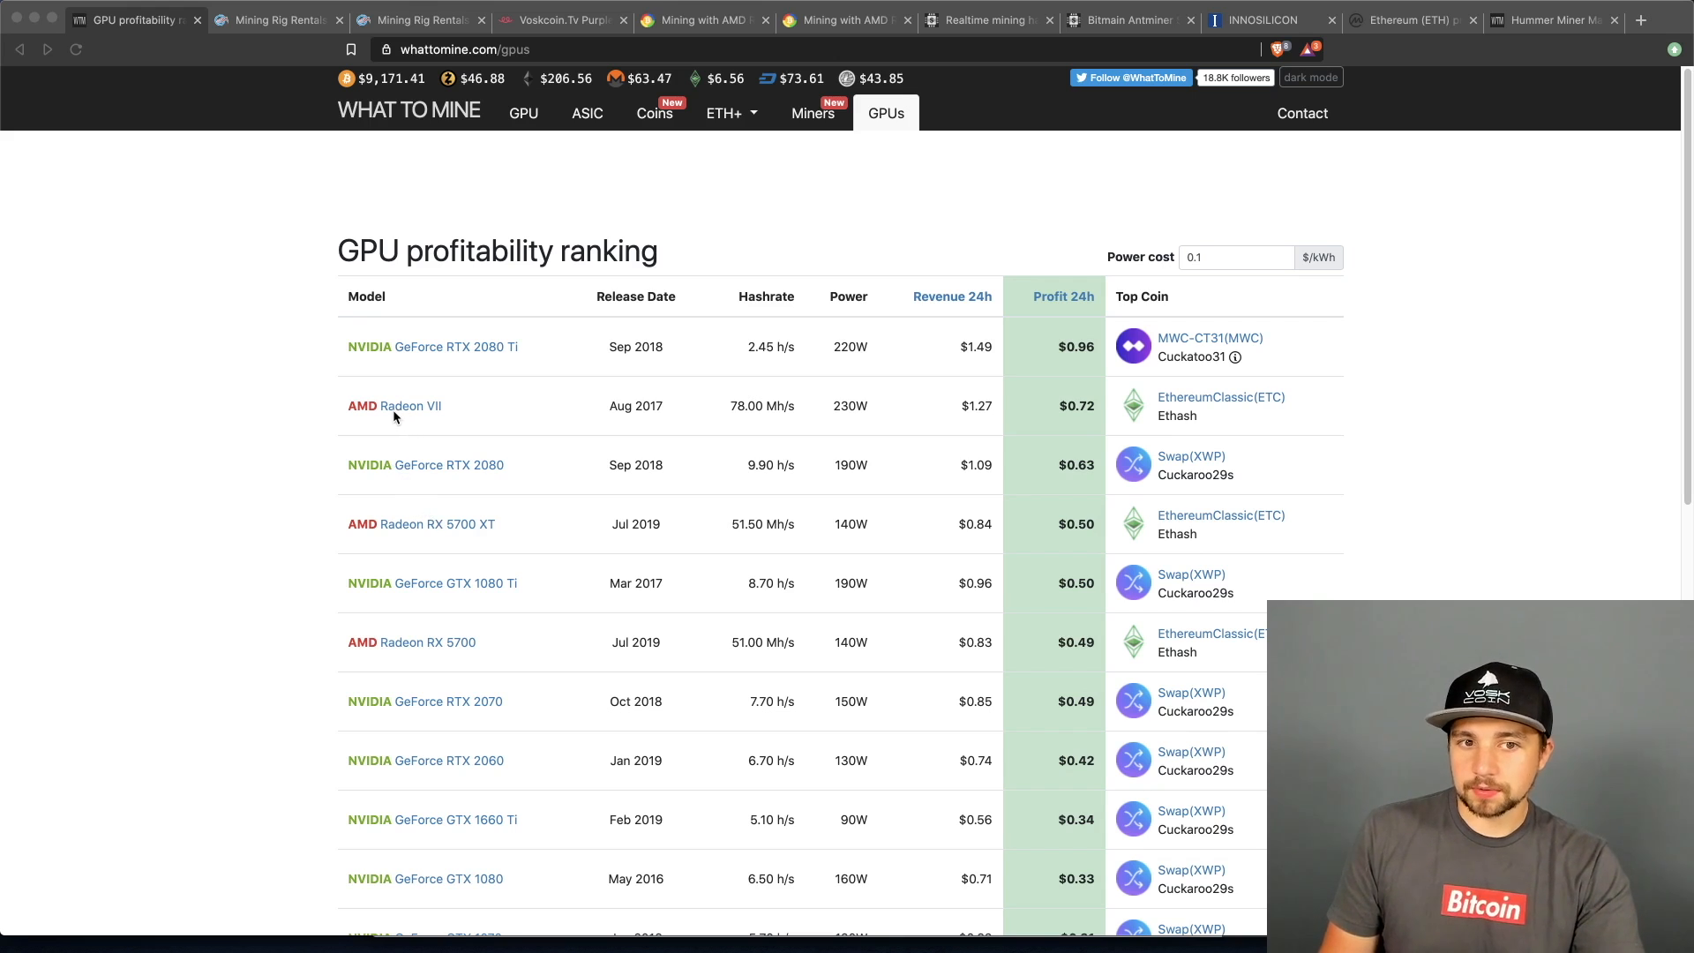
pyautogui.moveTo(545, 346)
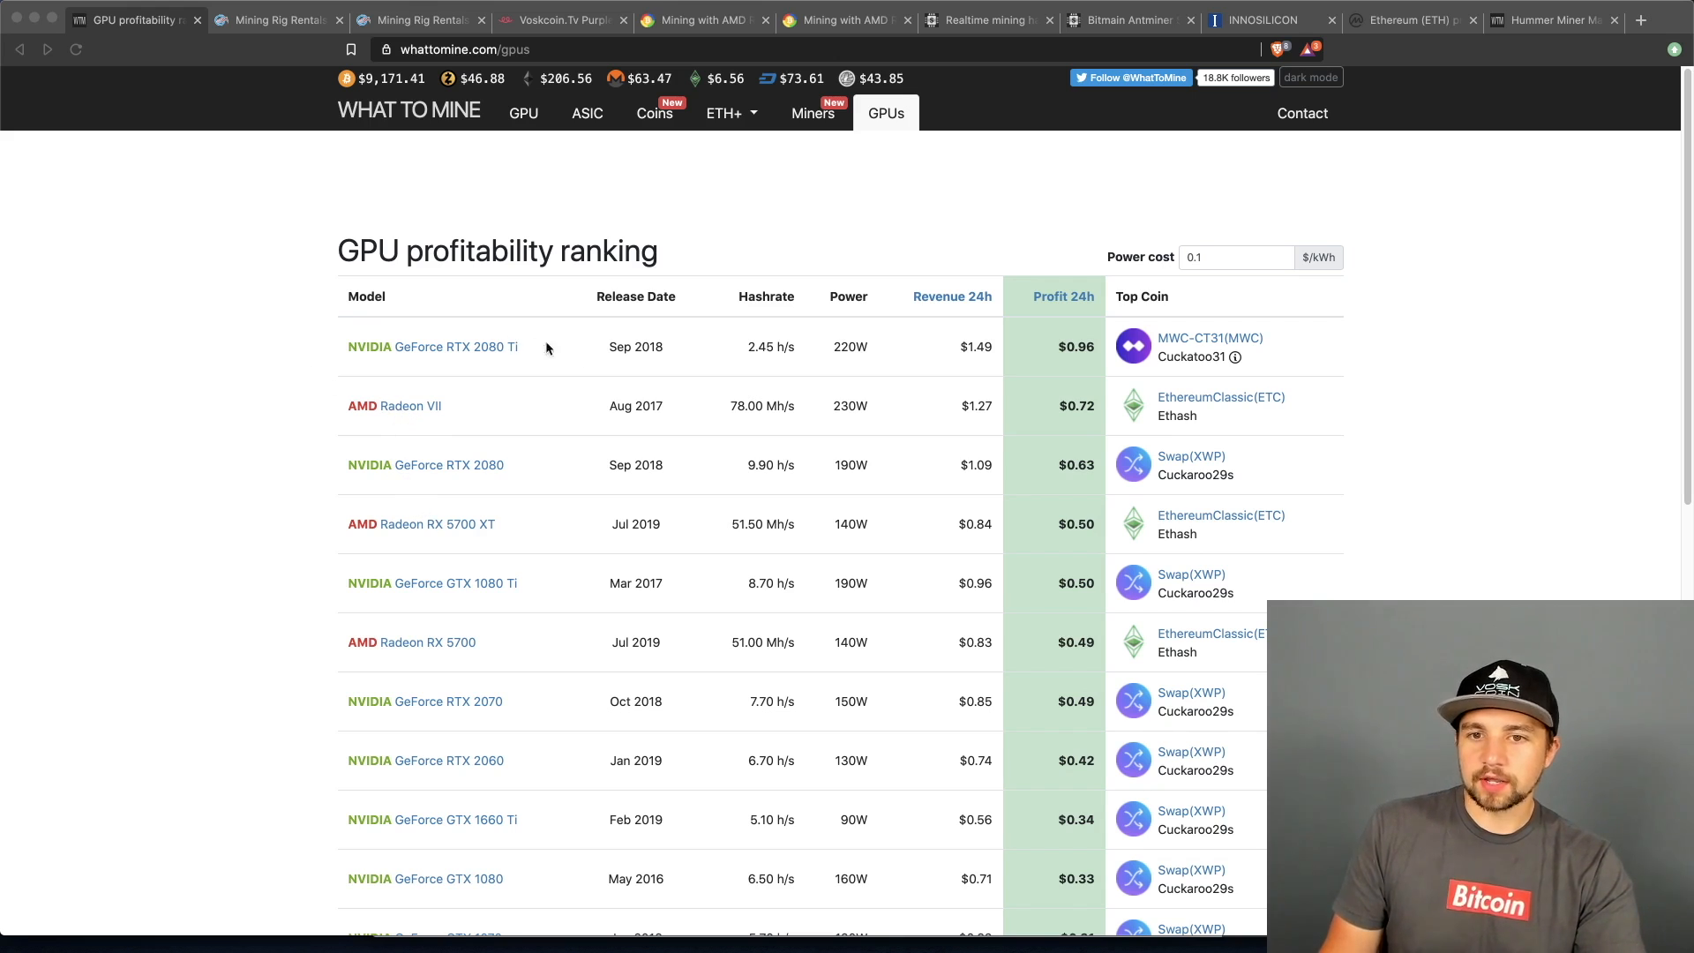
pyautogui.moveTo(686, 434)
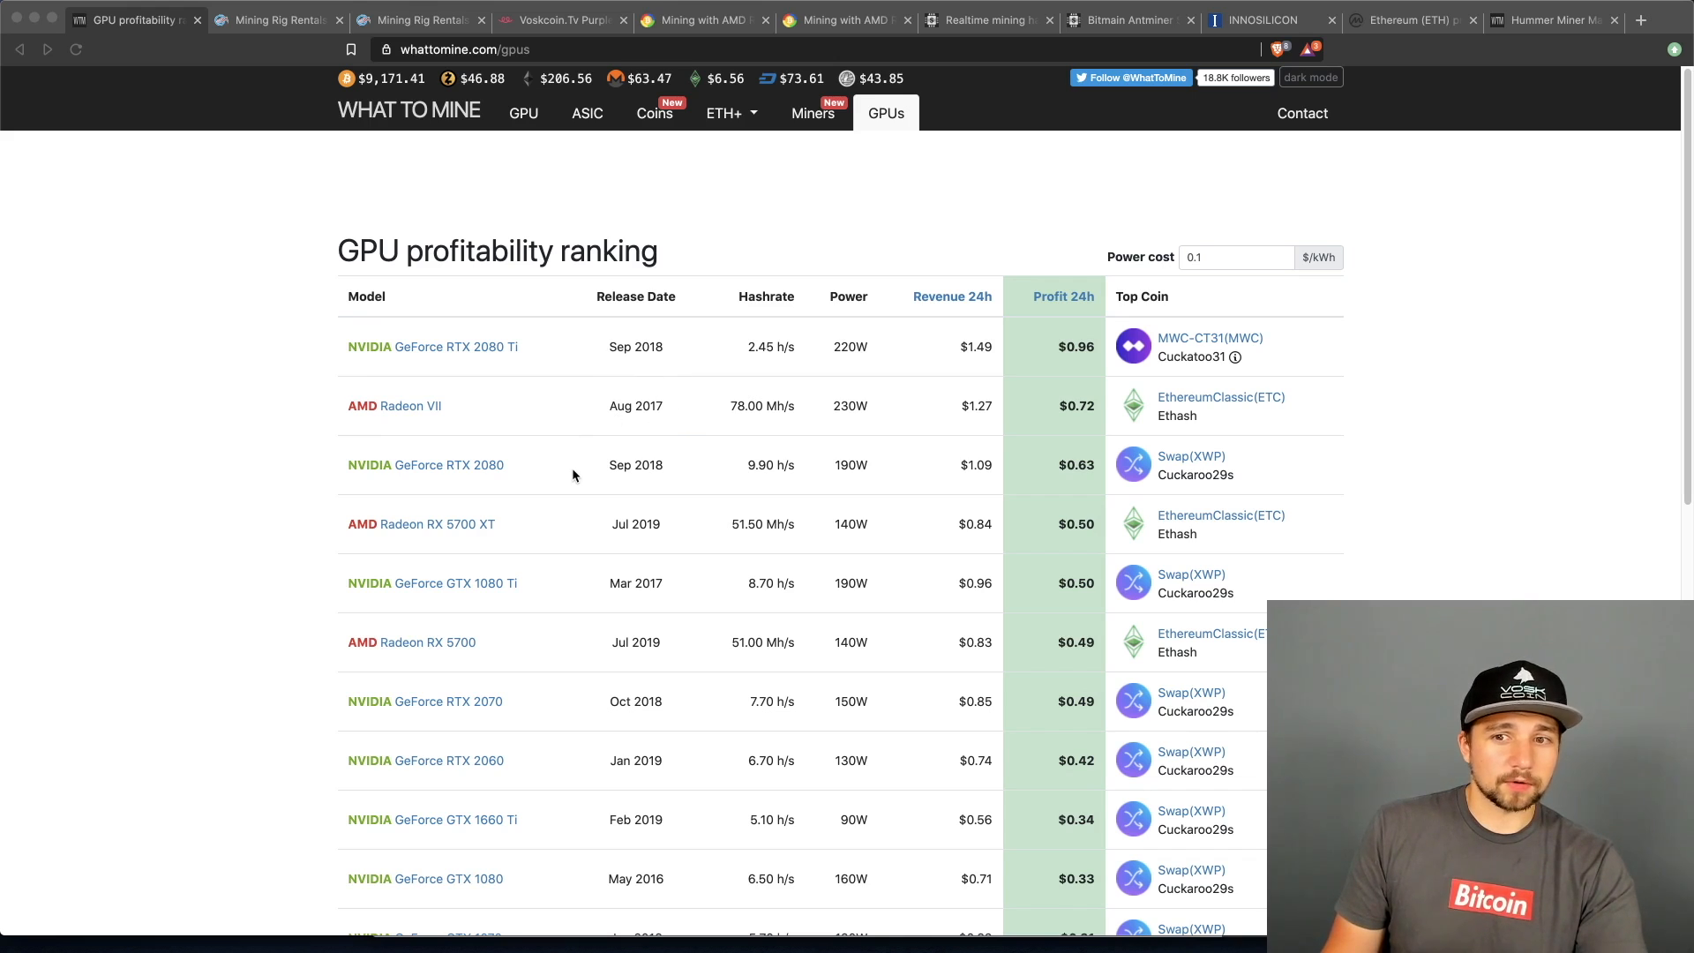
pyautogui.moveTo(529, 372)
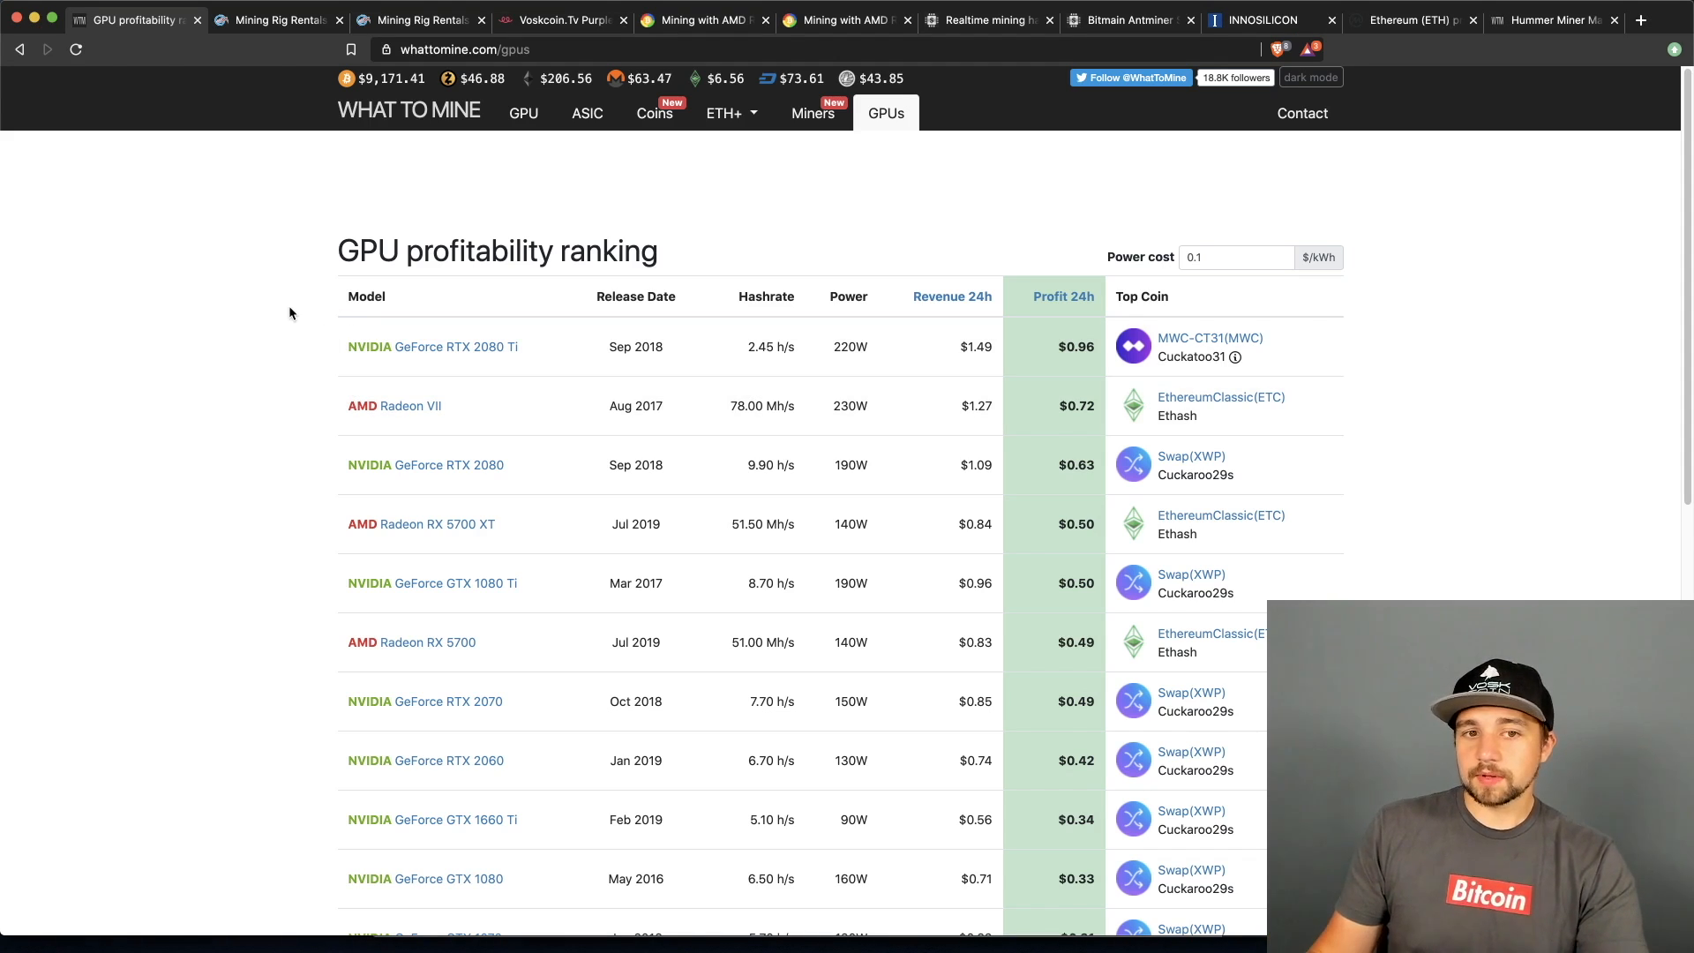
pyautogui.moveTo(438, 385)
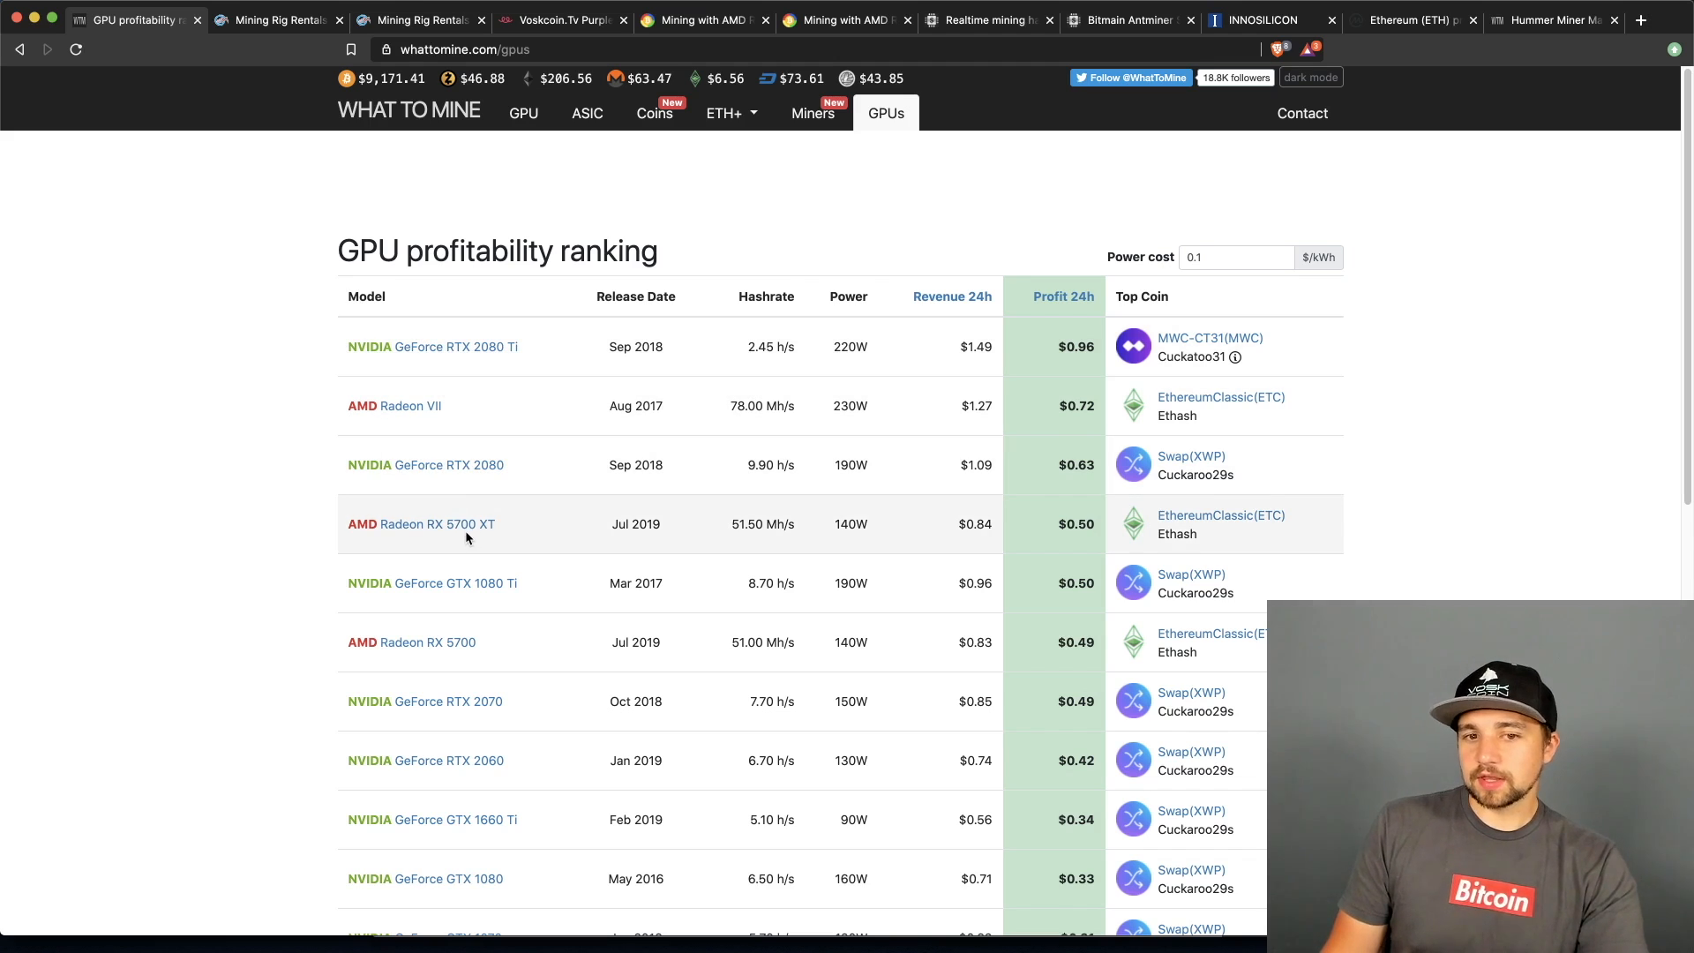
pyautogui.moveTo(491, 583)
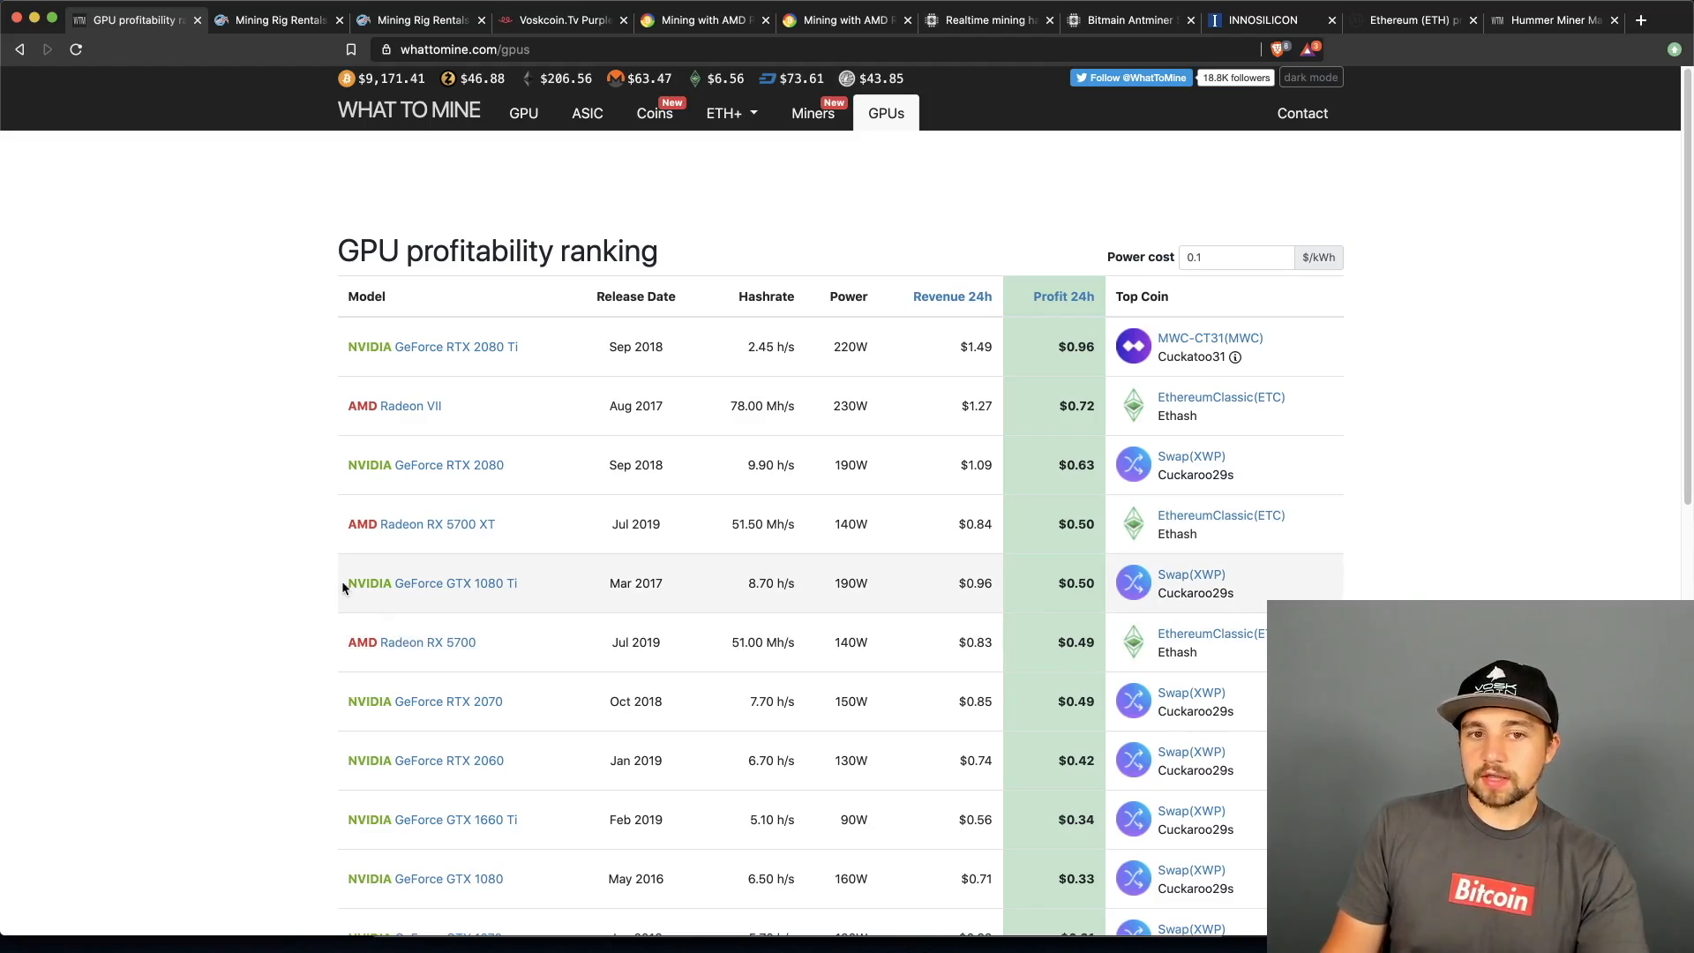
# - Switch to the MiningRigRentals tab showing its rig-rental home page
pyautogui.scroll(-3)
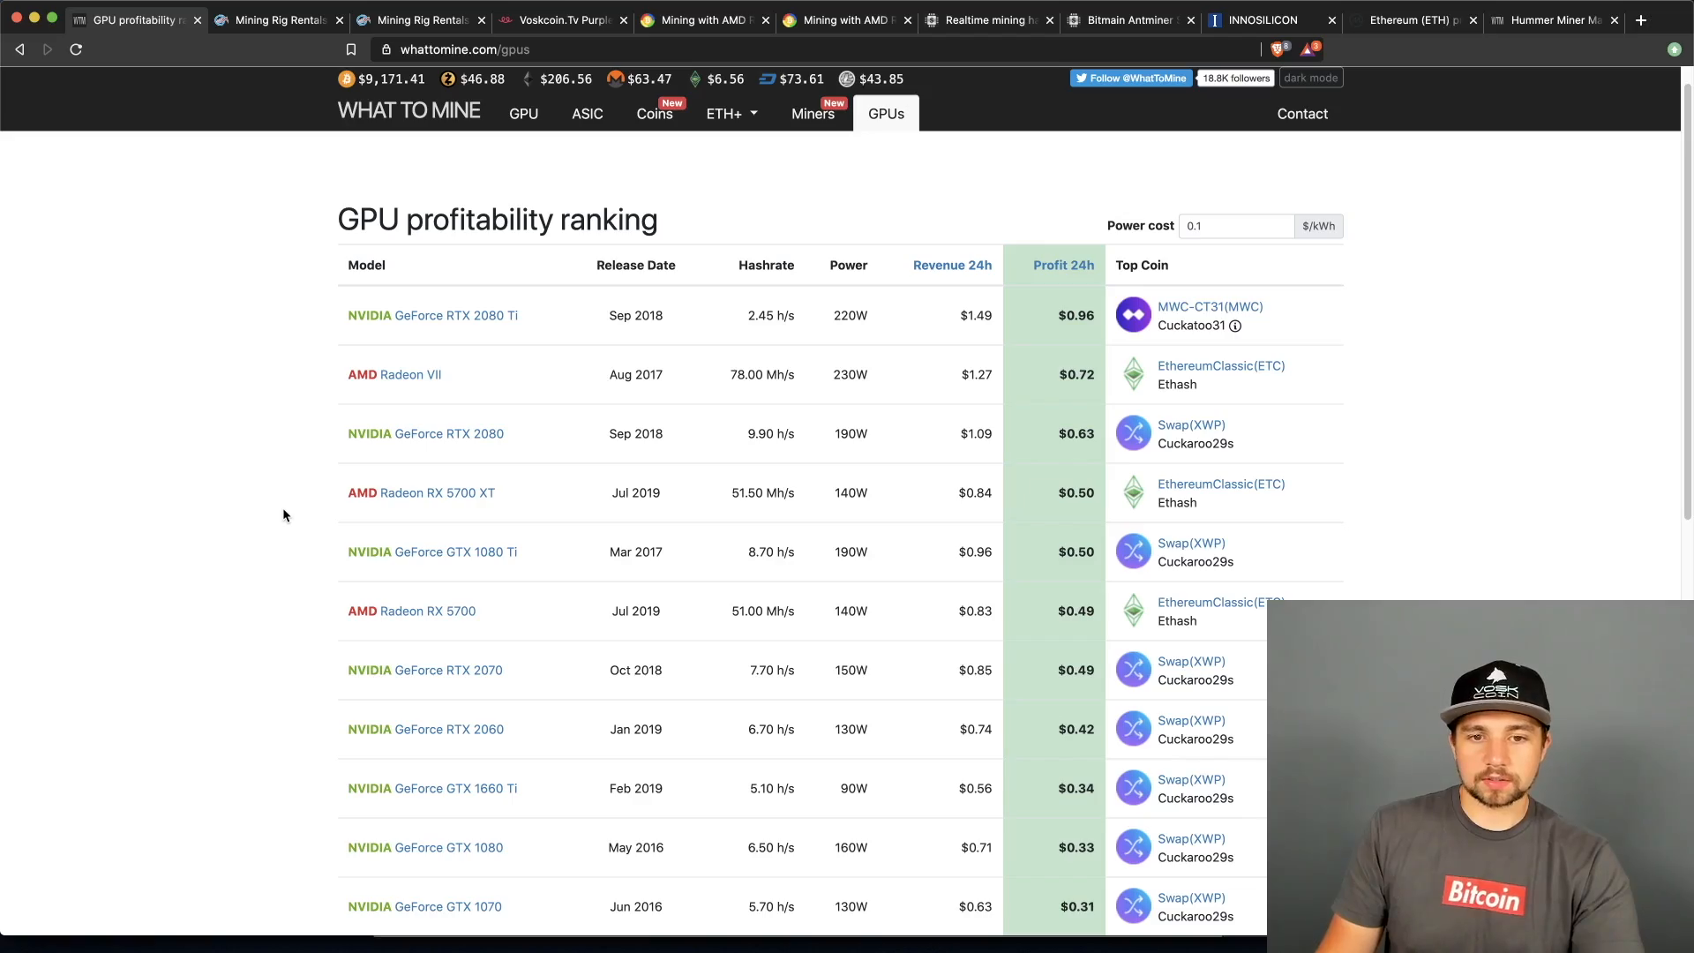
pyautogui.moveTo(707, 597)
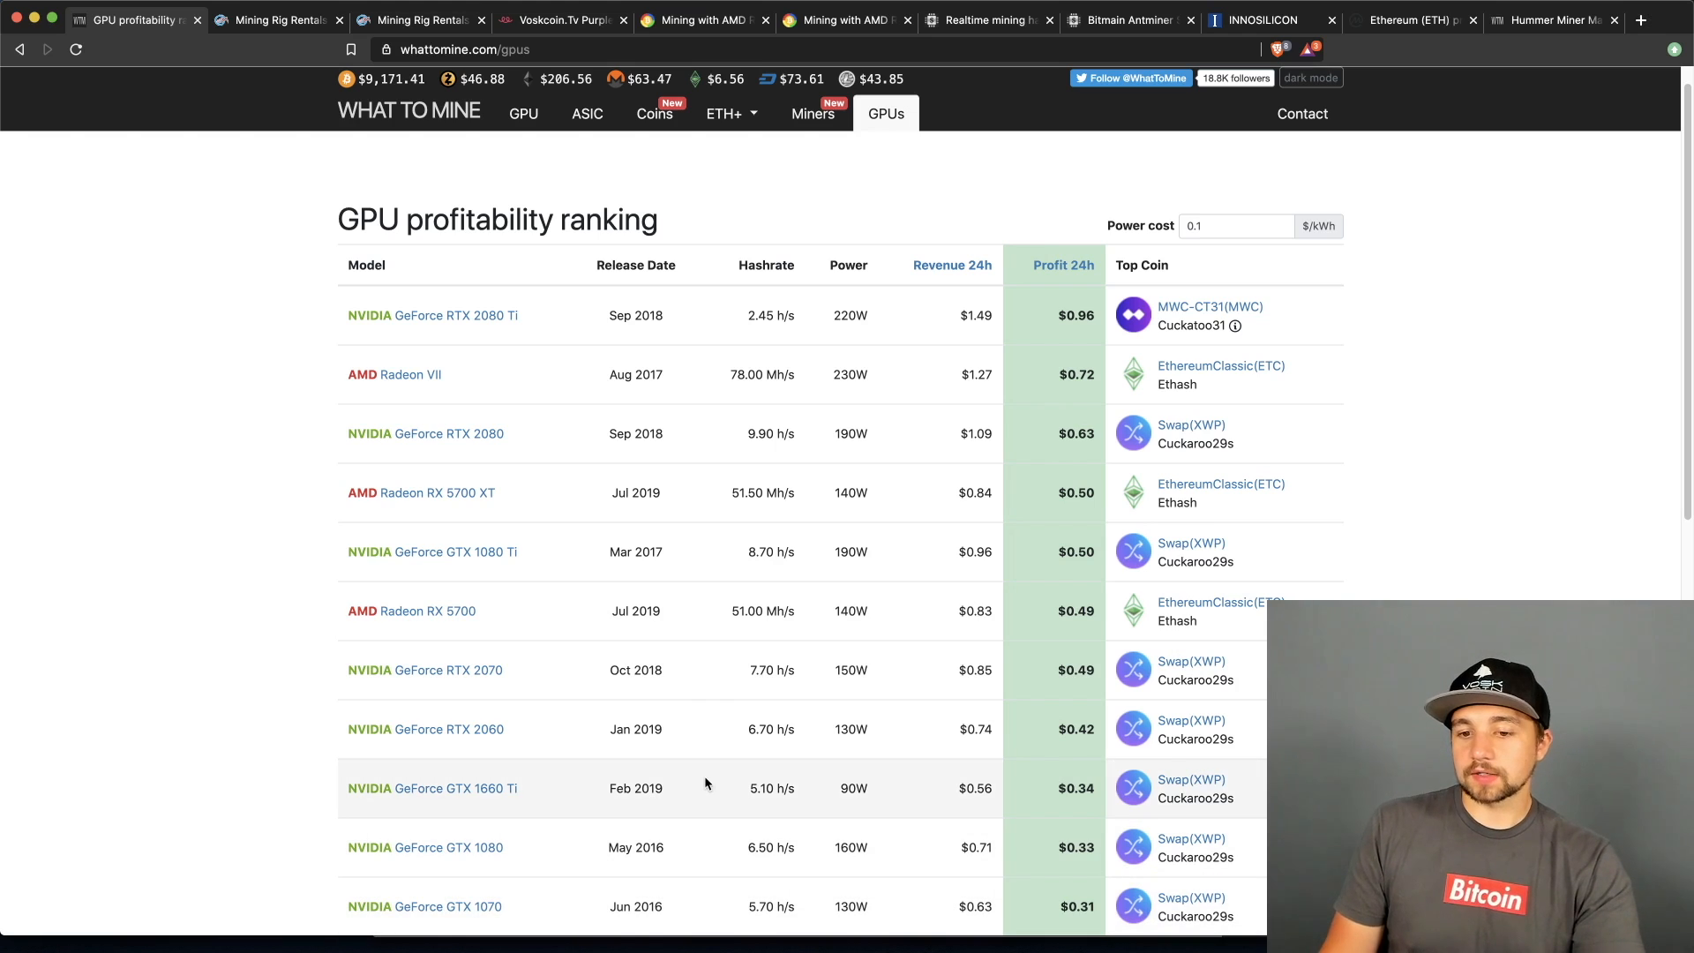
pyautogui.moveTo(443, 478)
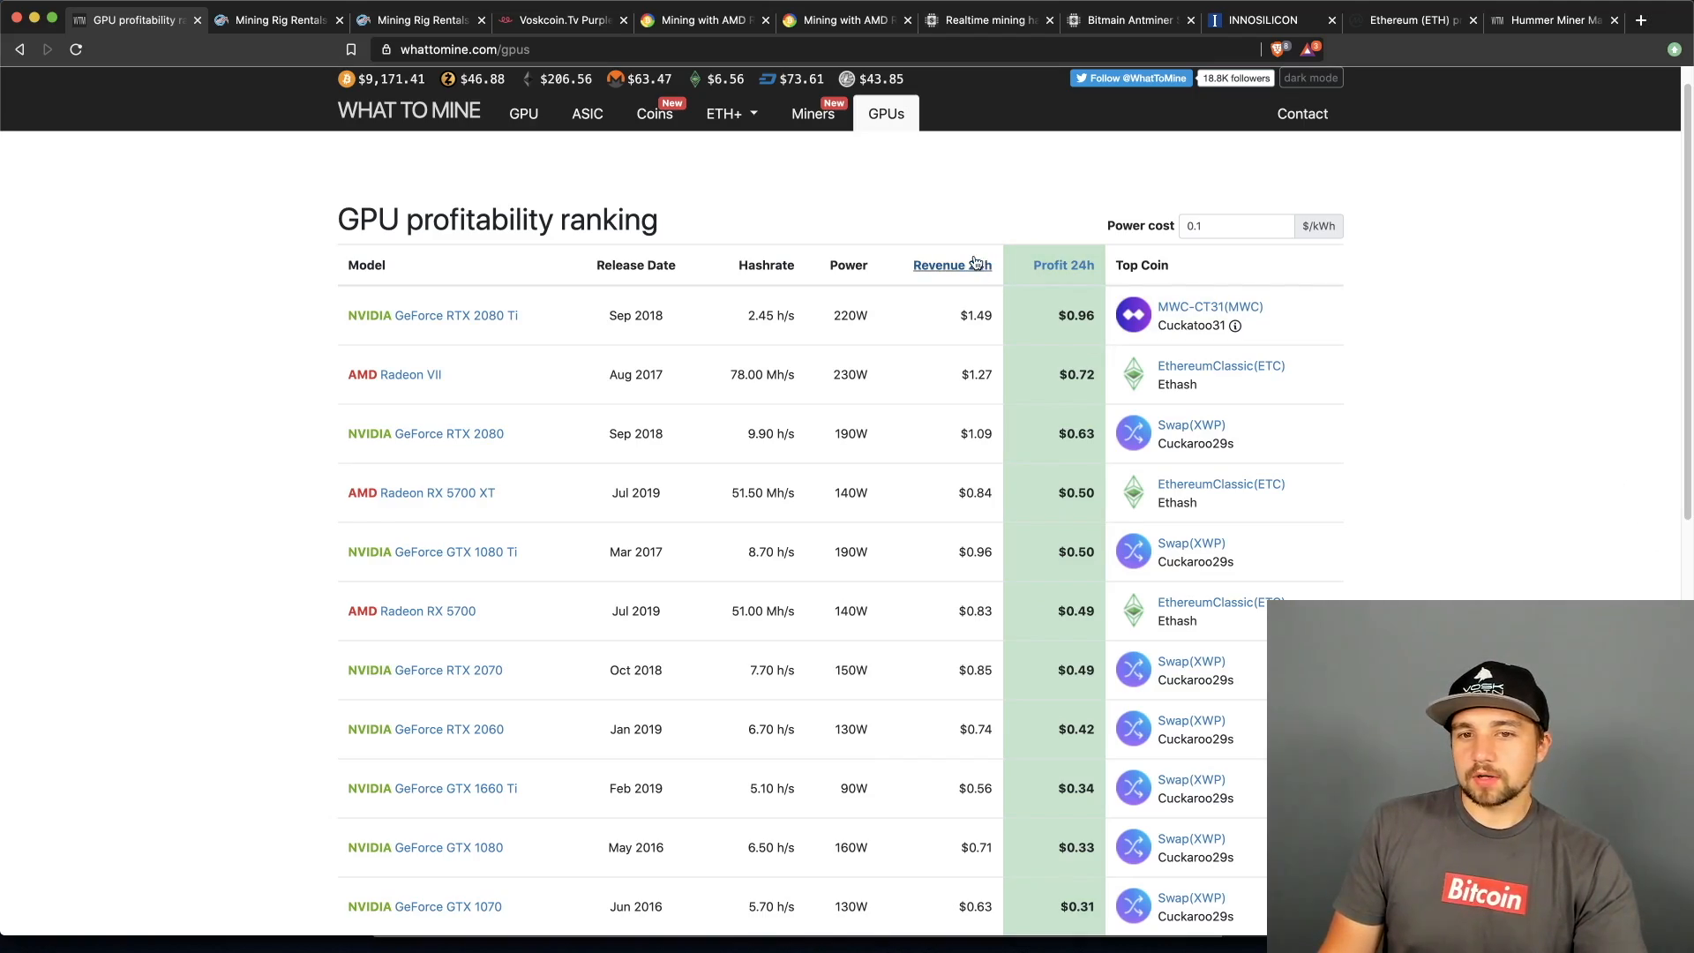
pyautogui.moveTo(789, 194)
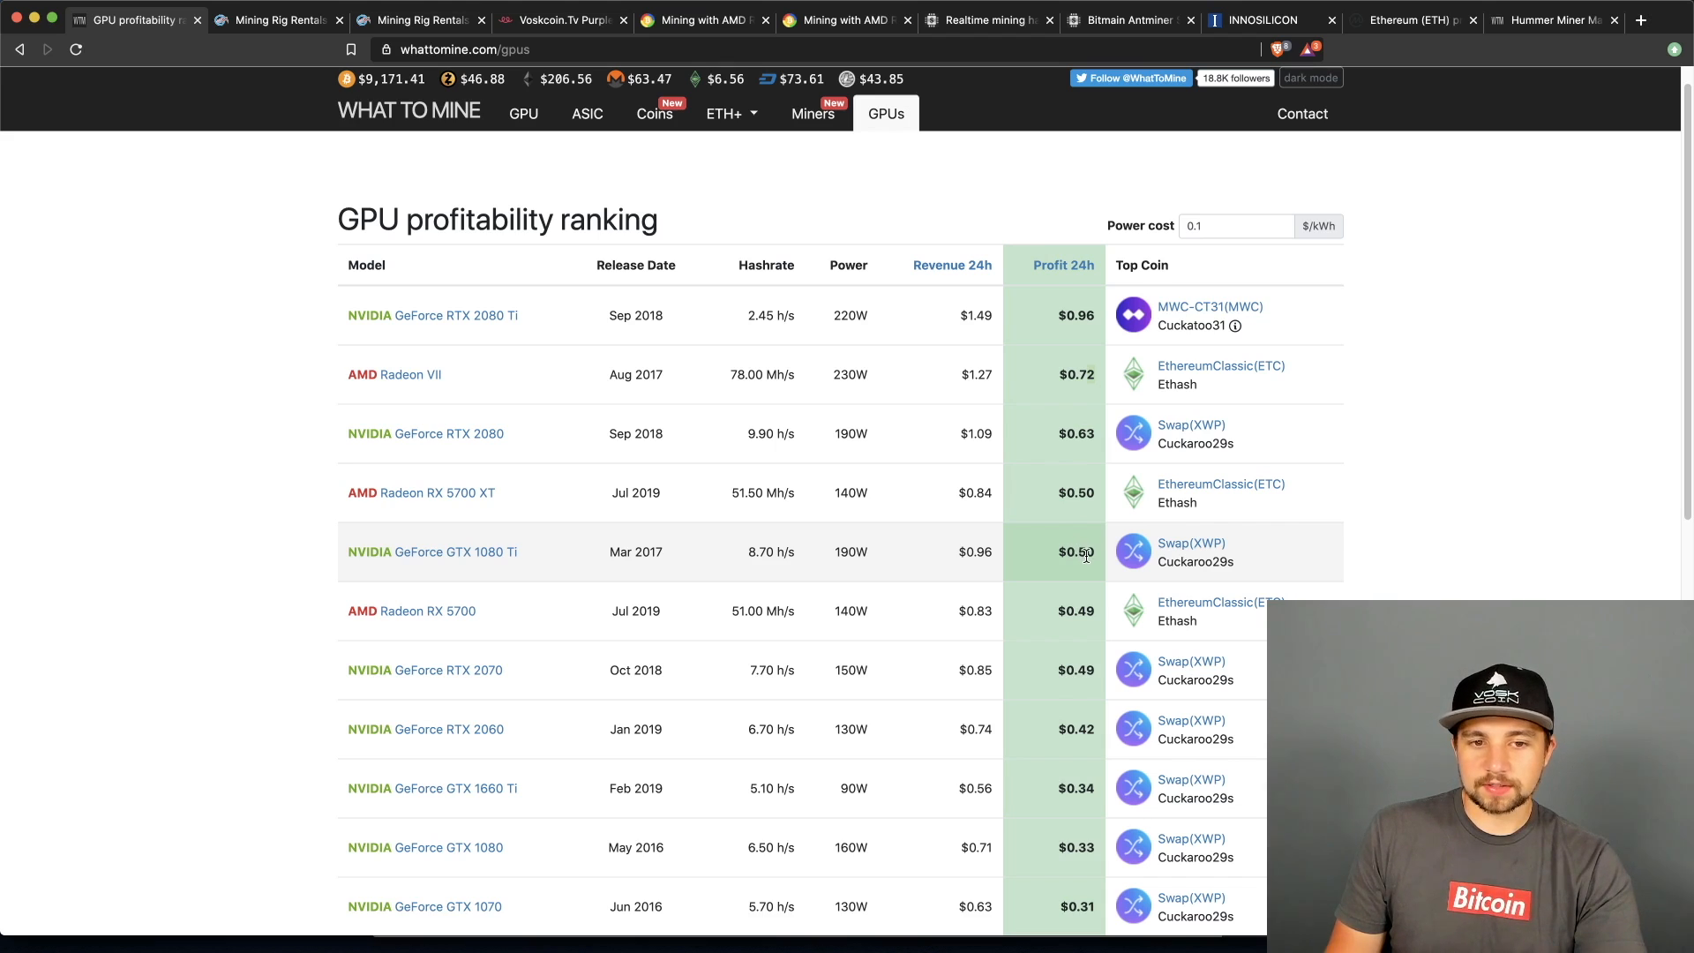
pyautogui.moveTo(1102, 571)
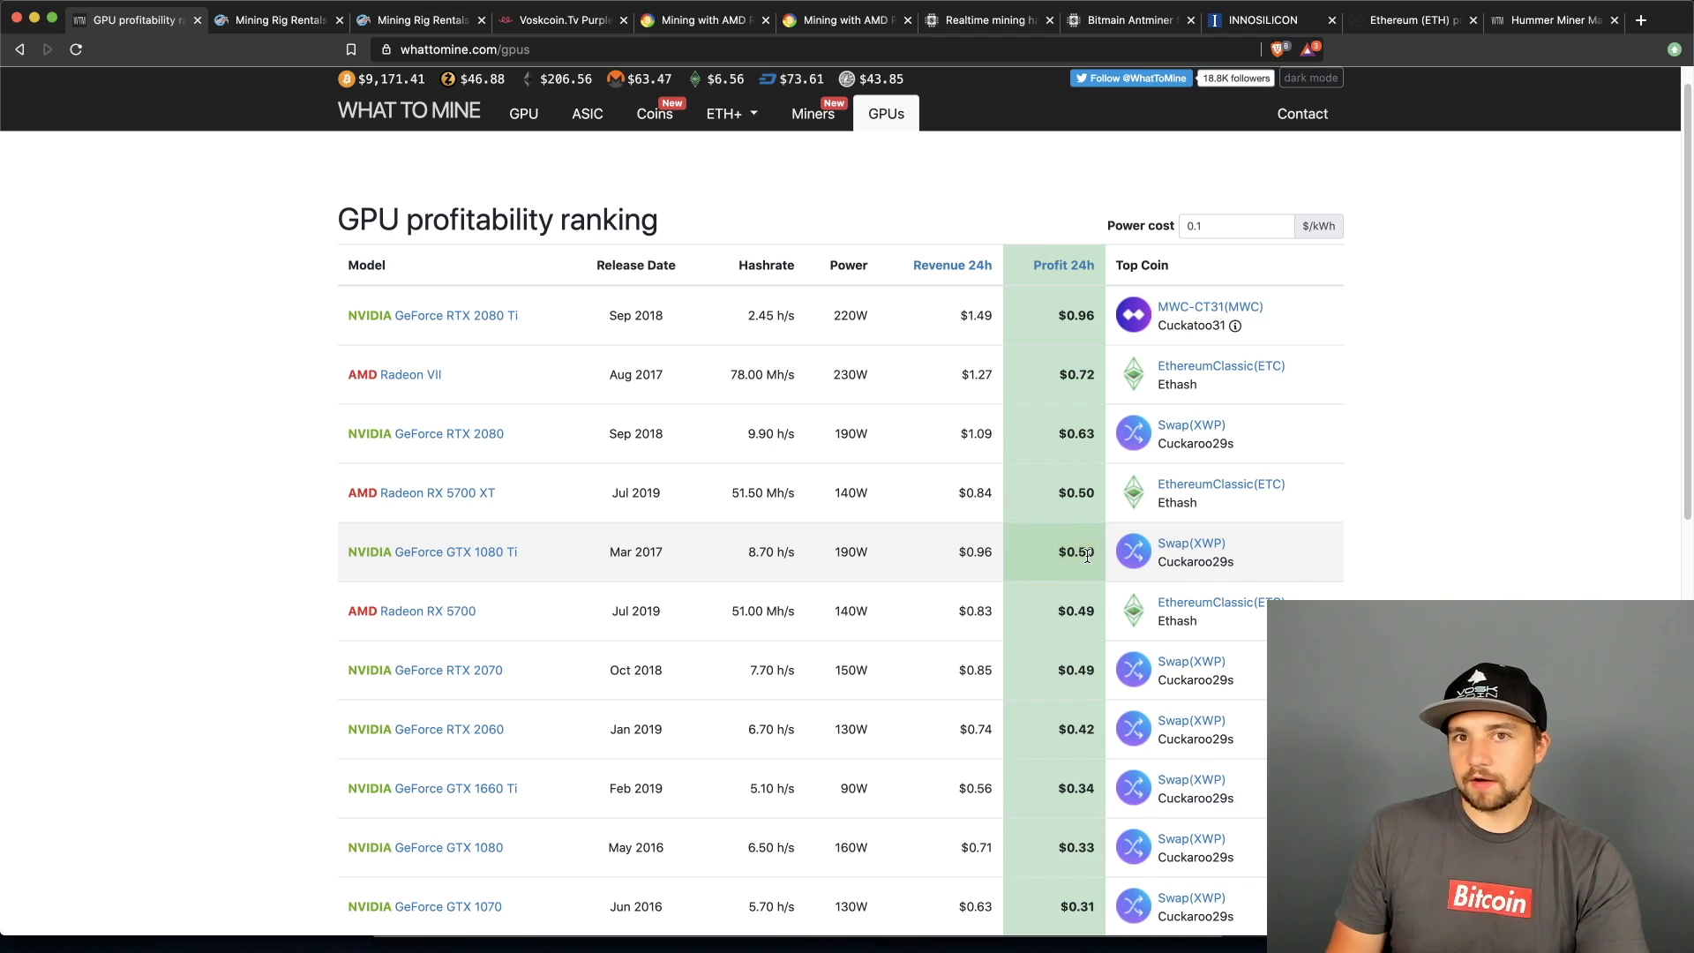
pyautogui.moveTo(1094, 578)
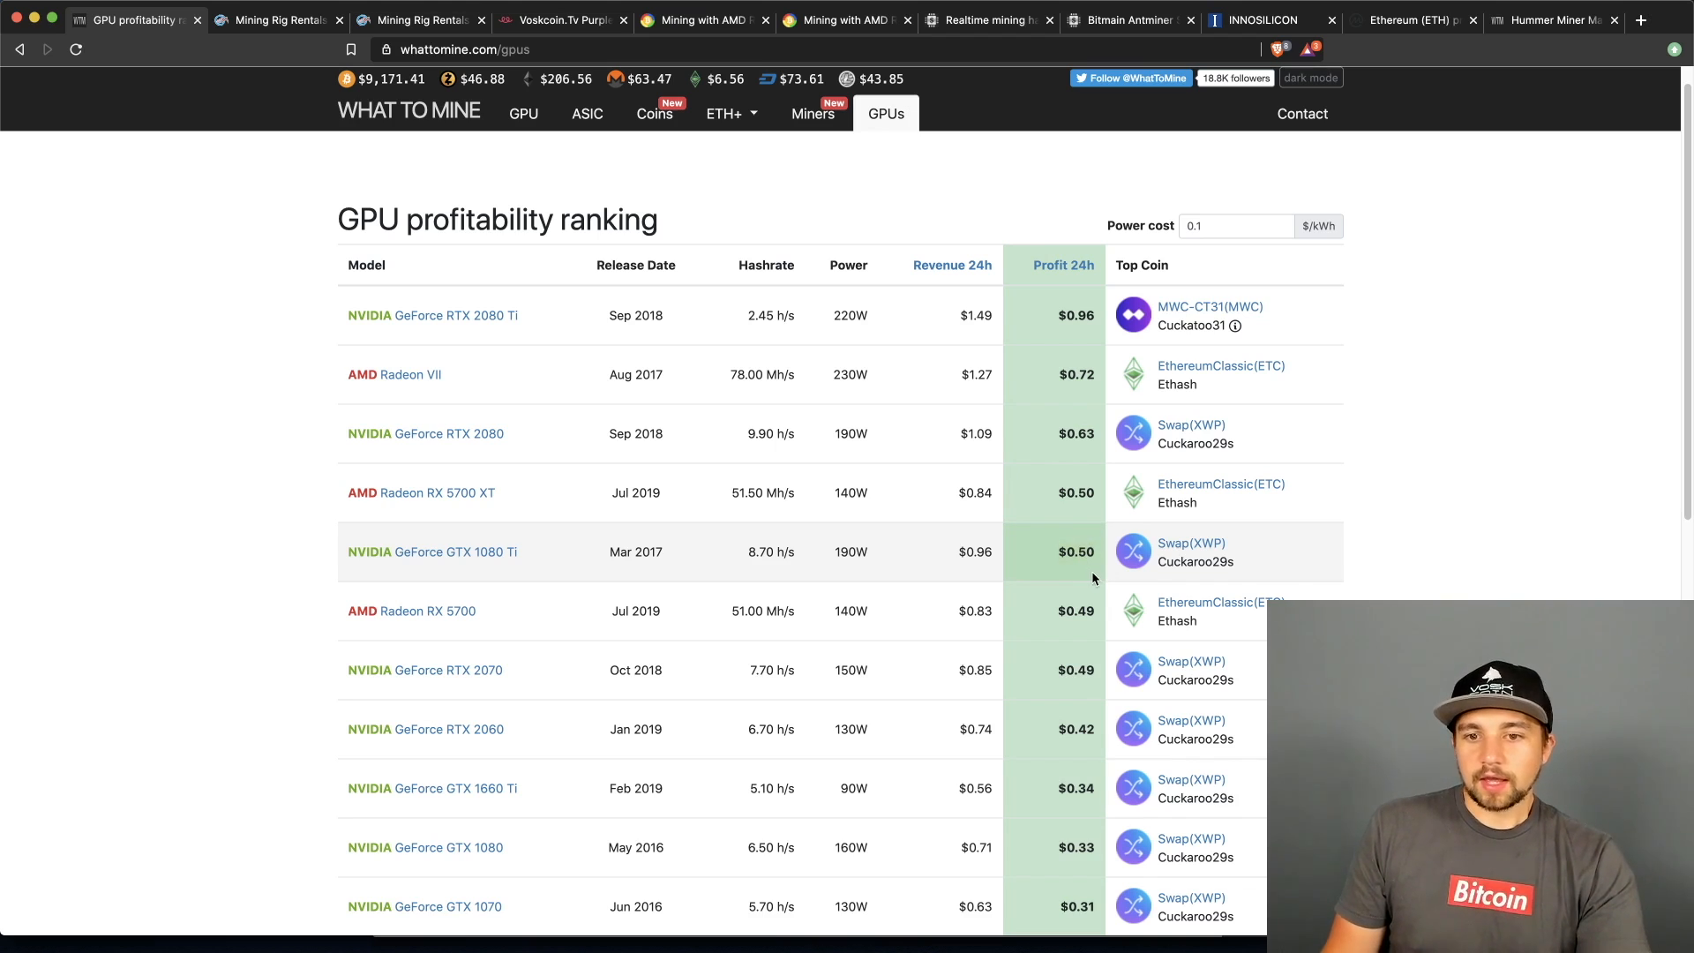
pyautogui.click(275, 19)
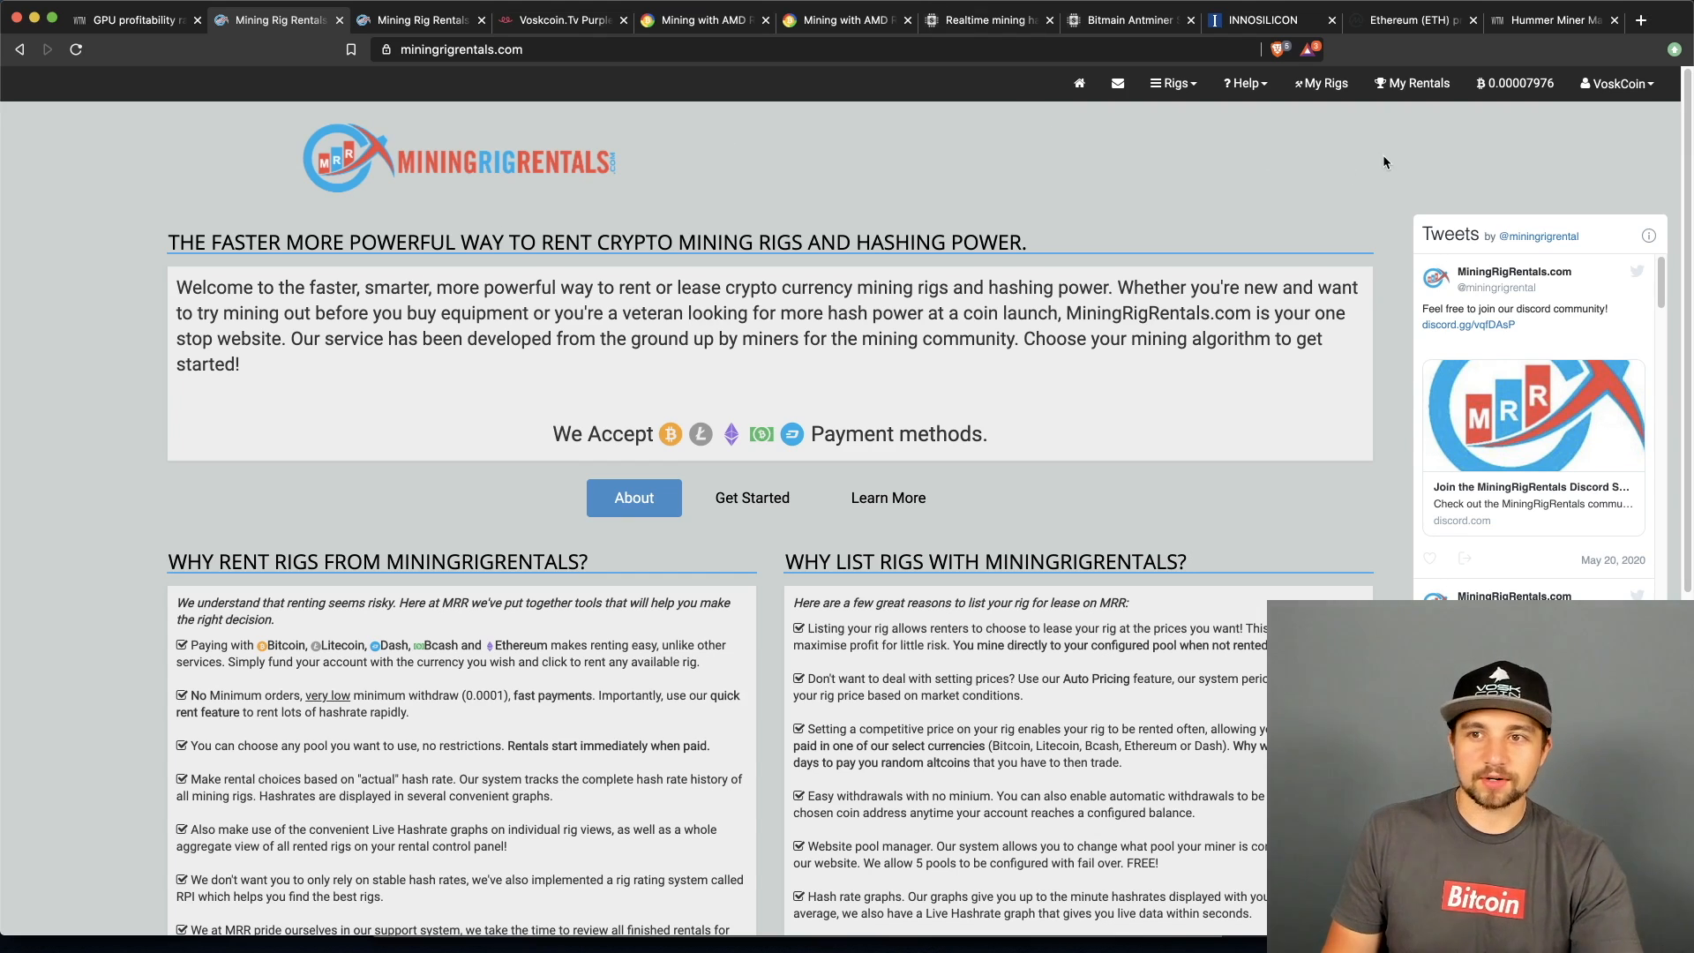
pyautogui.moveTo(888, 498)
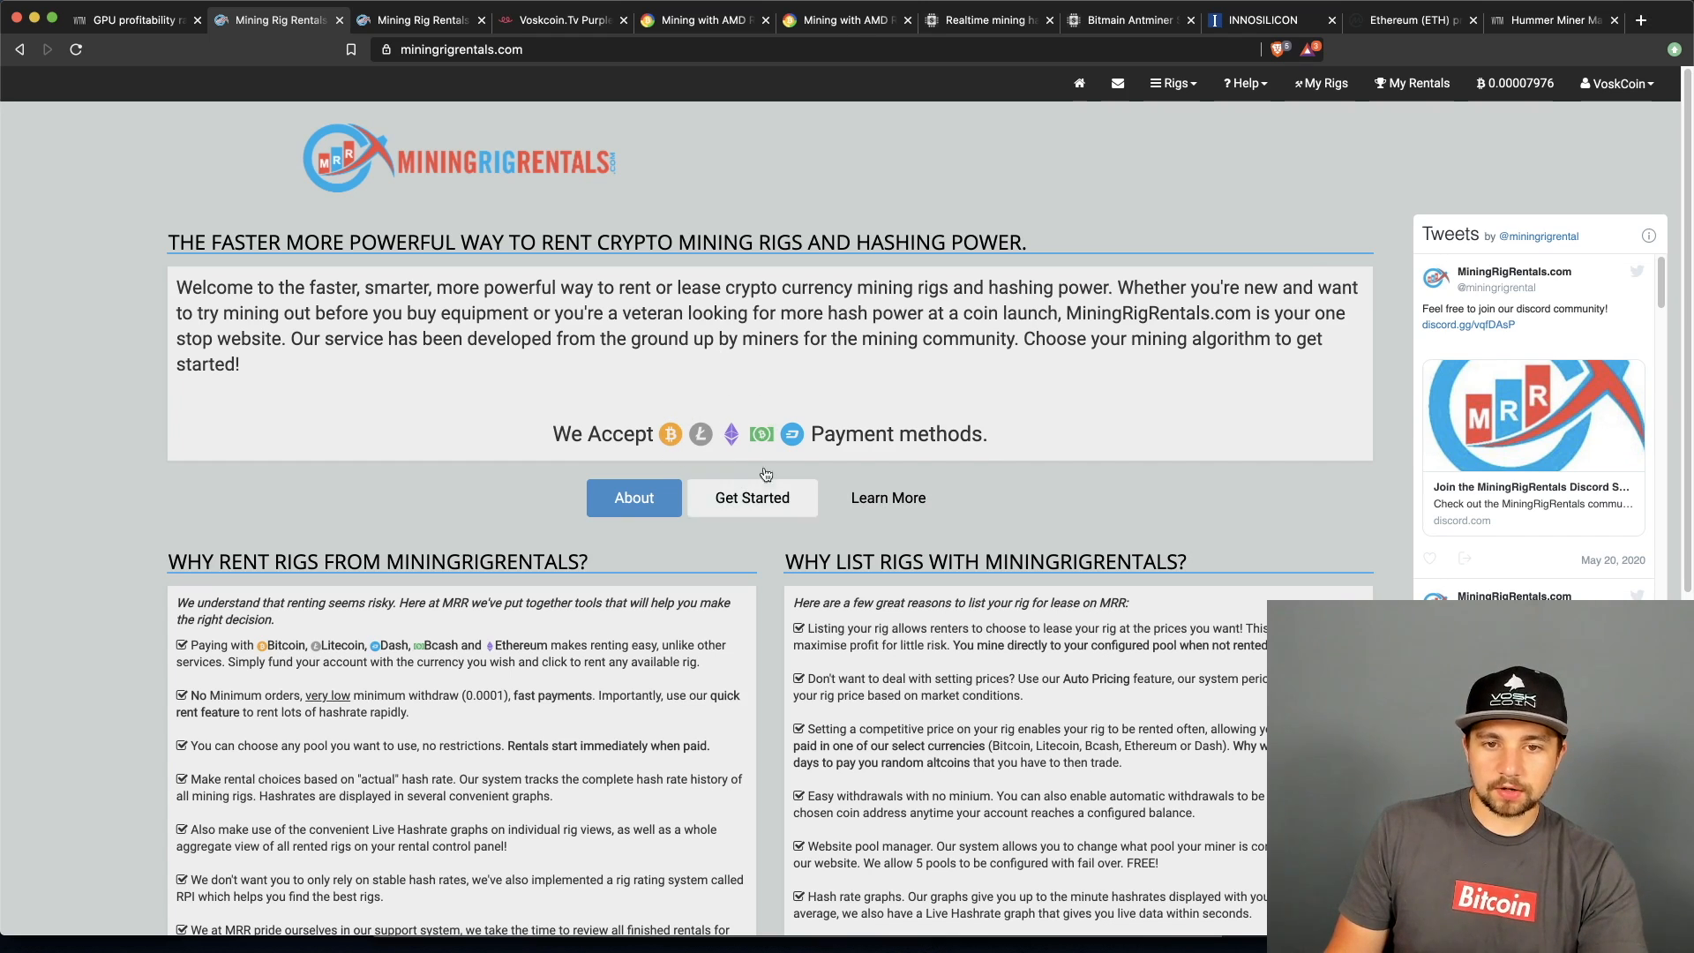
pyautogui.moveTo(1252, 180)
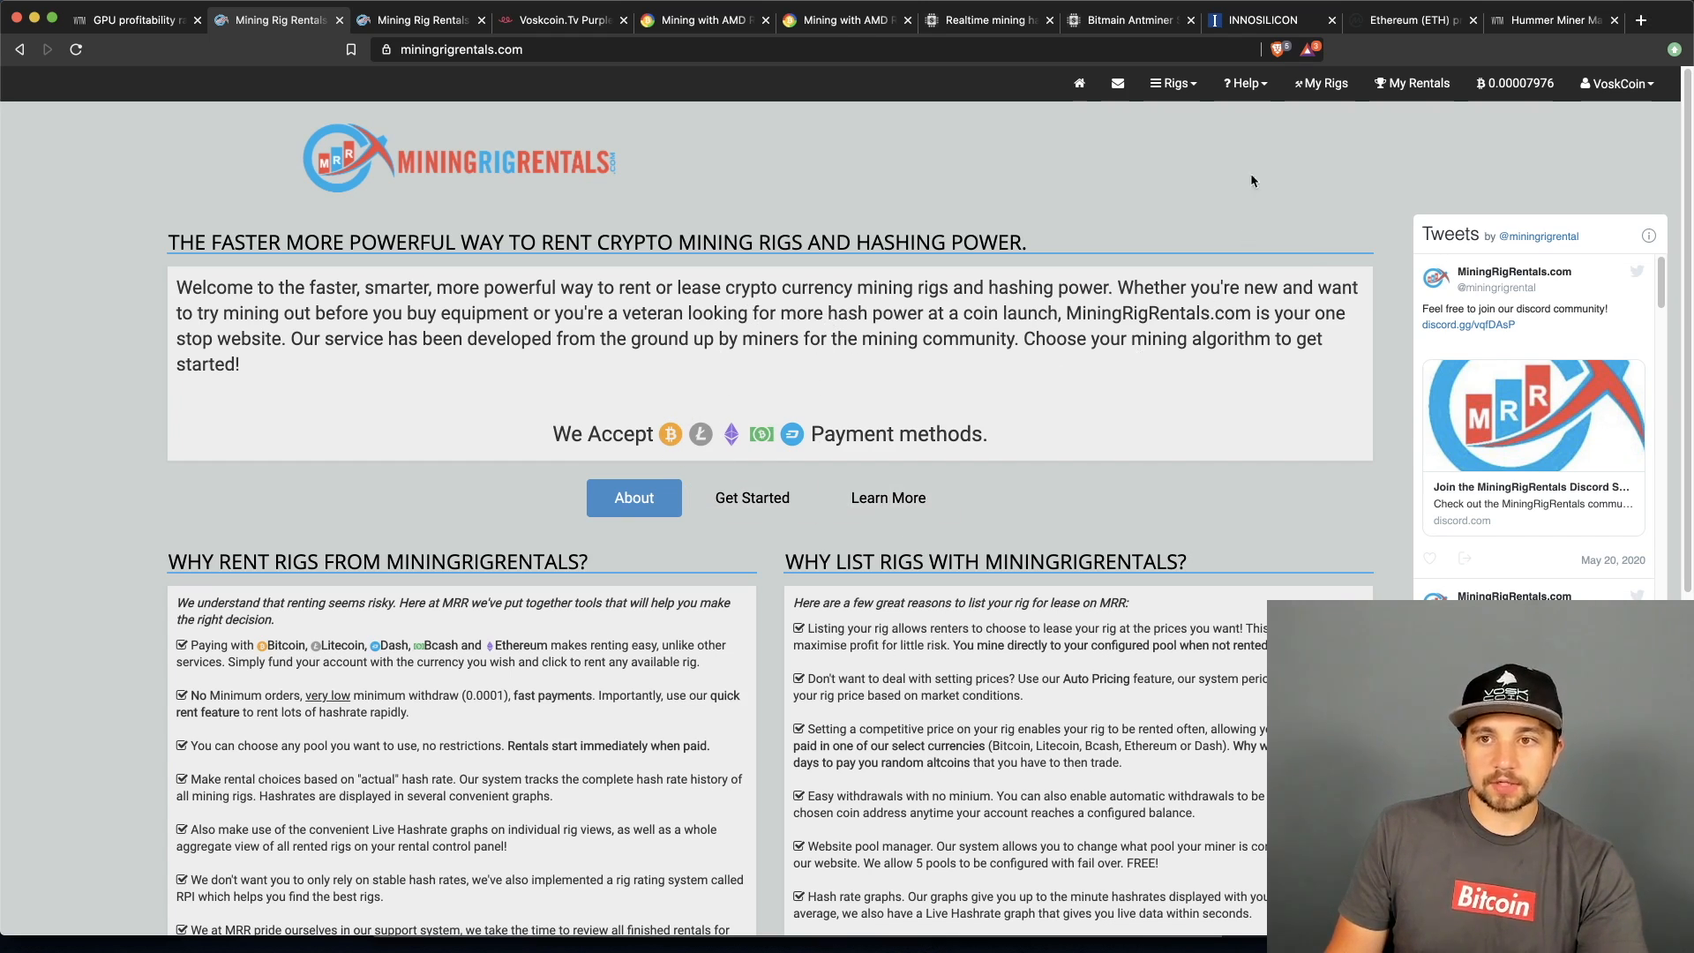
# - Browse the Rigs algorithm list including KawPOW (RVN), then move to BetterHash's Ryzen 9 3900X page
pyautogui.click(1171, 83)
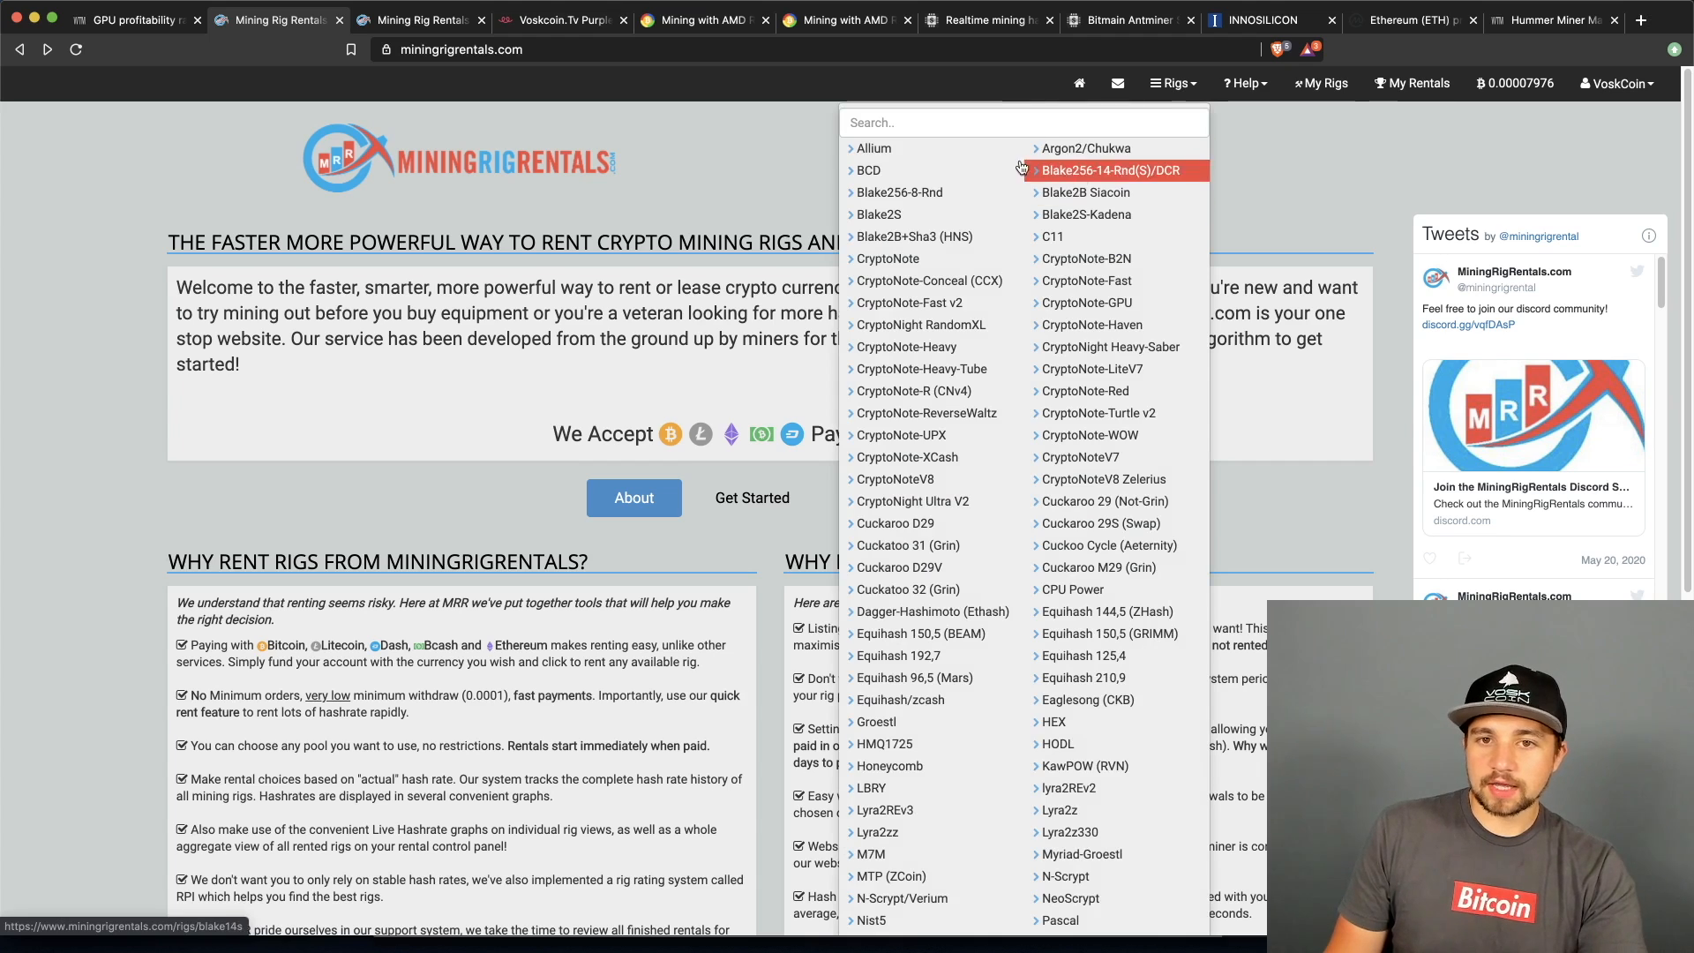
pyautogui.moveTo(1104, 500)
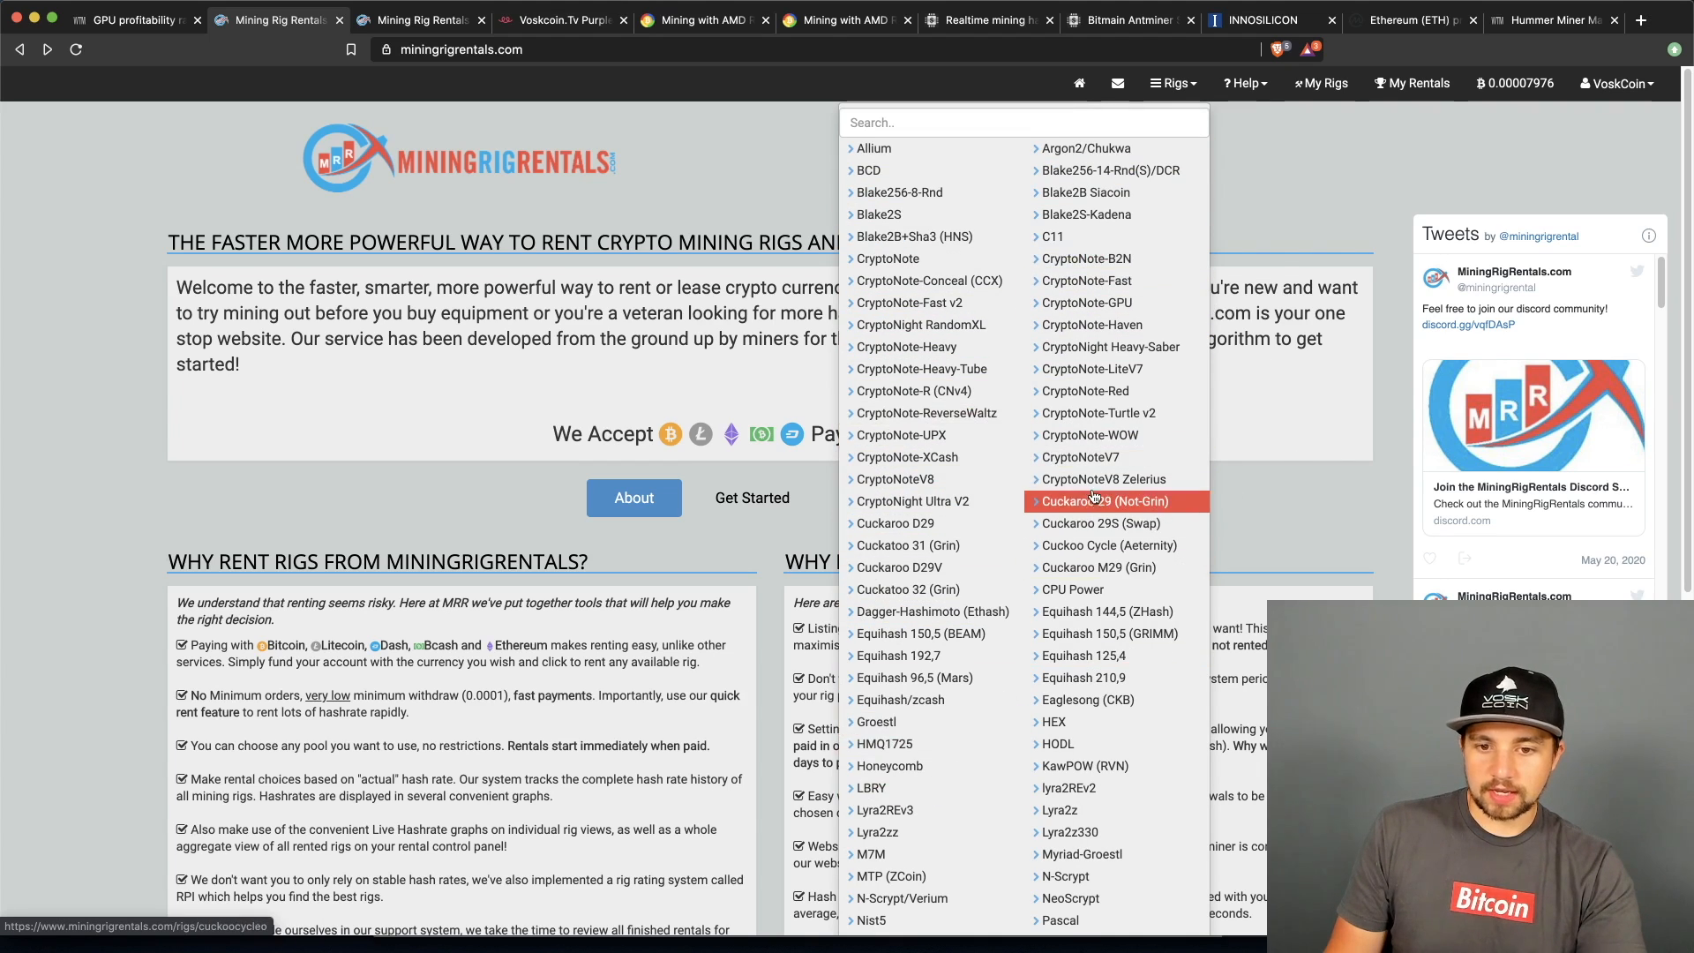
pyautogui.scroll(-3)
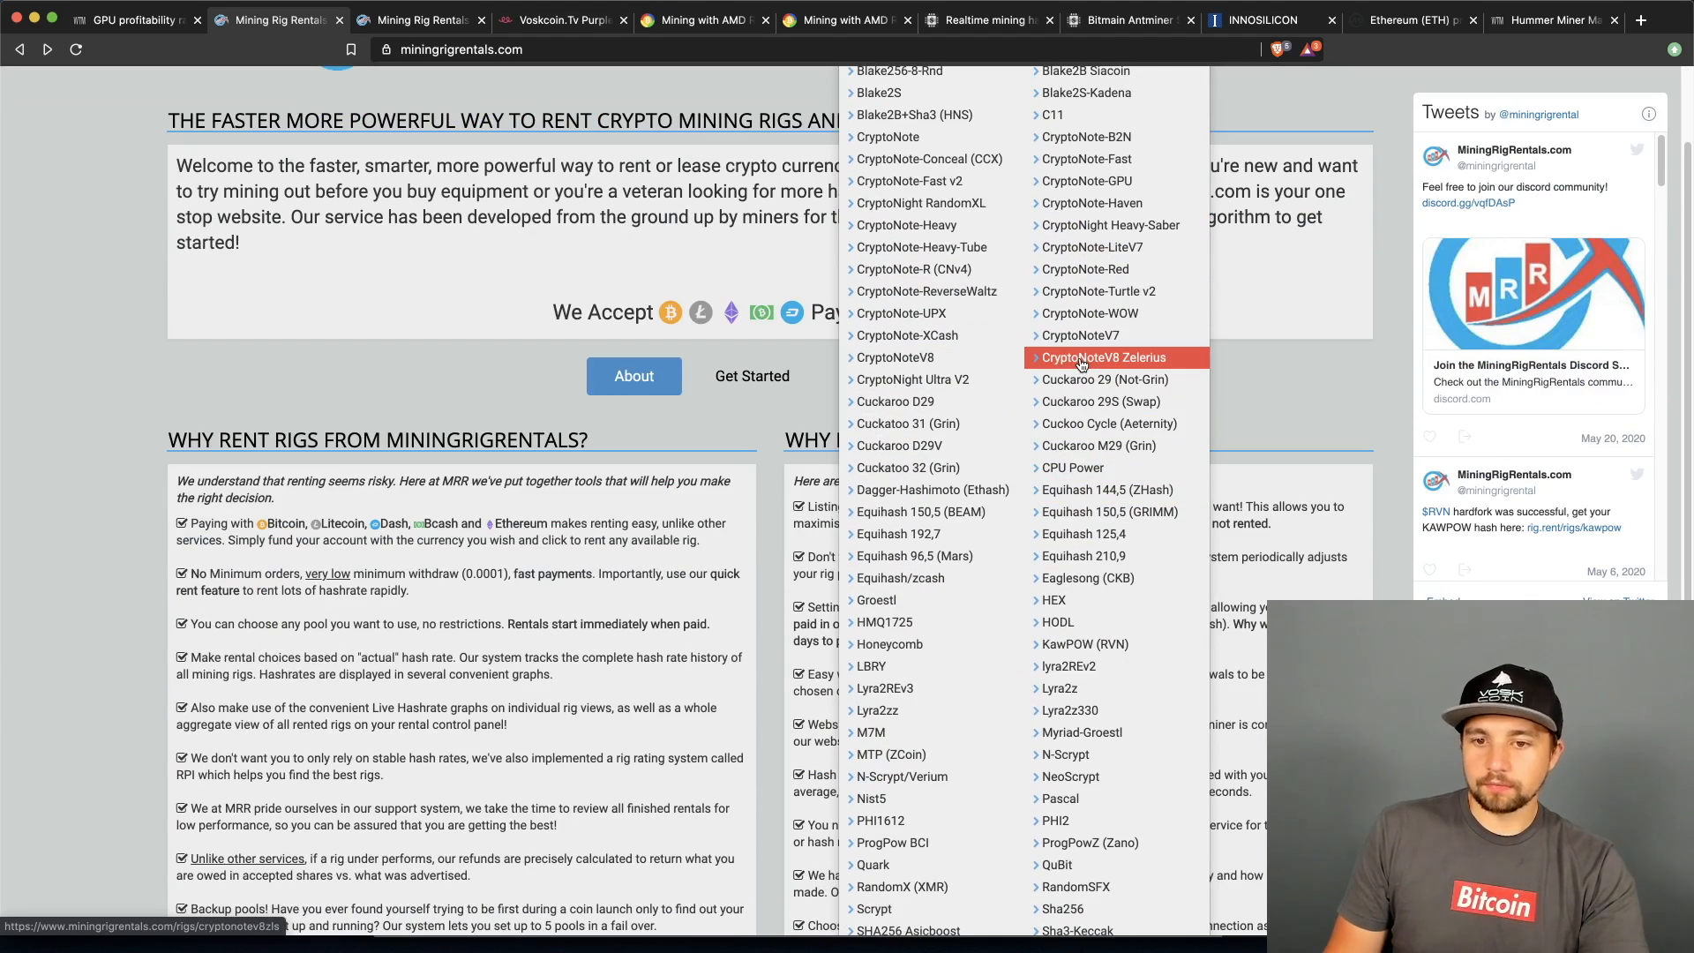
pyautogui.moveTo(1116, 621)
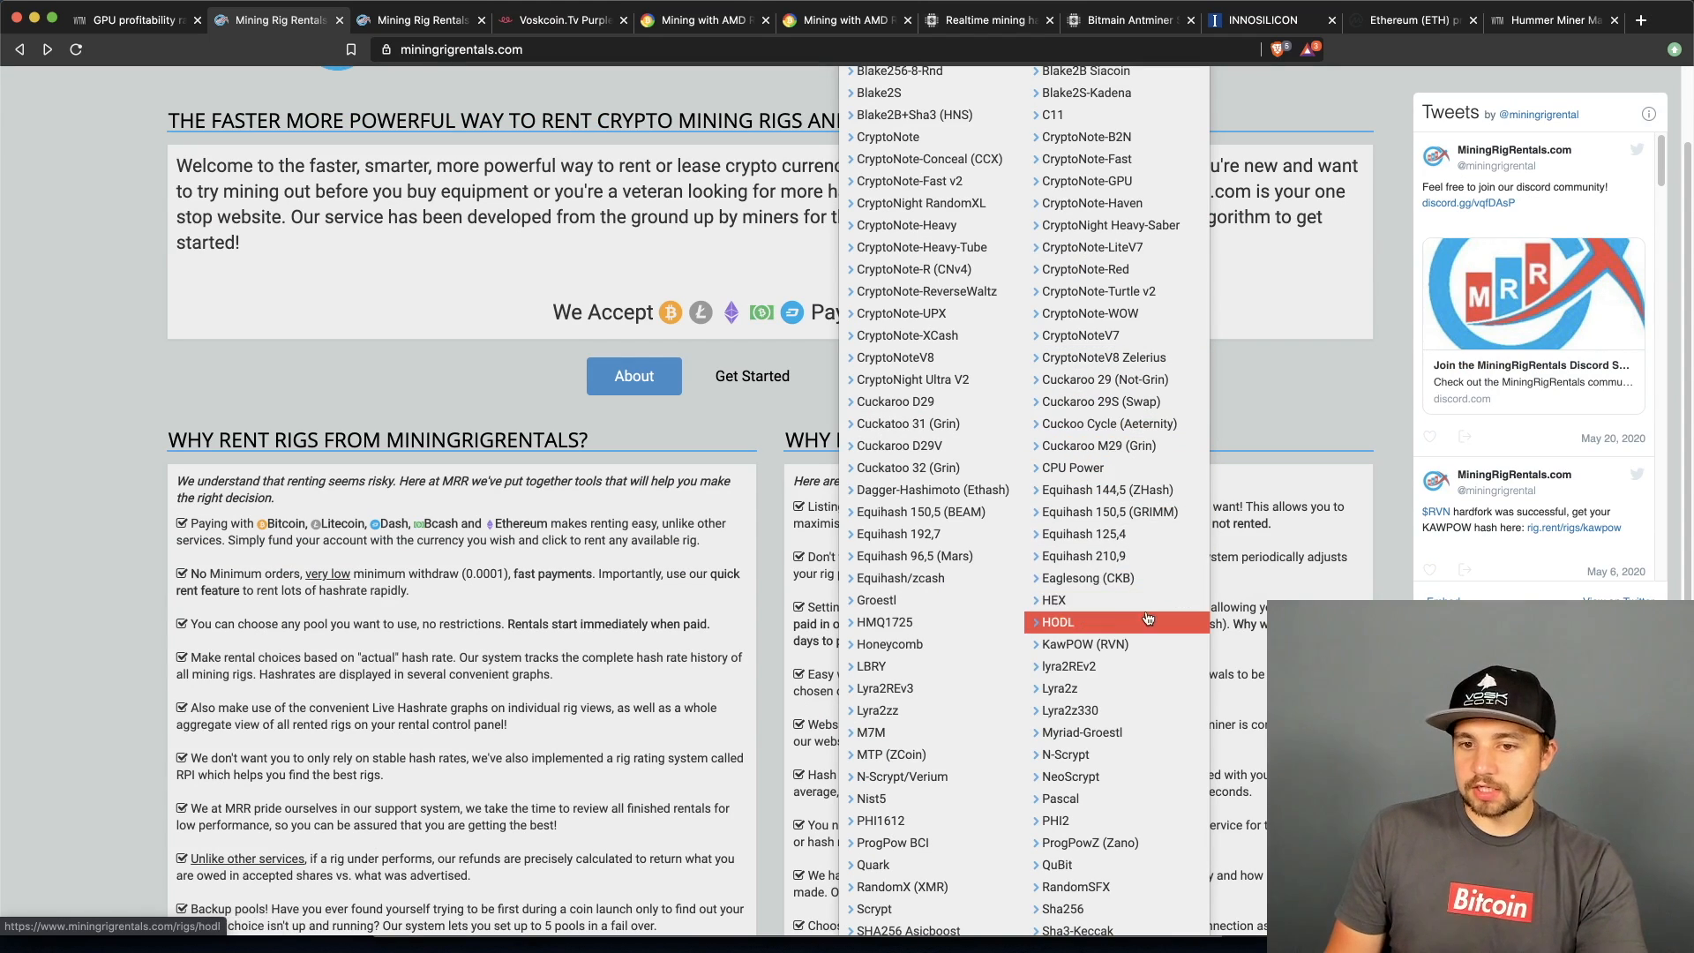
pyautogui.moveTo(1083, 644)
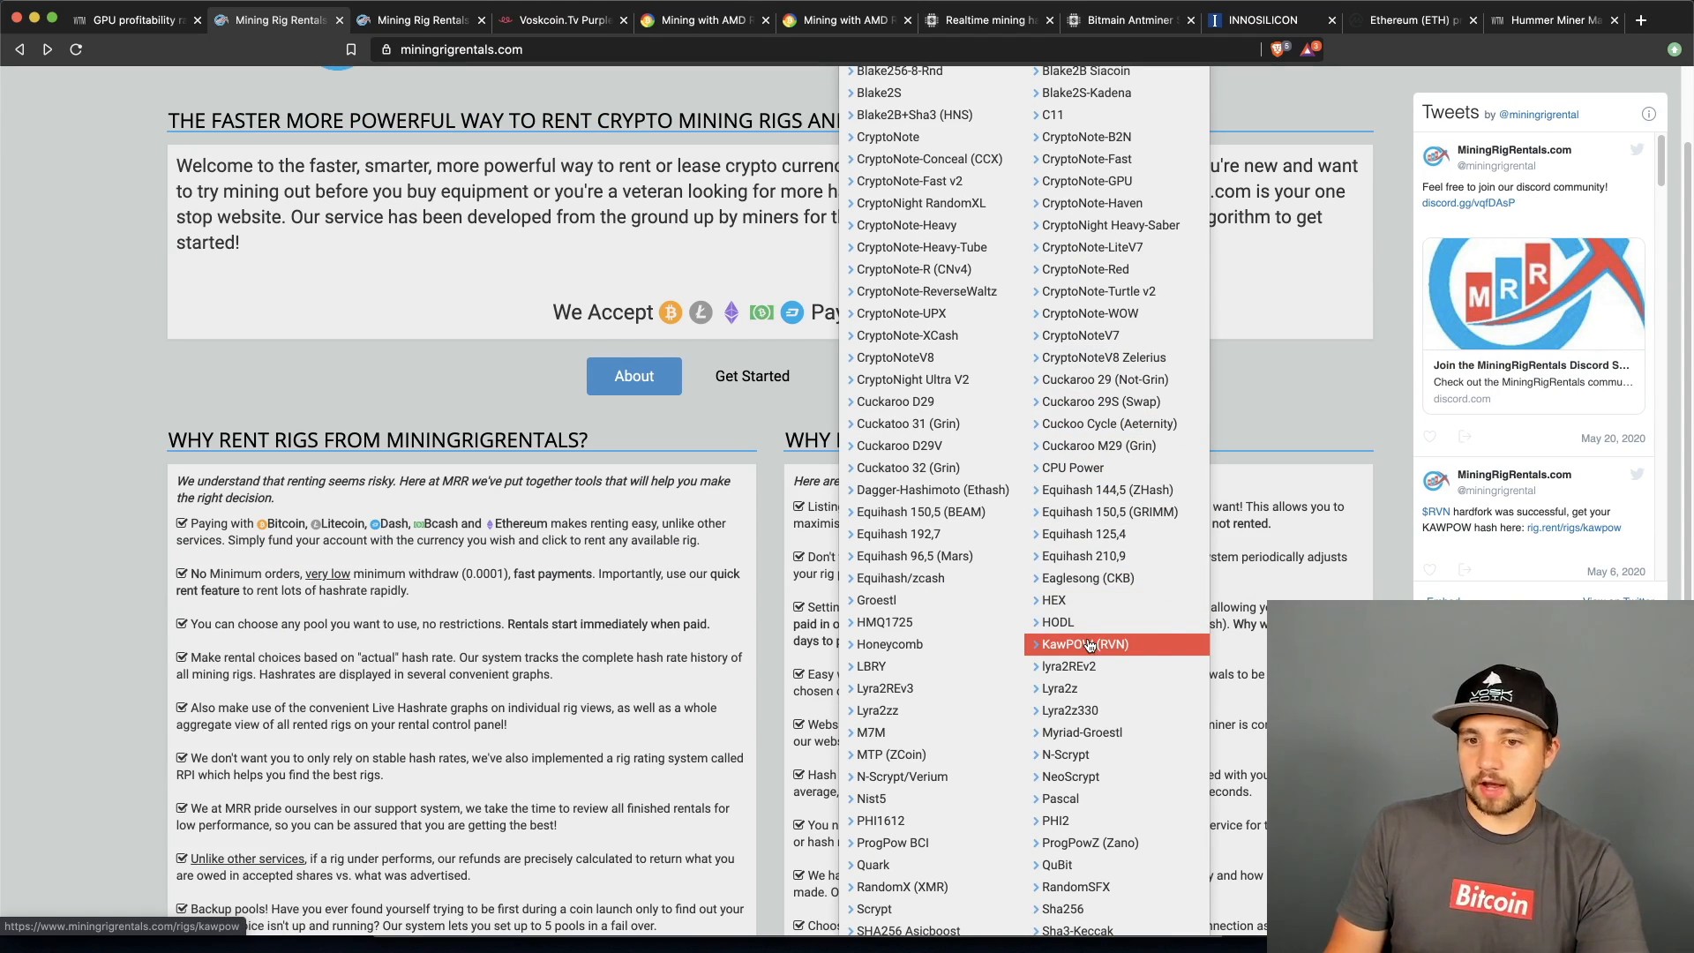
pyautogui.click(1084, 645)
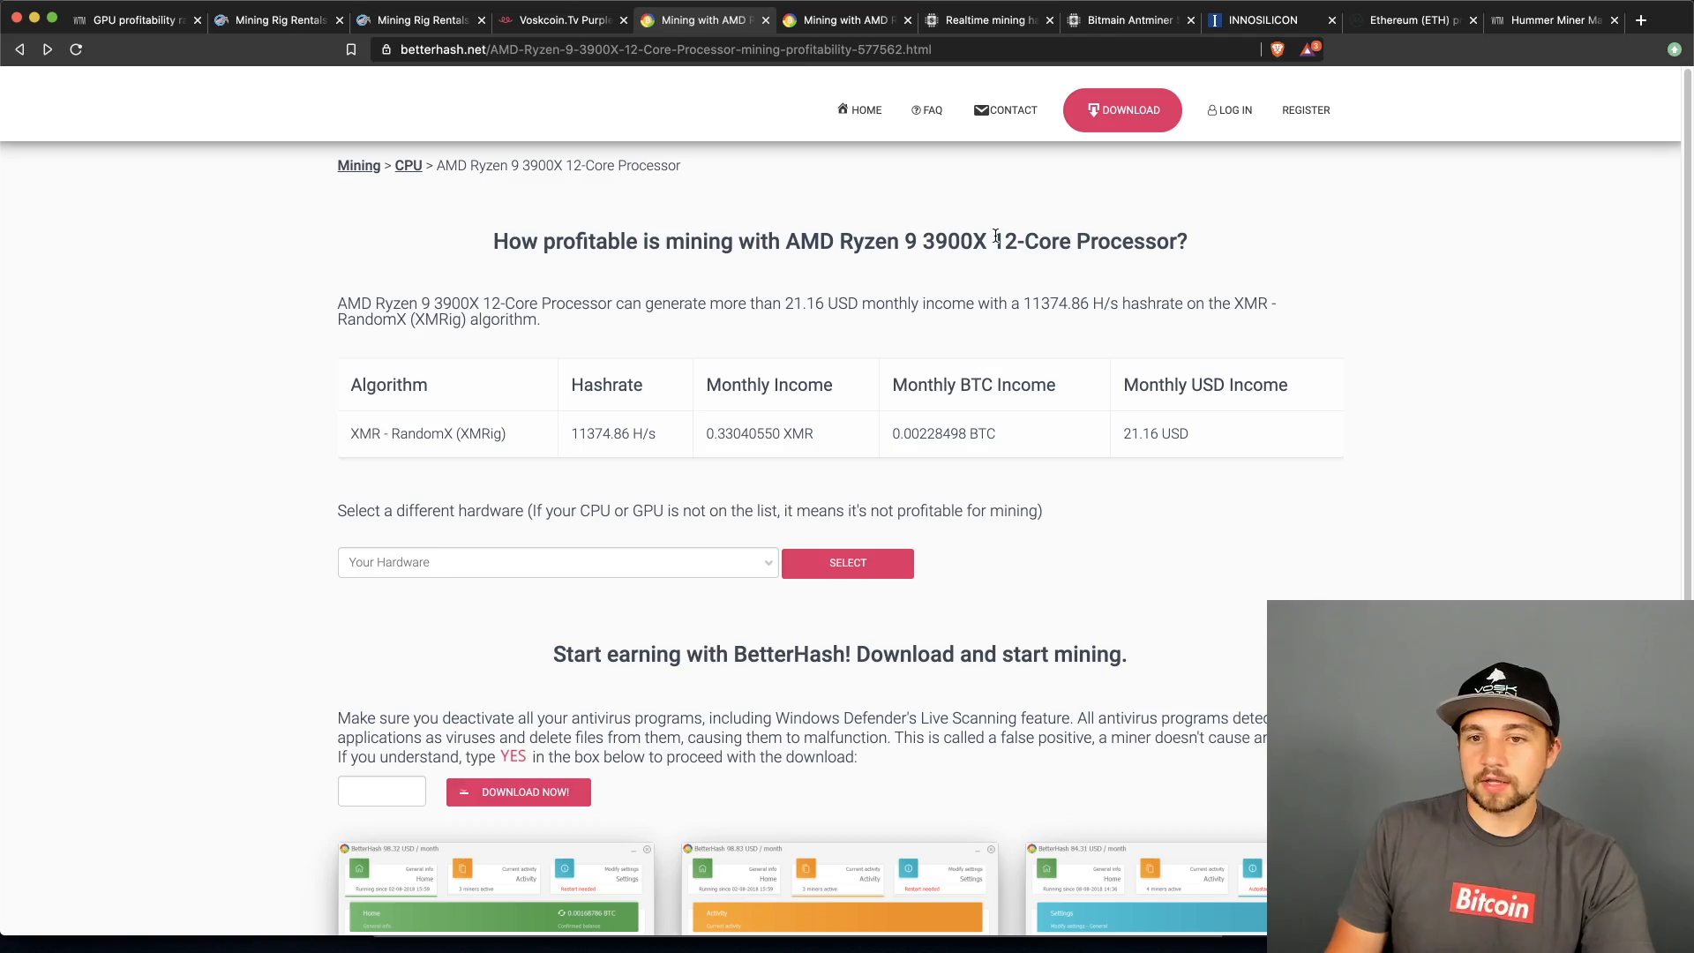
pyautogui.moveTo(1073, 408)
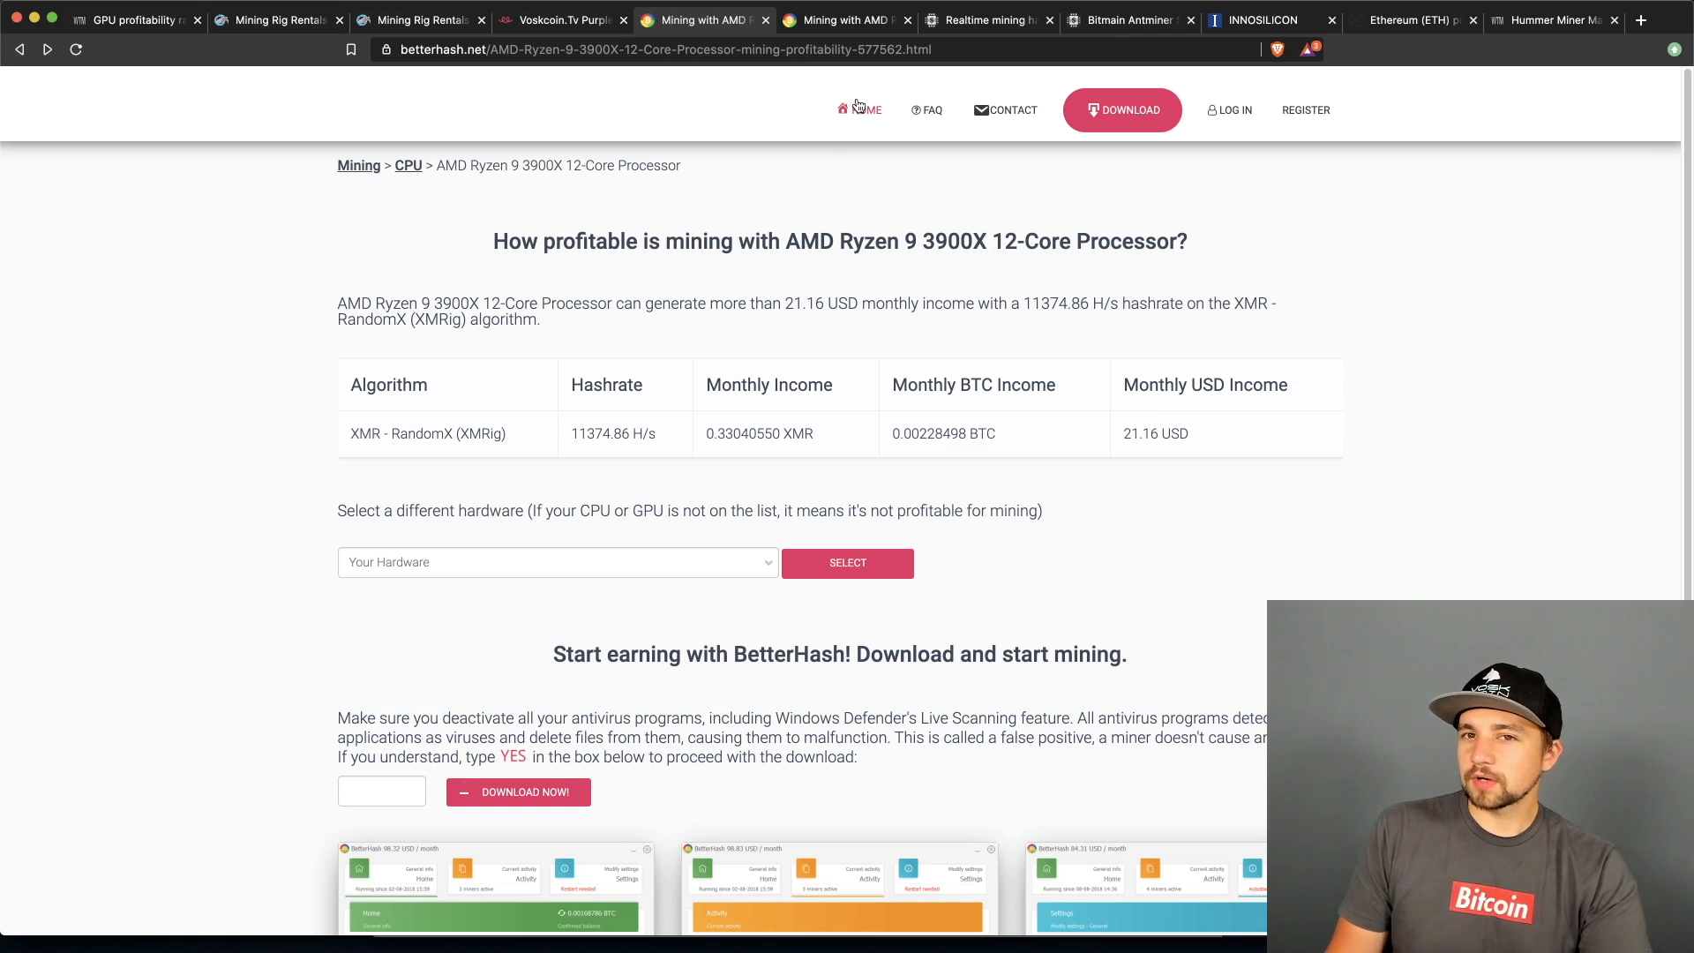
pyautogui.moveTo(924, 375)
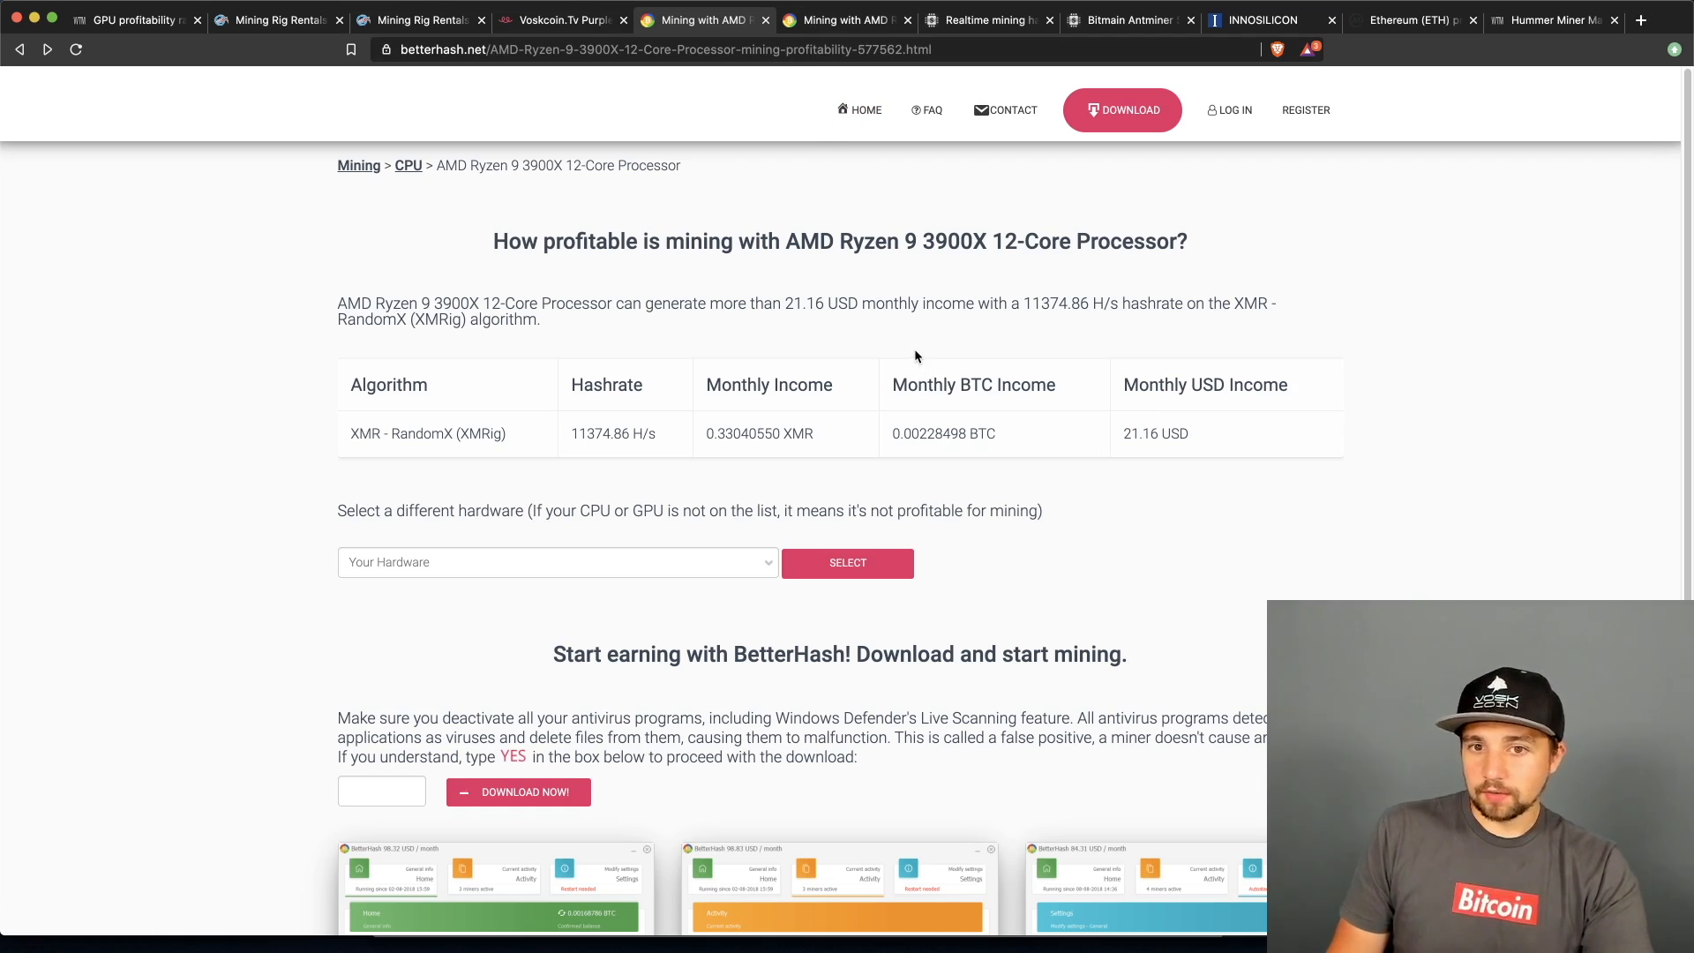
# - View BetterHash's Ryzen 7 1700 page estimating $6.09 monthly on XMR RandomX
pyautogui.click(846, 19)
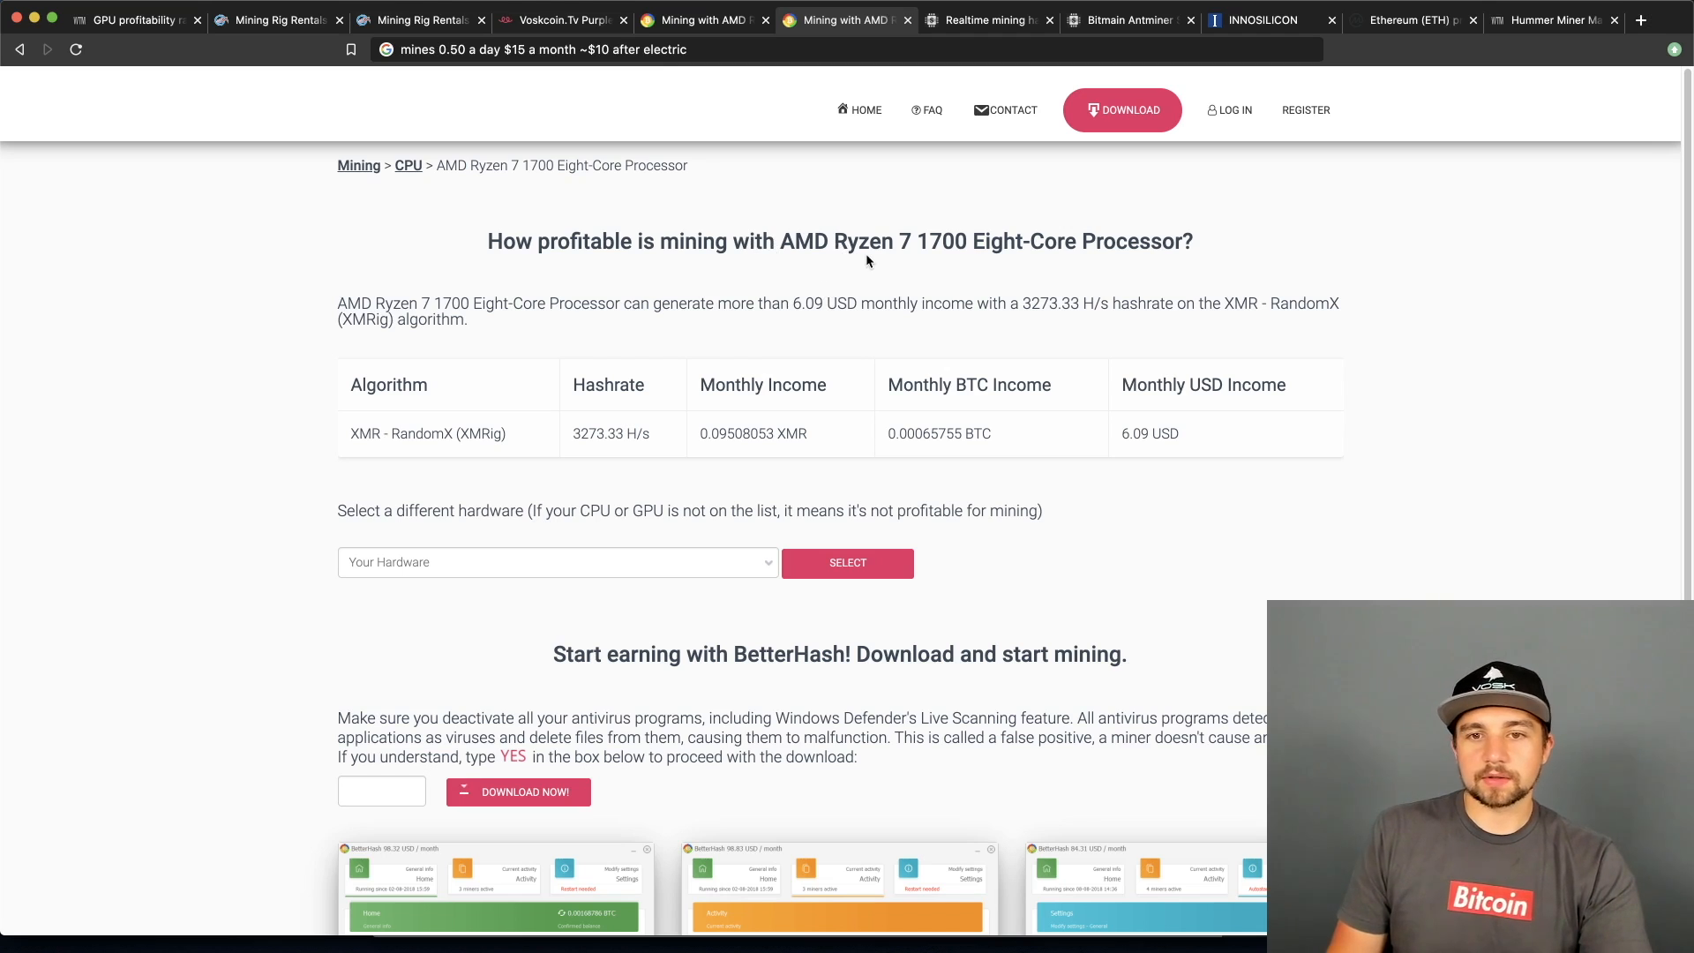
pyautogui.moveTo(1106, 559)
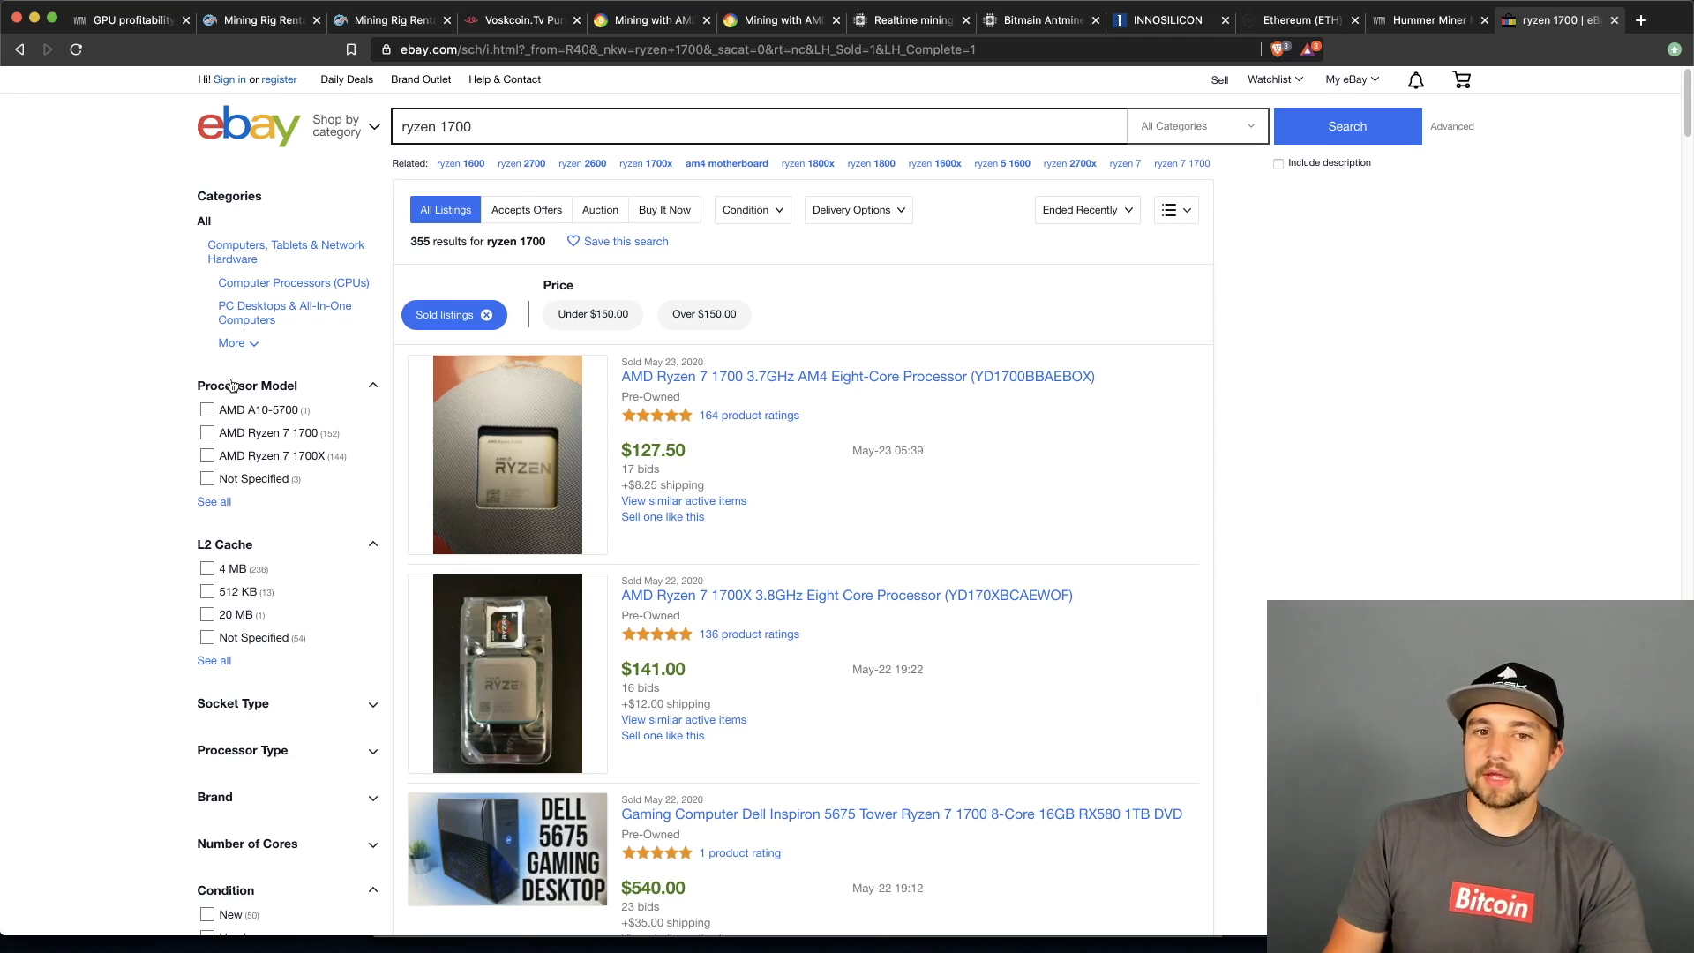
pyautogui.moveTo(1167, 531)
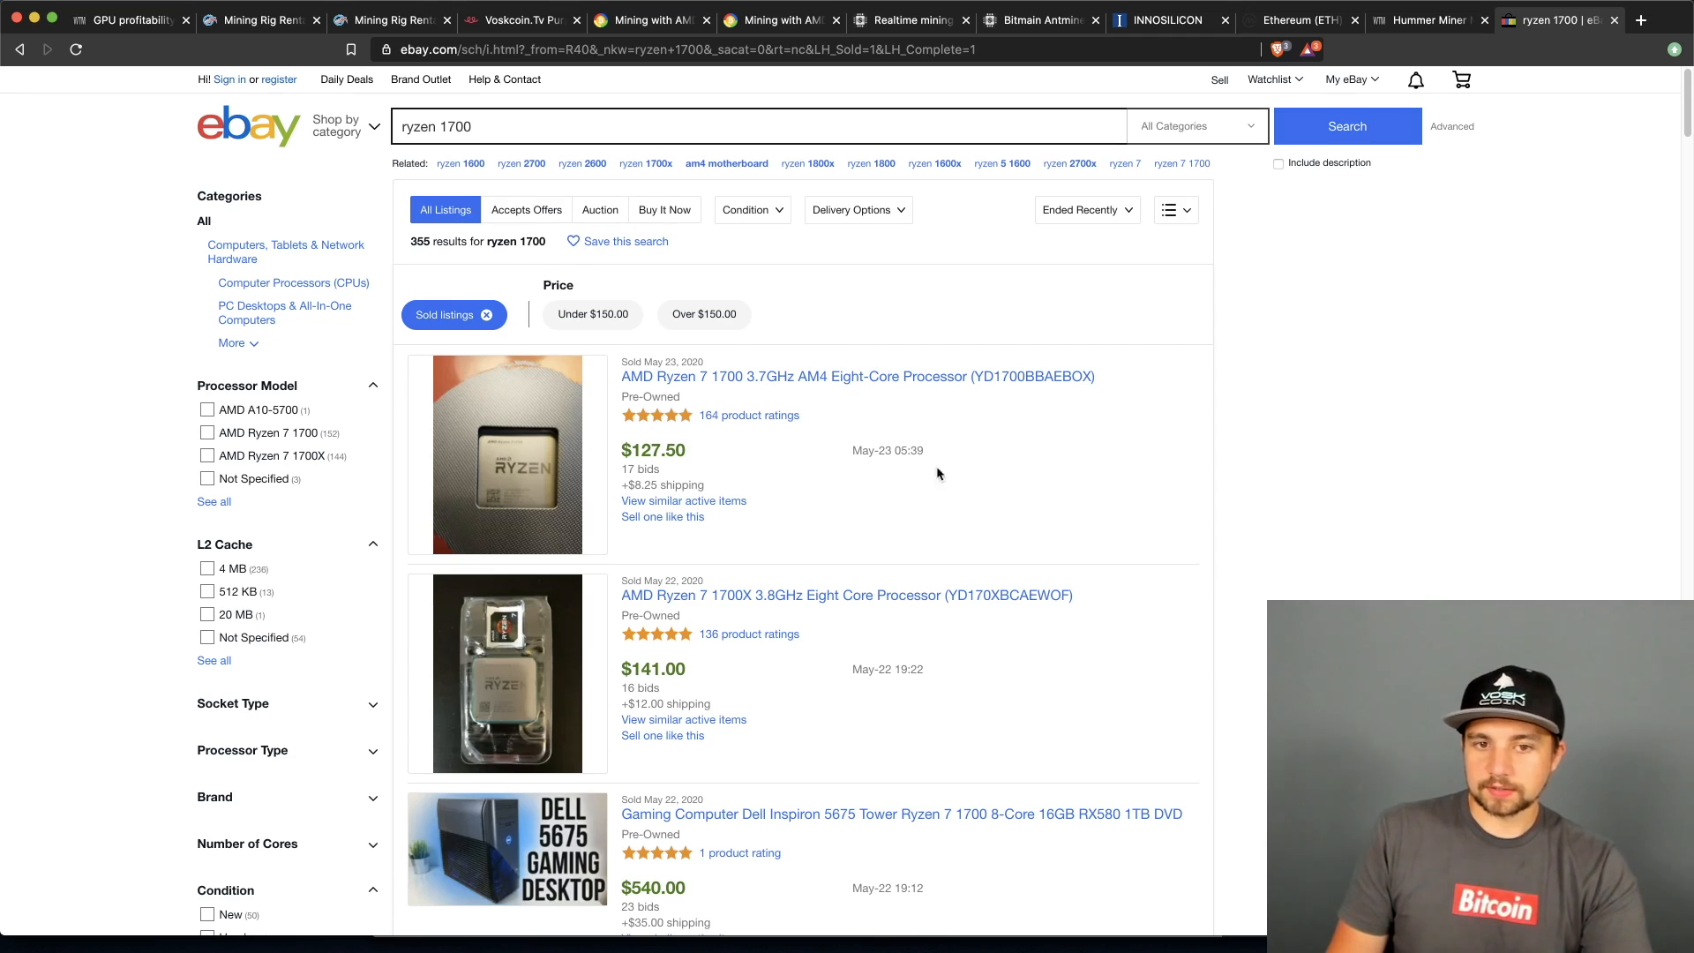
pyautogui.moveTo(773, 444)
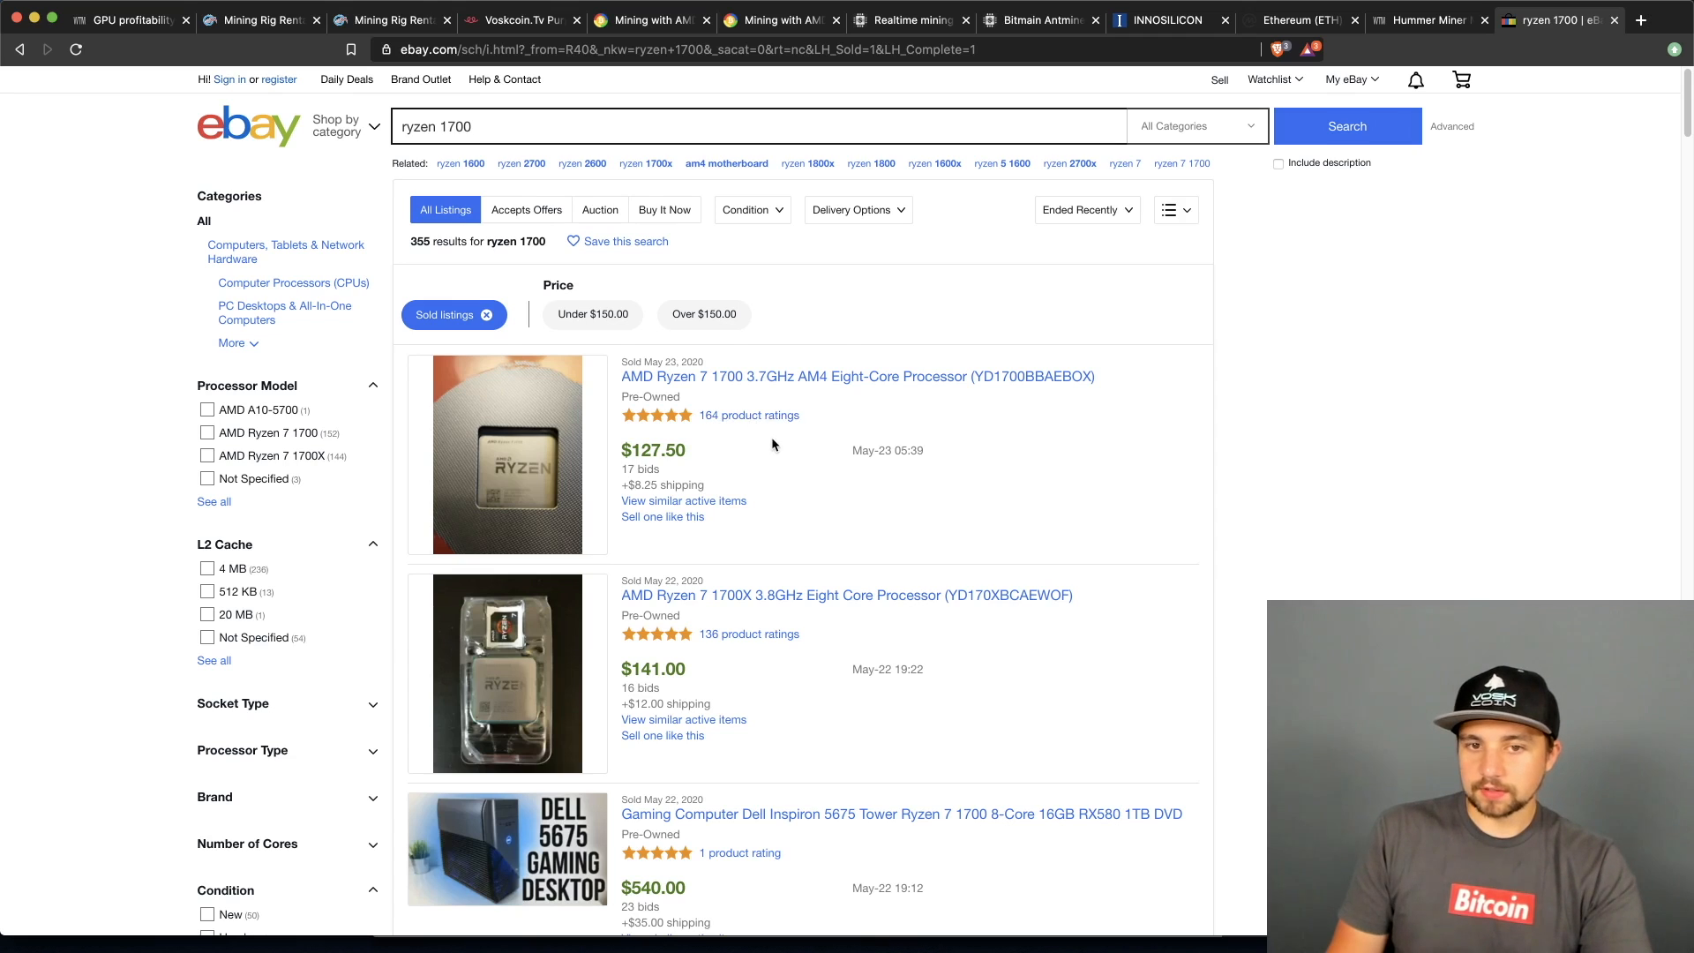
pyautogui.moveTo(679, 478)
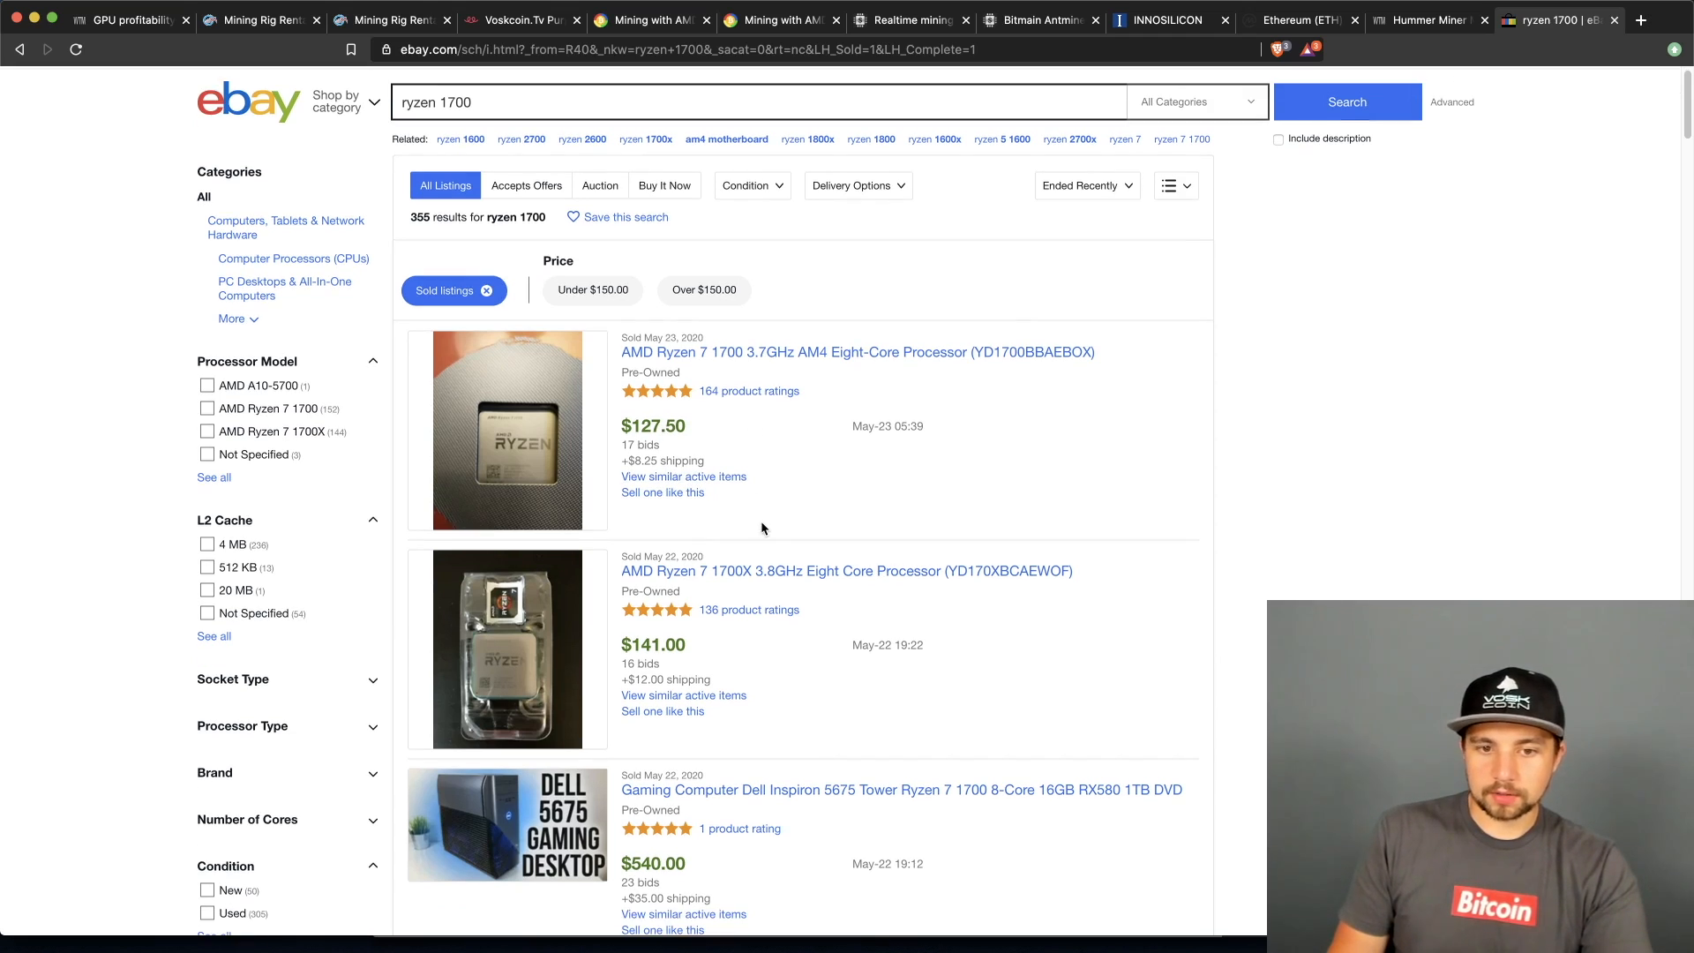
pyautogui.moveTo(697, 675)
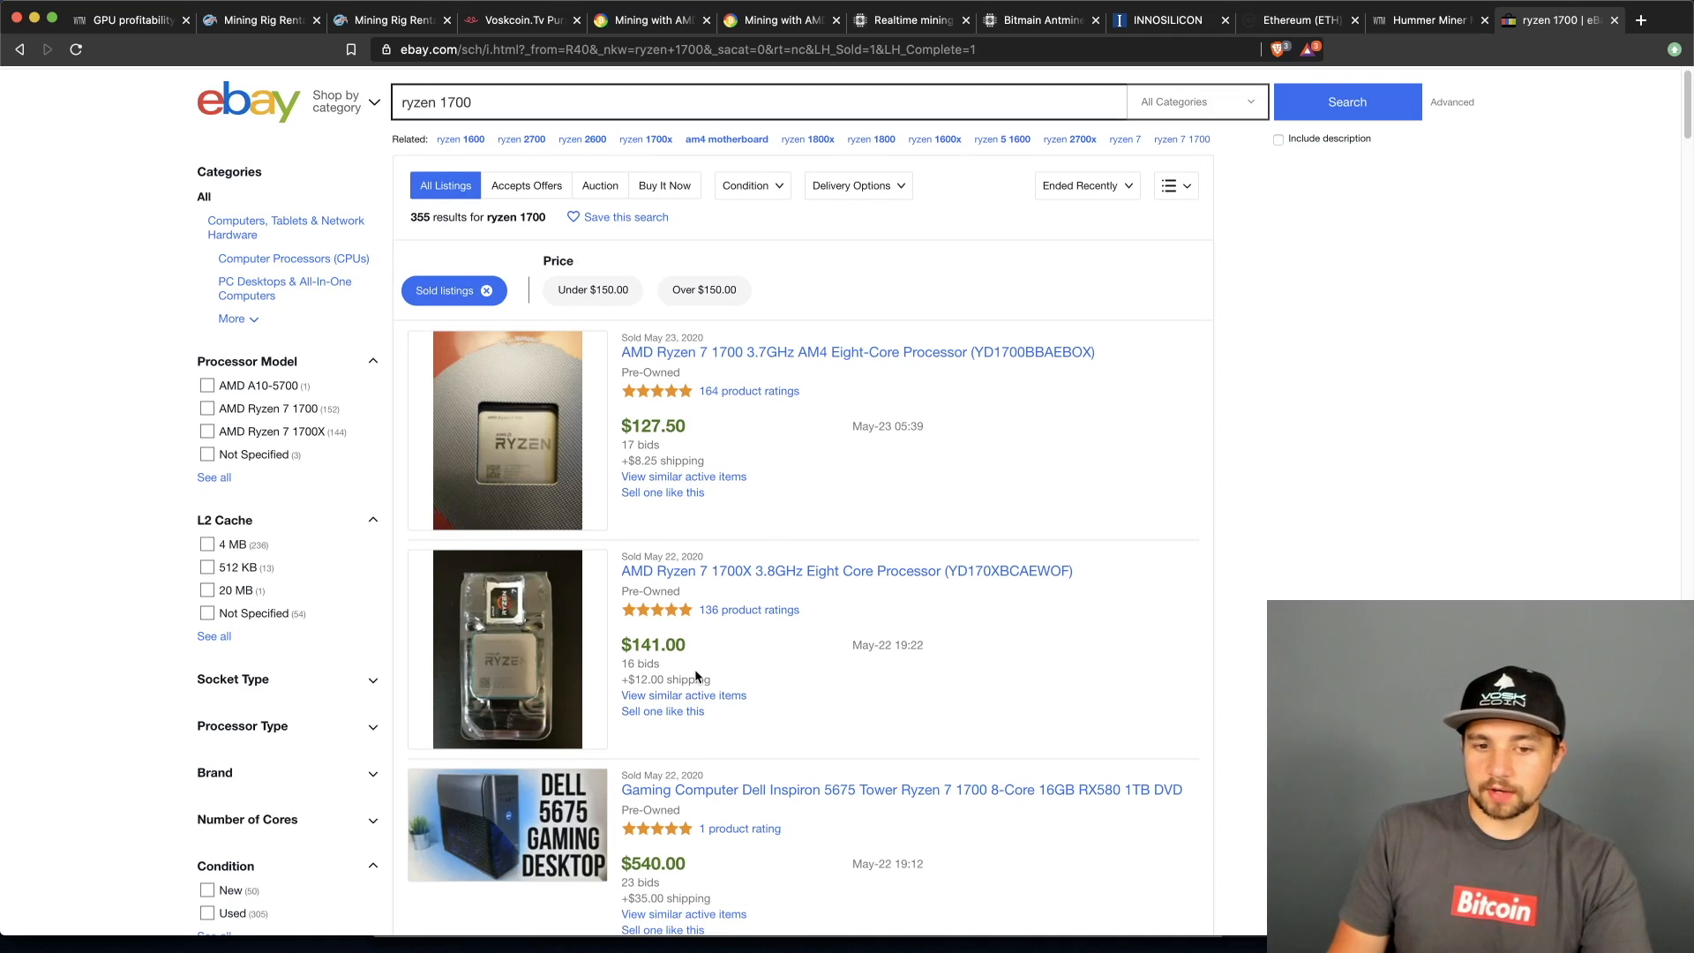
# - Review eBay sold Ryzen 1700 prices ($127.50–$179.00), then move to ASIC Miner Value's profitability table
pyautogui.scroll(-3)
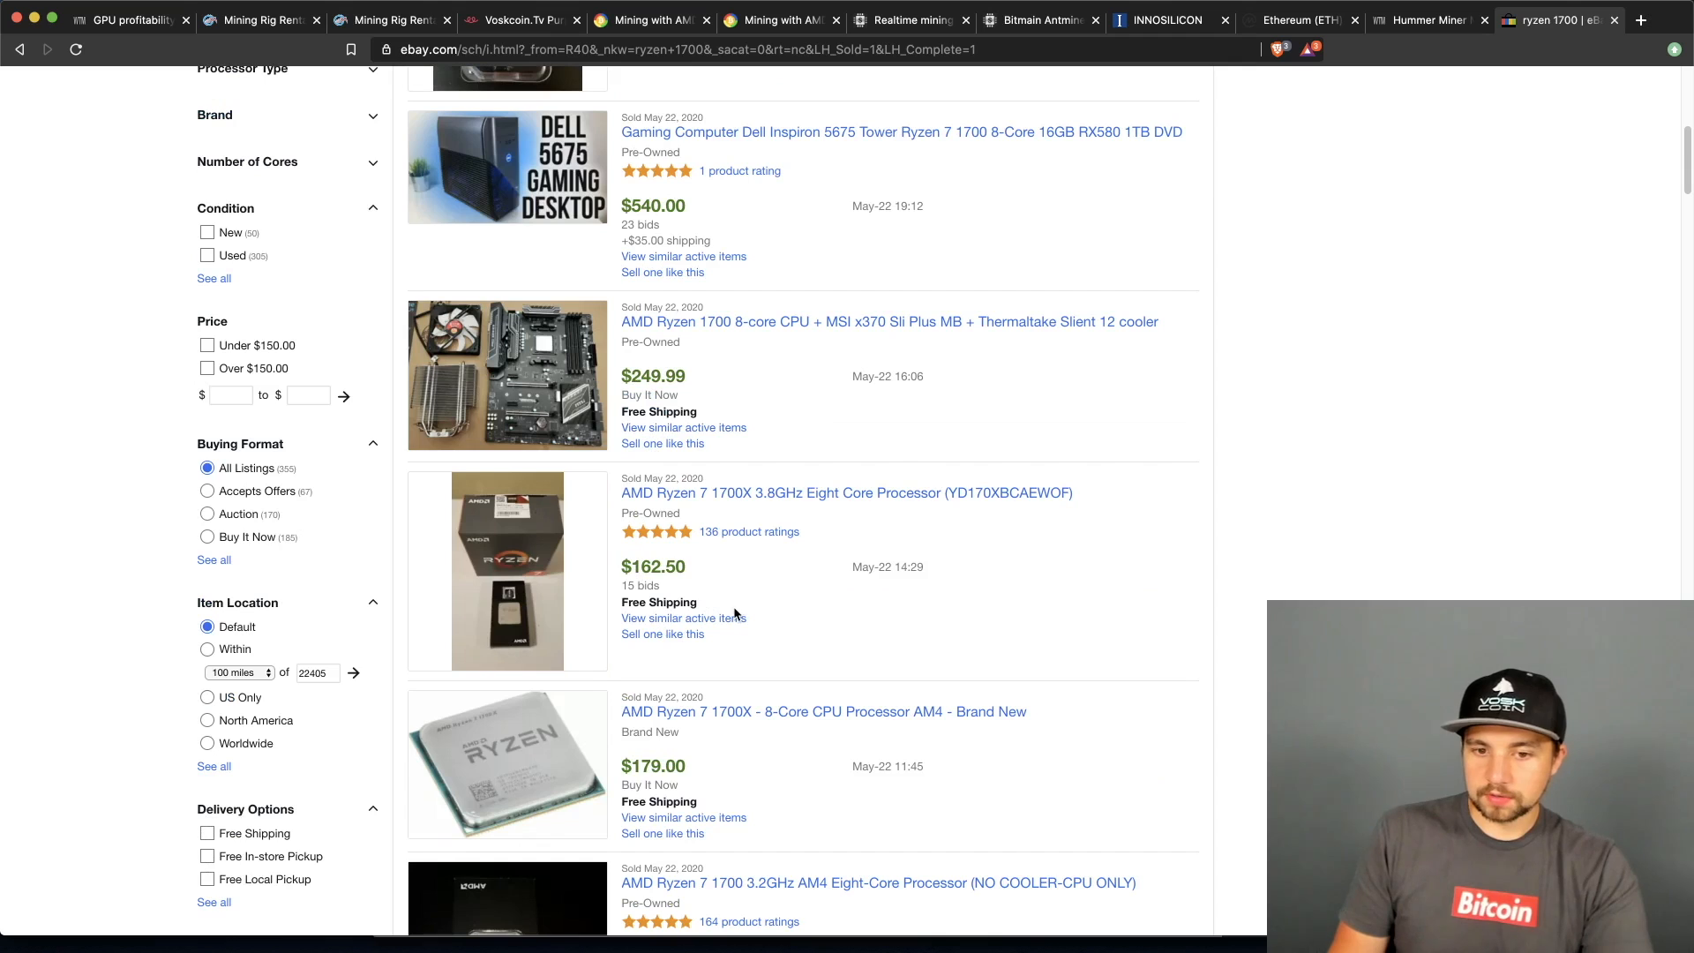
pyautogui.moveTo(692, 780)
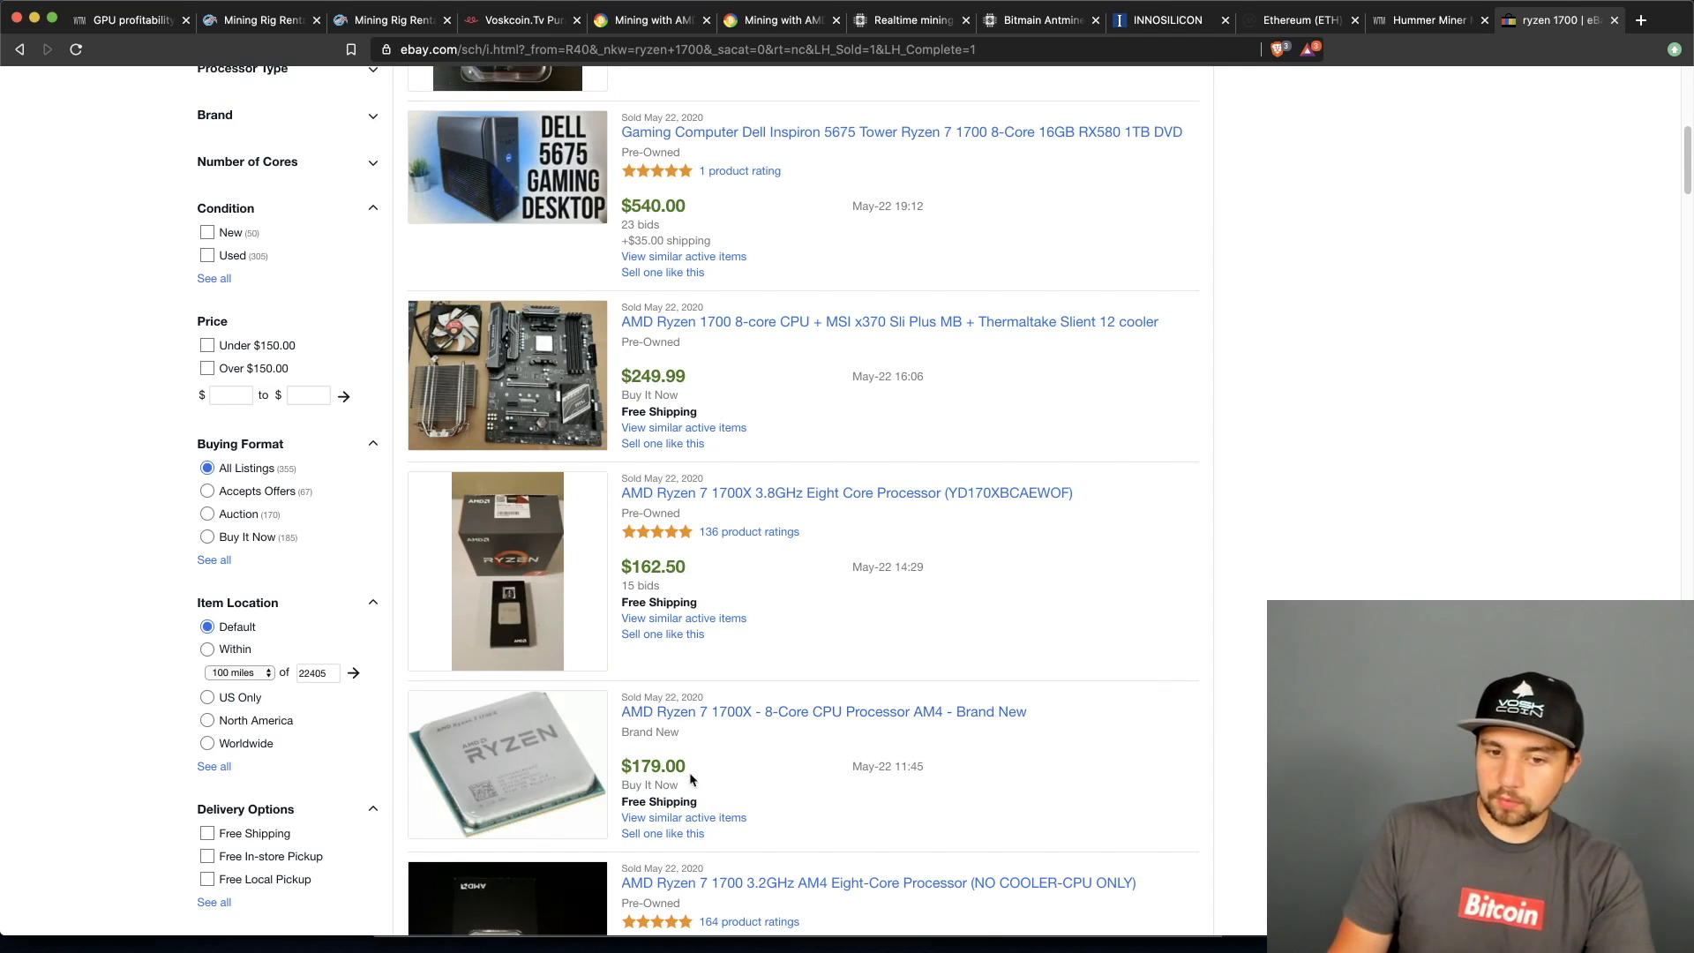
pyautogui.scroll(-3)
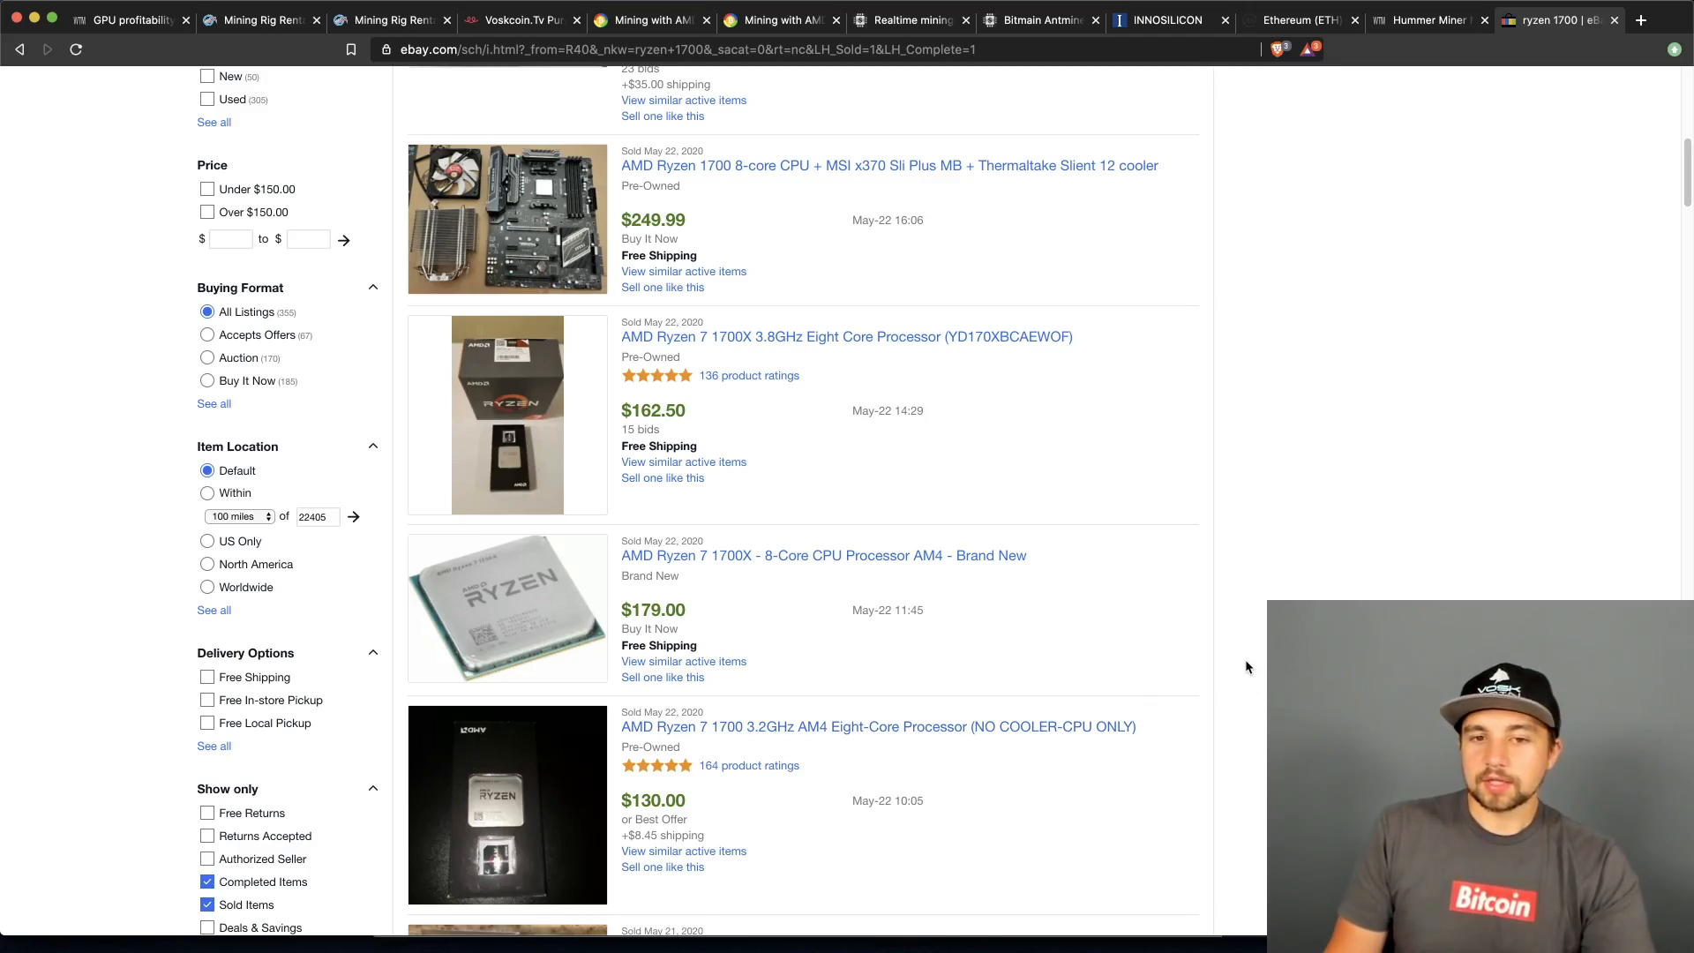
pyautogui.click(911, 19)
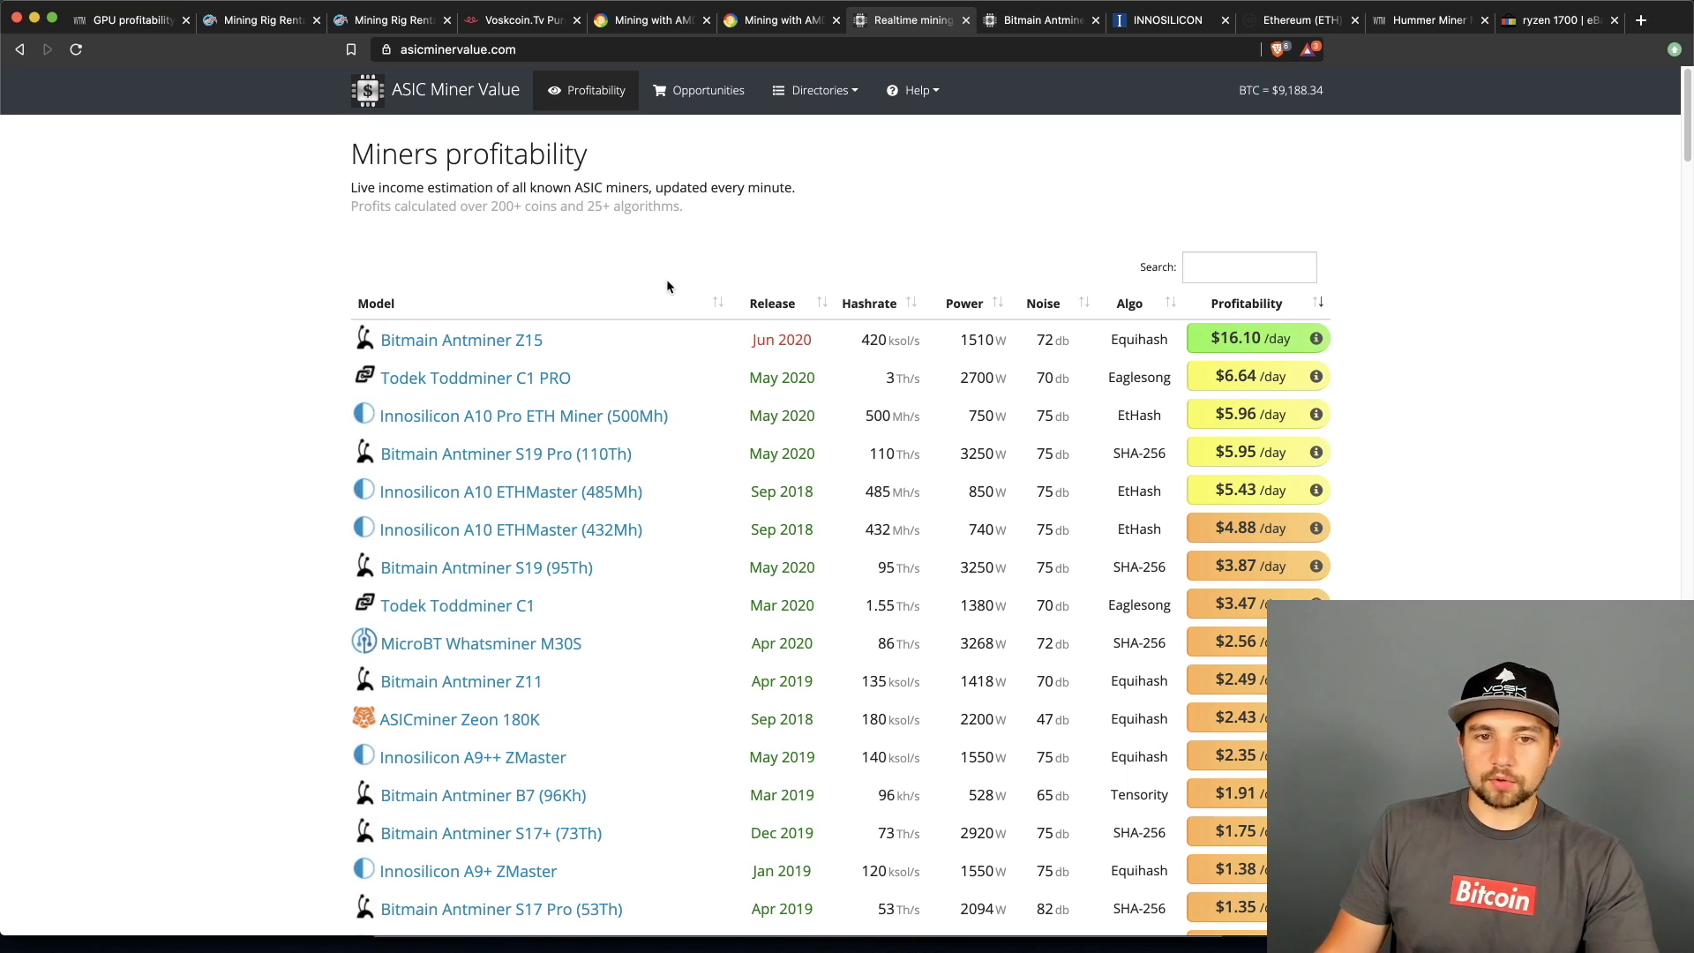
pyautogui.moveTo(616, 208)
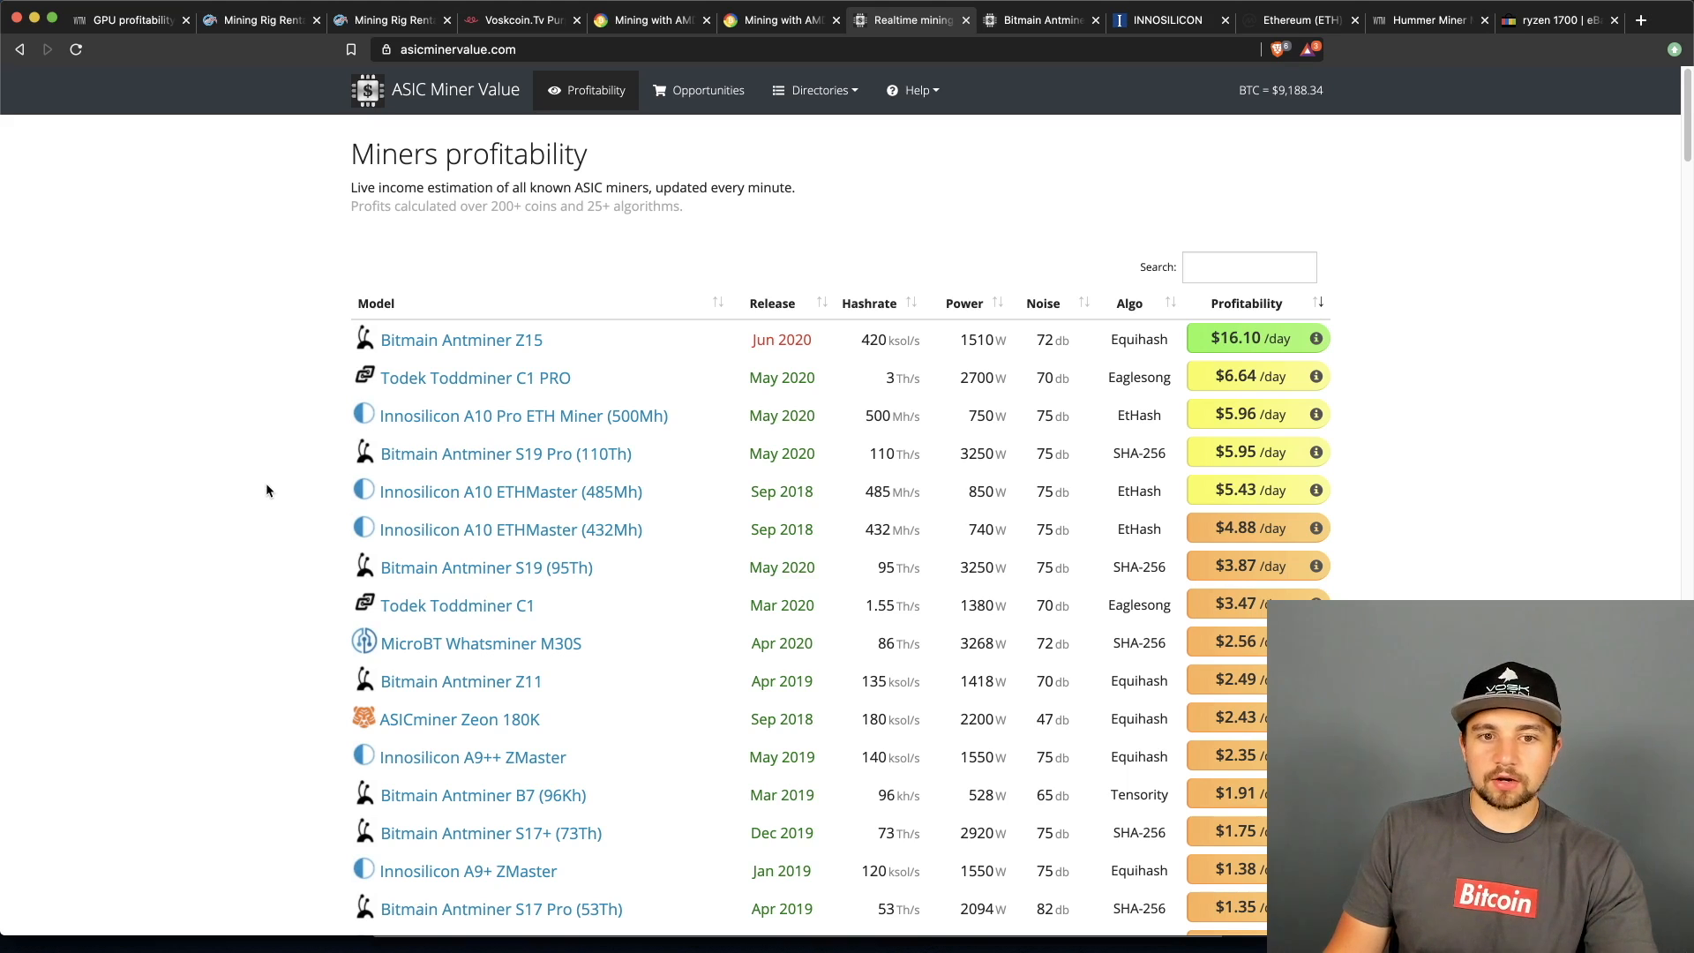
pyautogui.moveTo(300, 490)
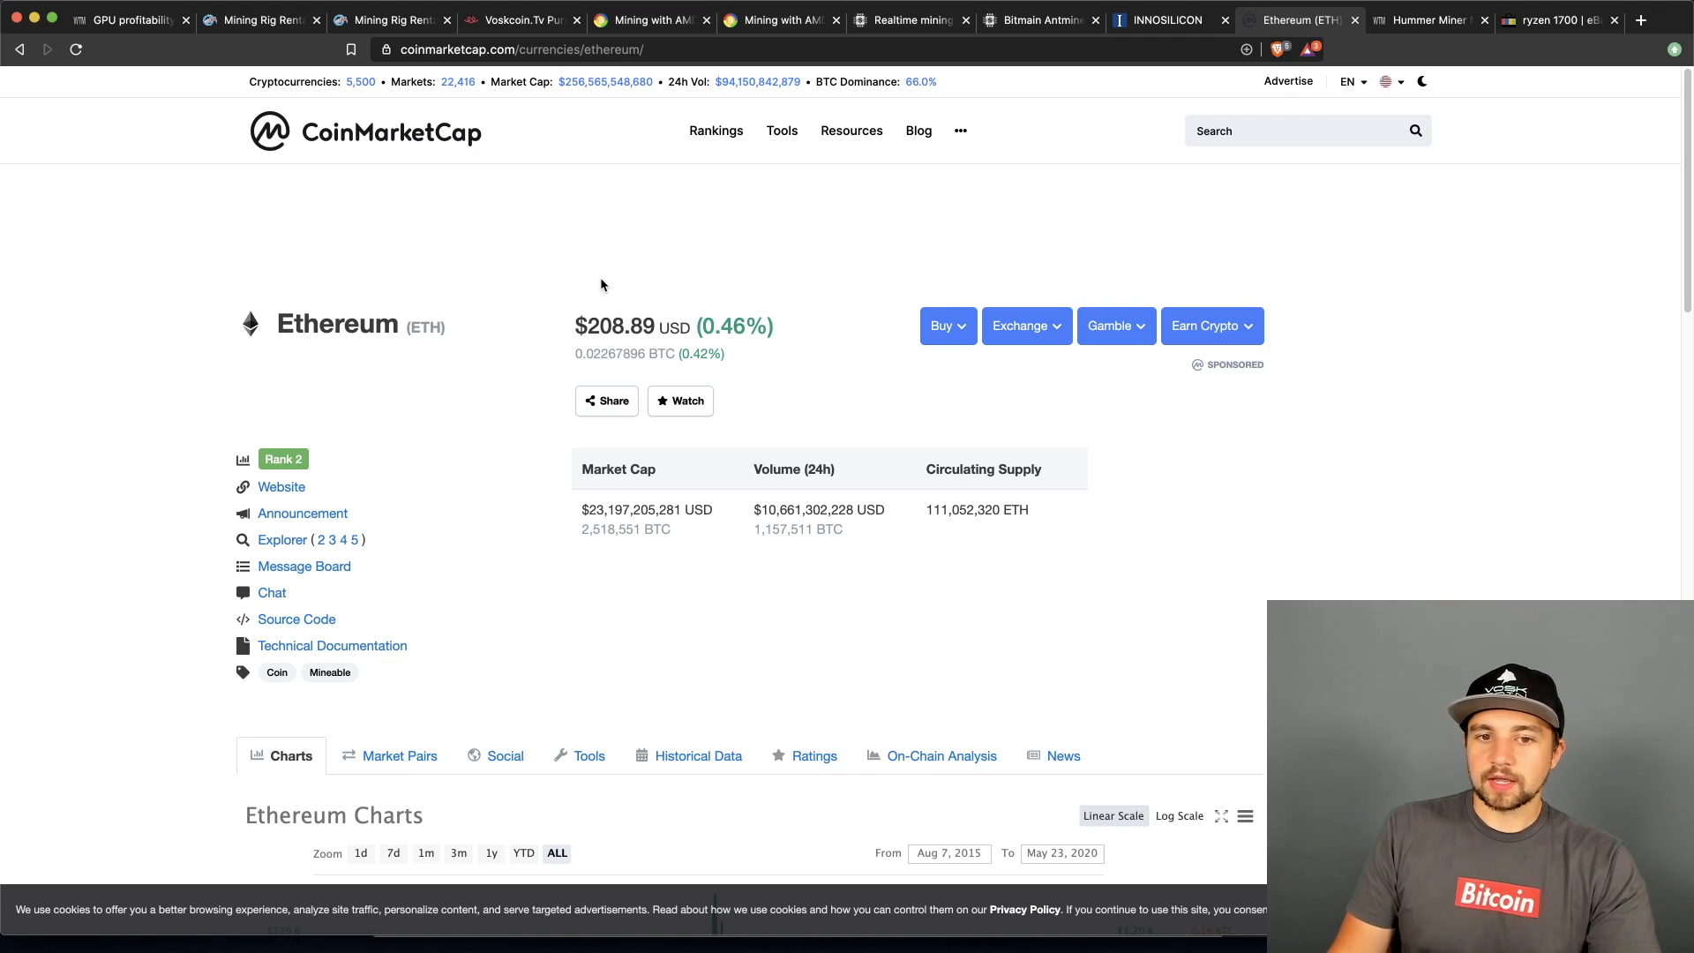
pyautogui.moveTo(862, 479)
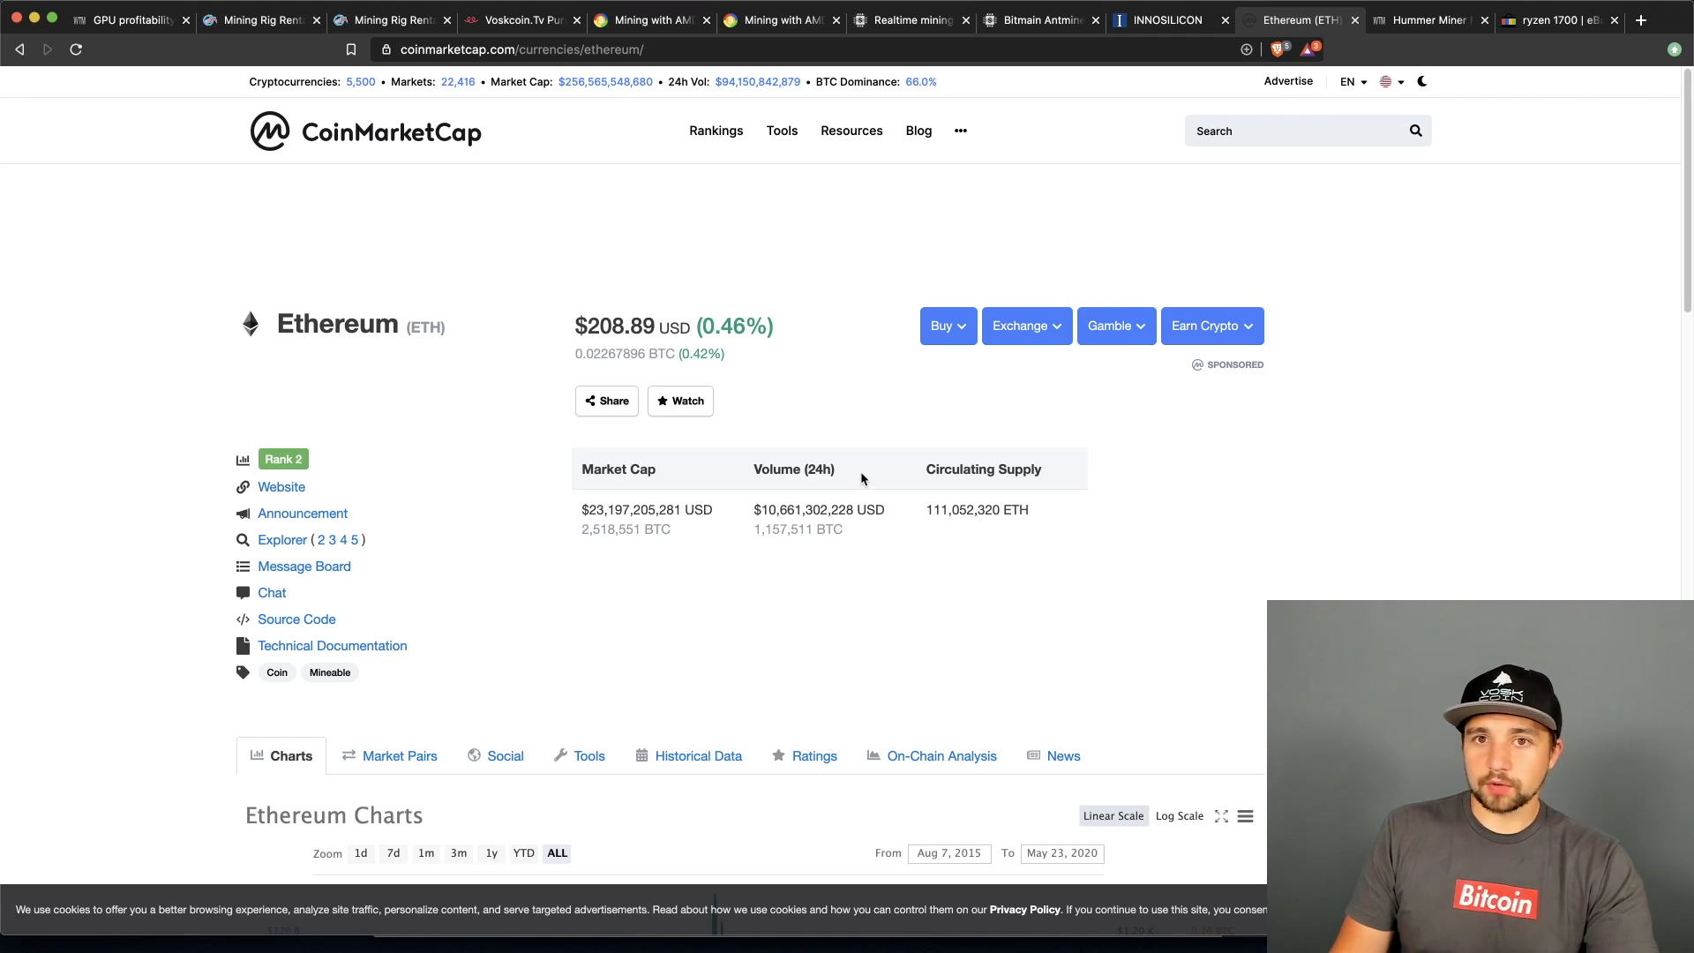
pyautogui.moveTo(1091, 544)
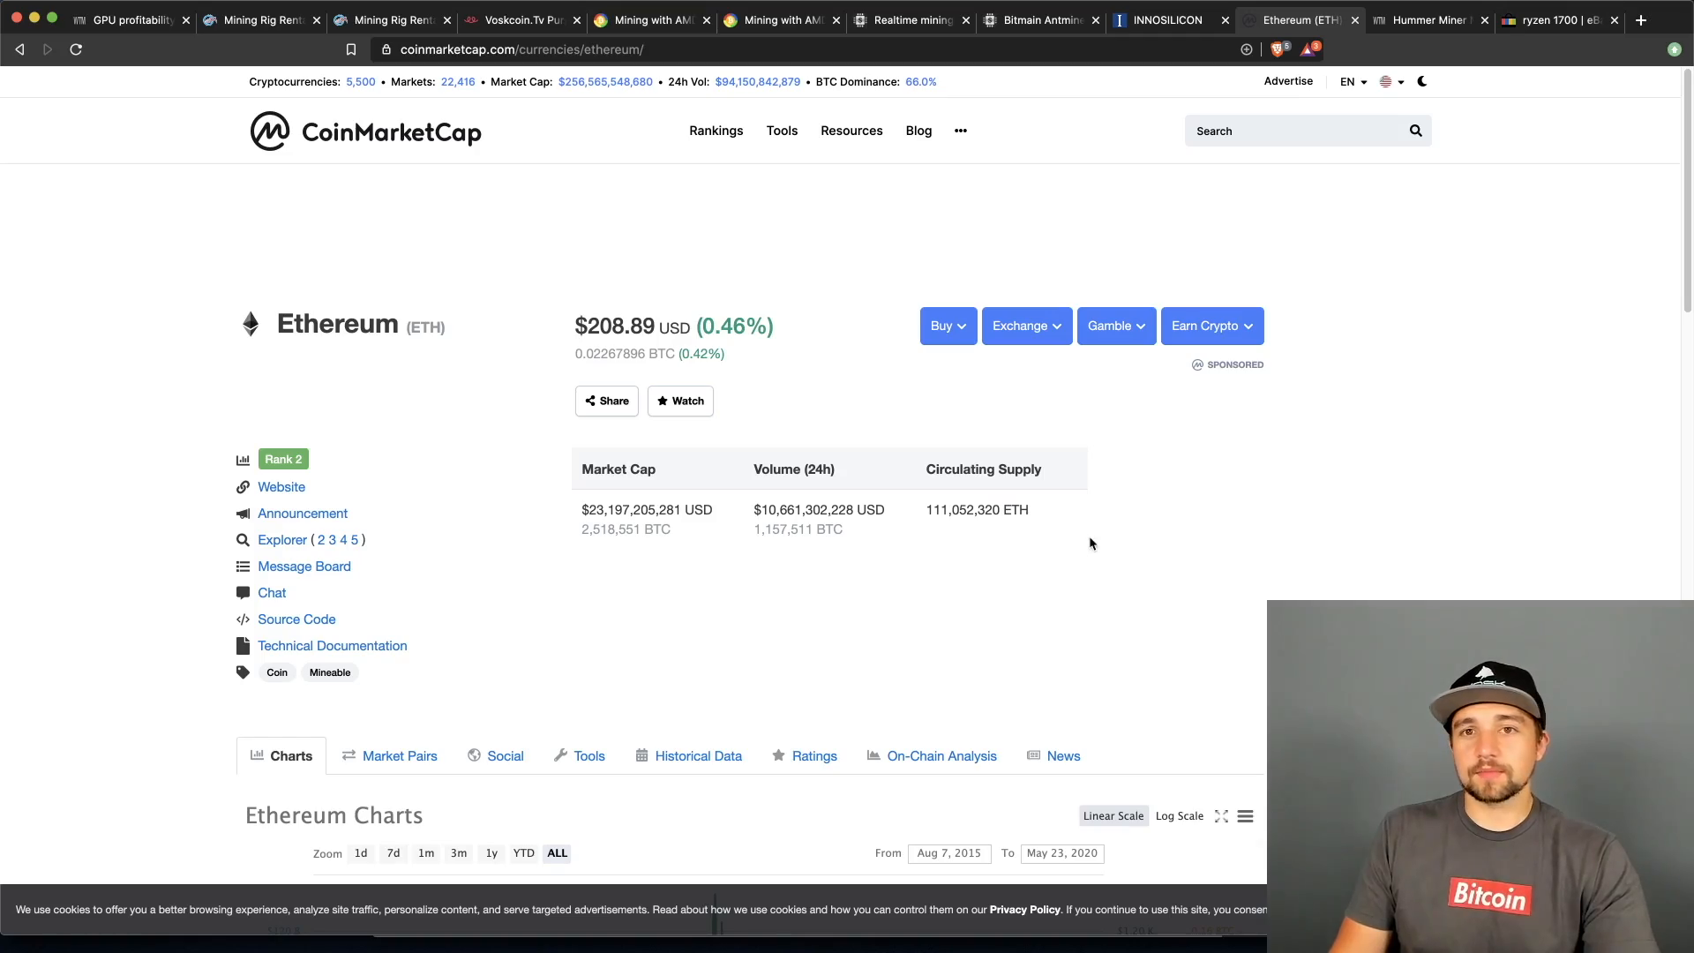
# - View WhatToMine's Hummer Miner Mars H1 page with Handshake most profitable at $72.90 daily
pyautogui.click(1430, 19)
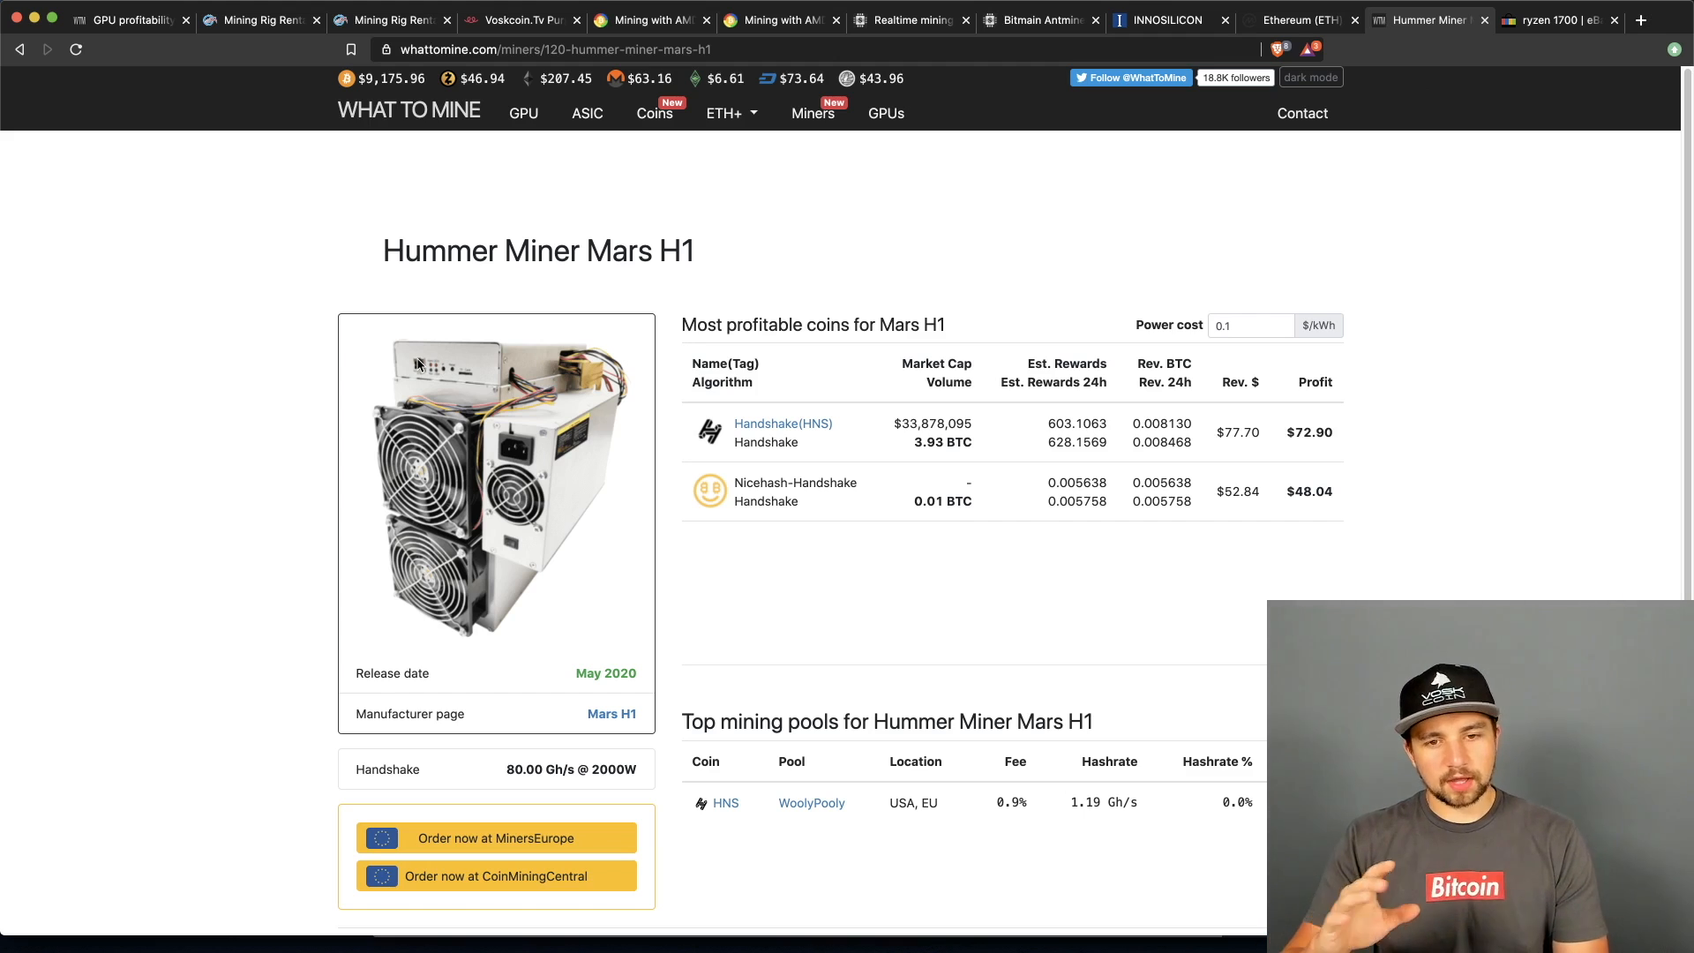
pyautogui.moveTo(1640, 371)
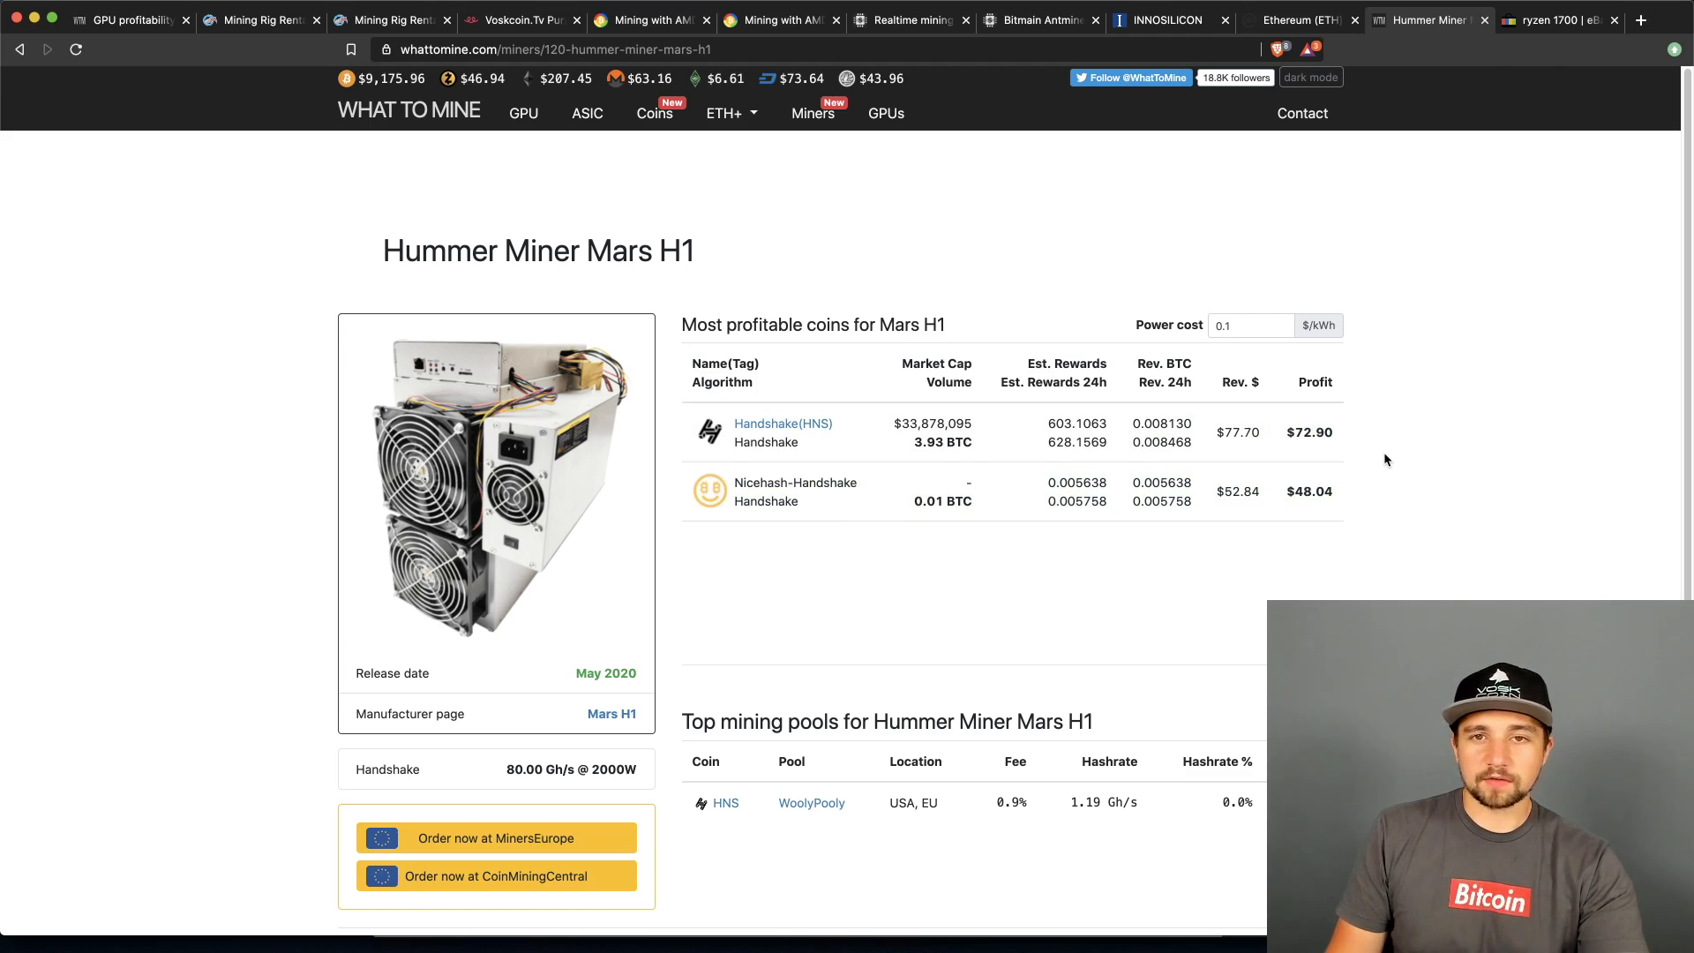
pyautogui.moveTo(1380, 442)
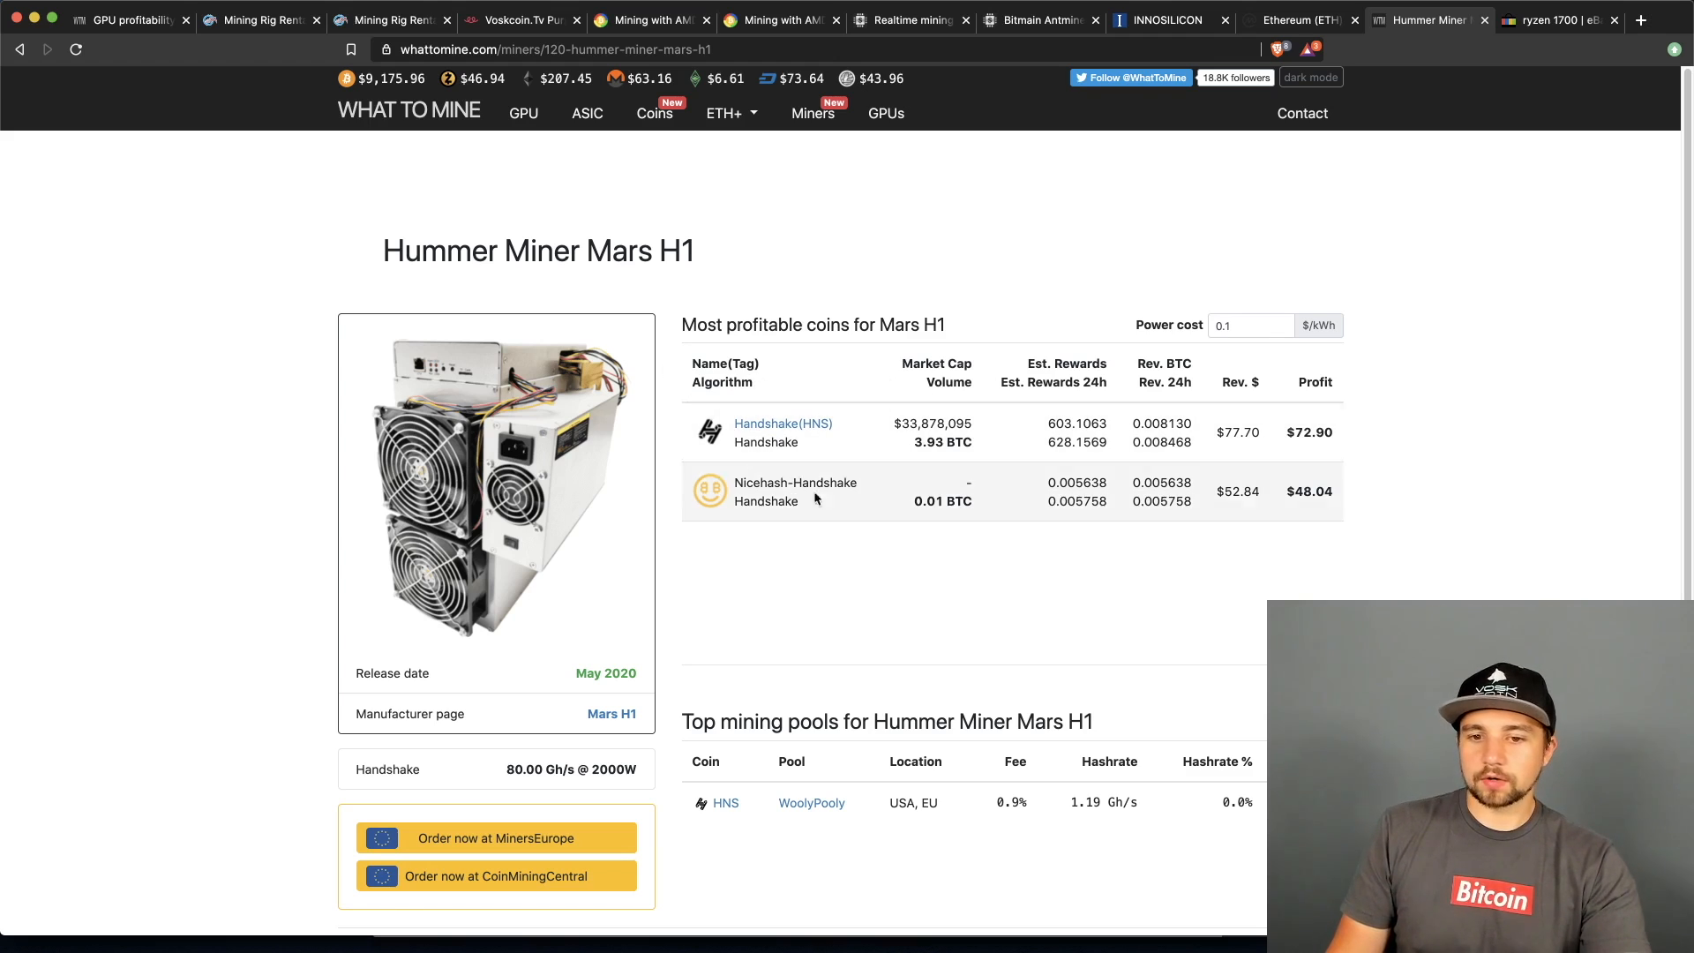
pyautogui.moveTo(1507, 550)
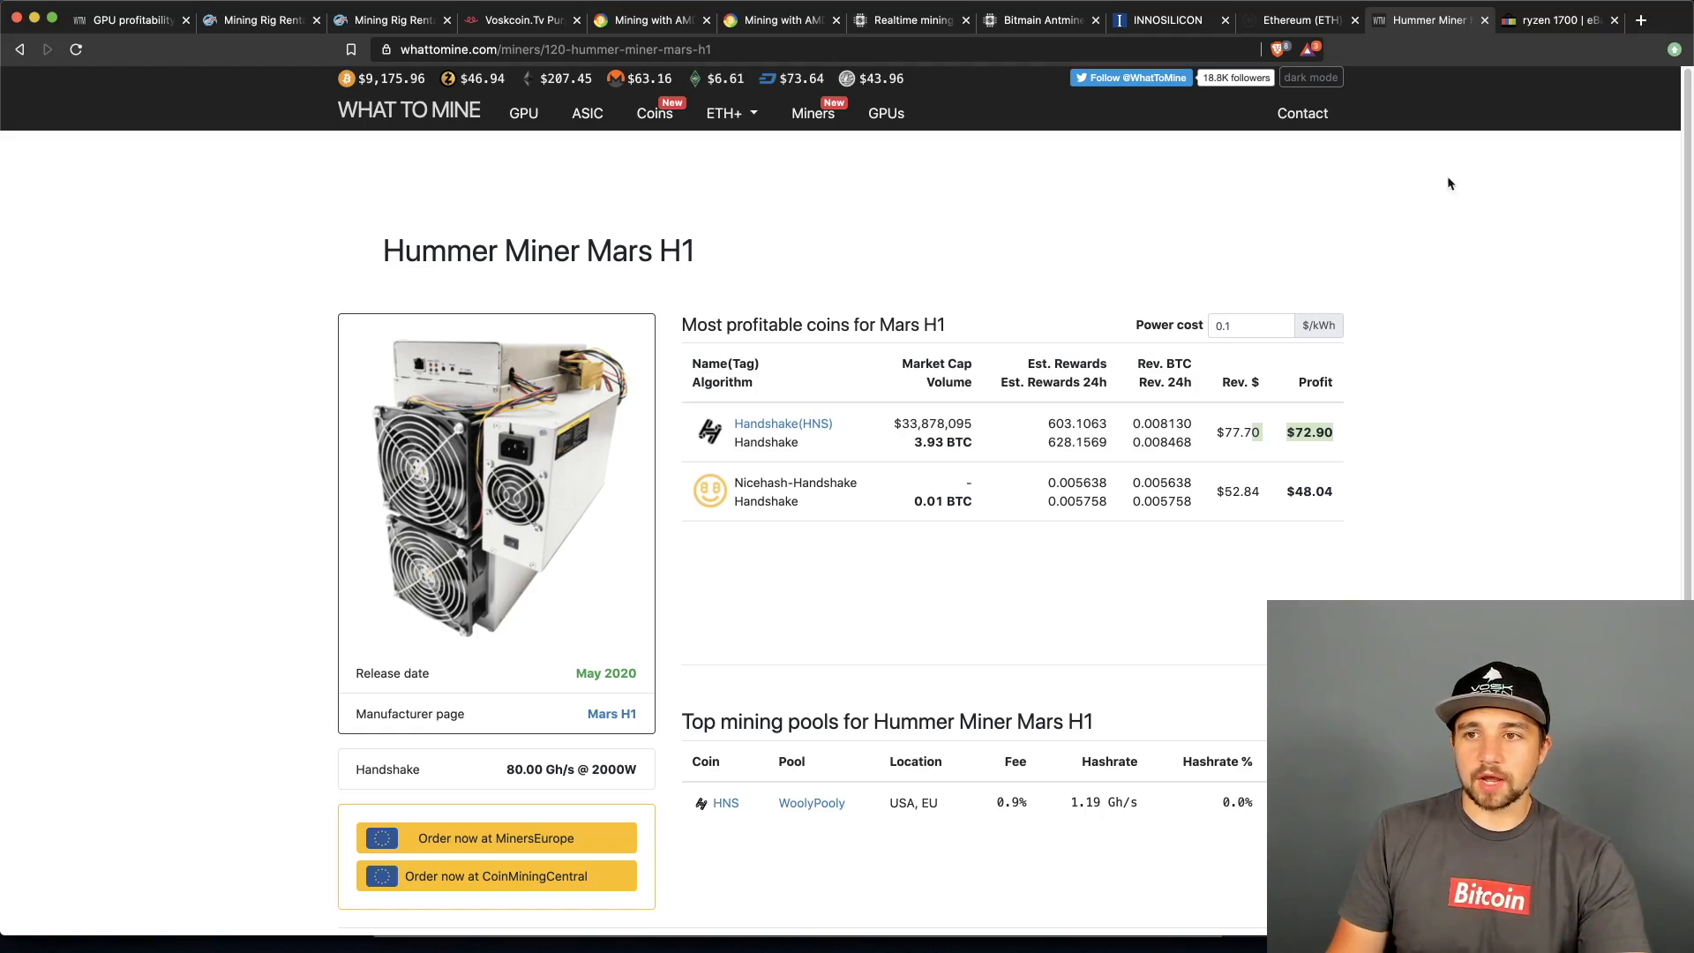
# - View ASIC Miner Value's Antminer S19 Pro (110Th) page showing $11.41 daily profit
pyautogui.click(1038, 19)
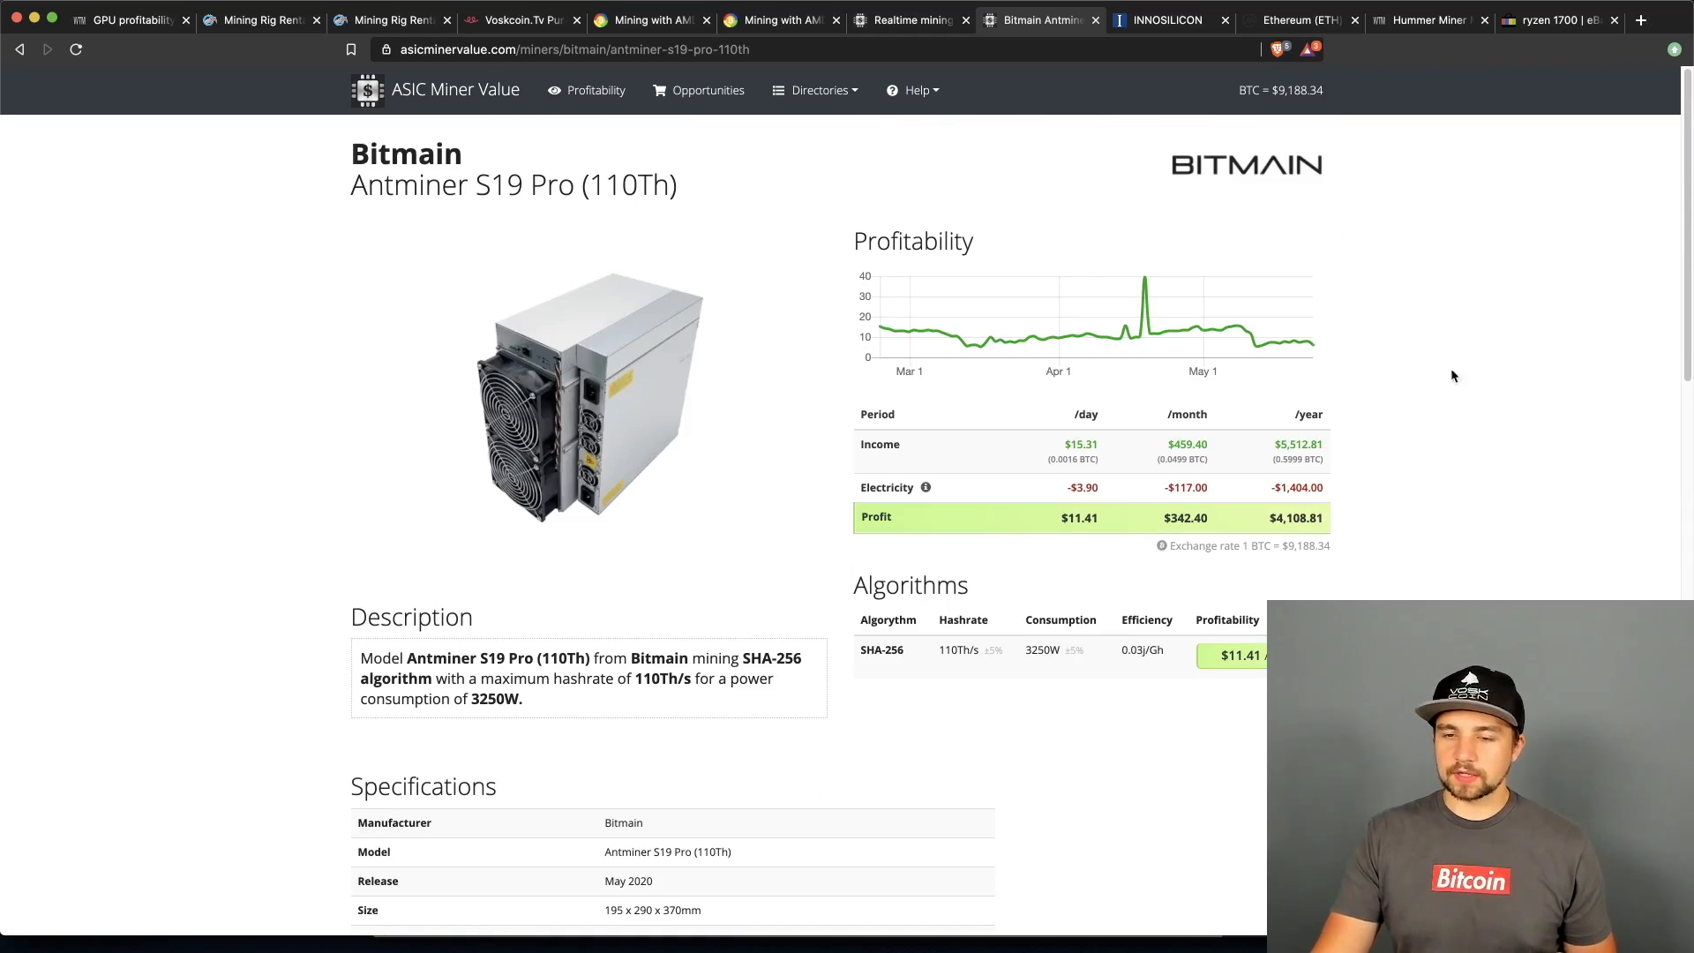
pyautogui.moveTo(1410, 470)
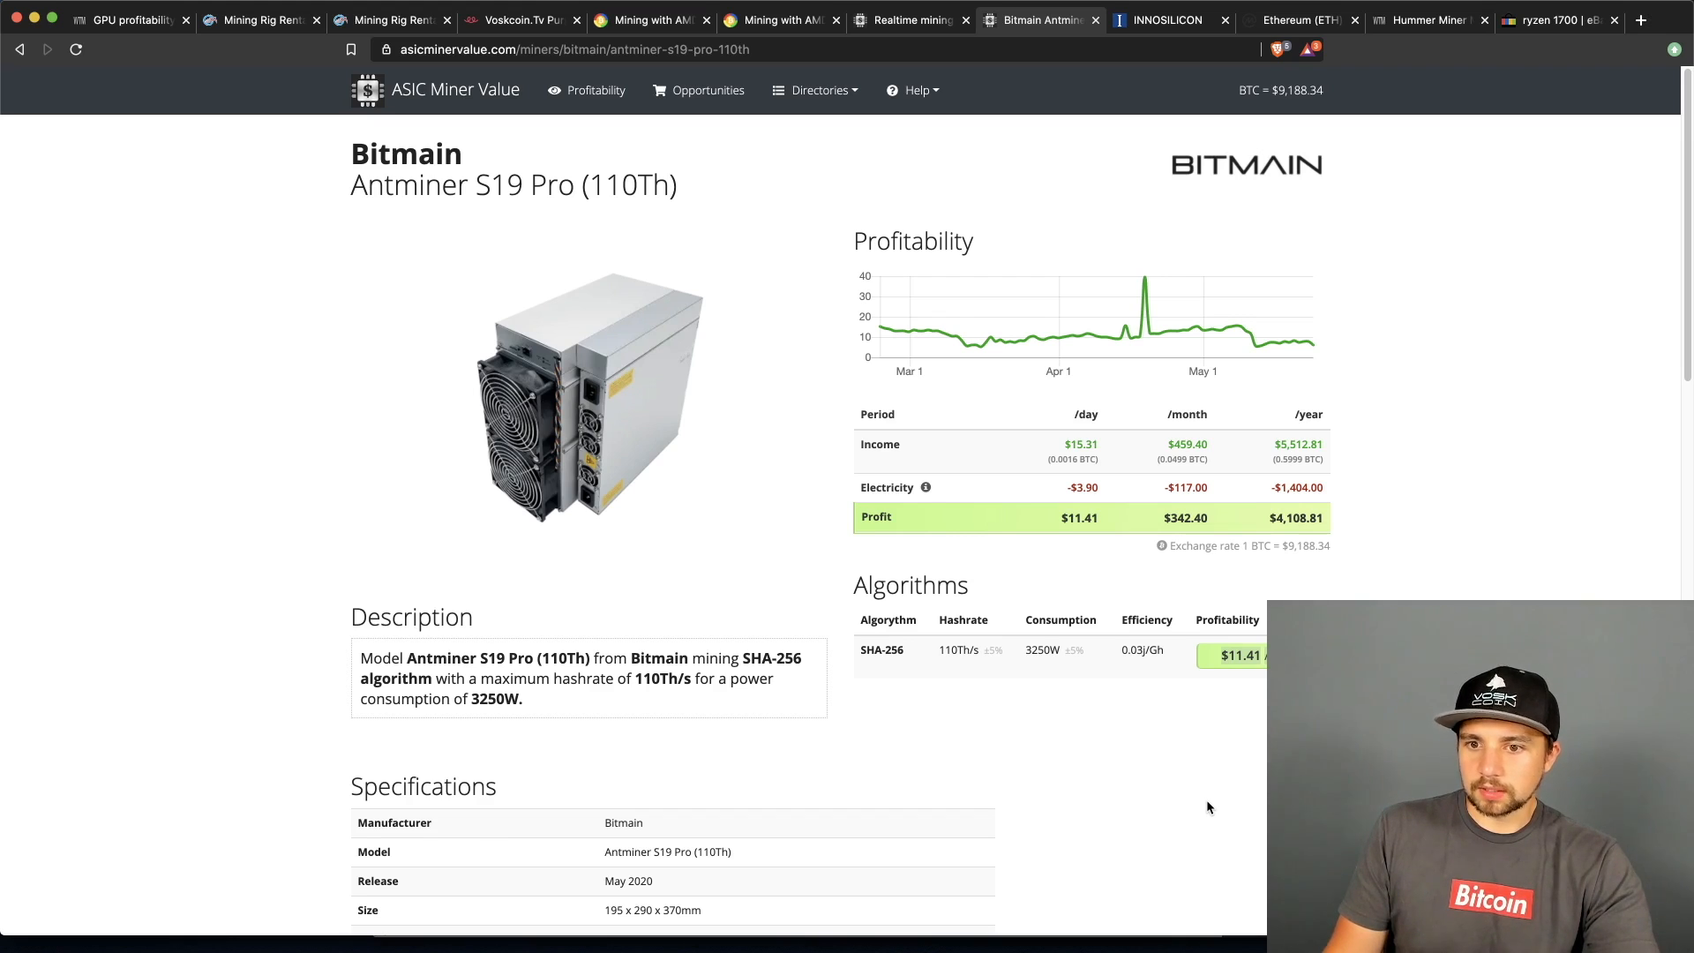
pyautogui.moveTo(1199, 803)
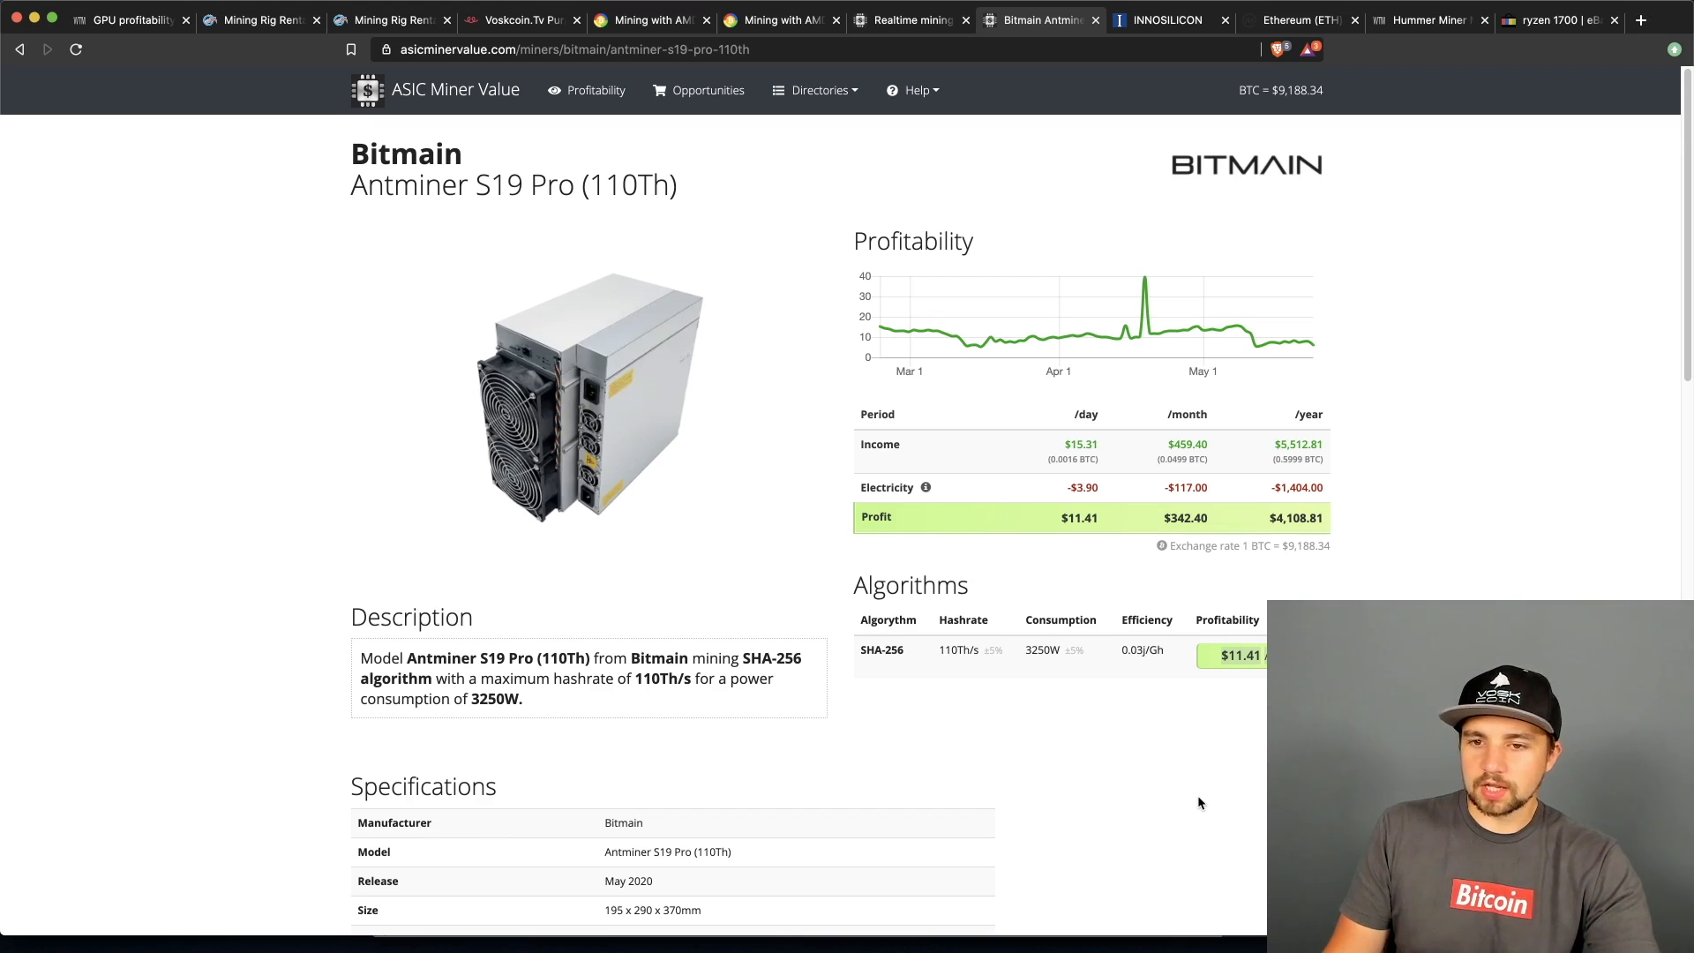